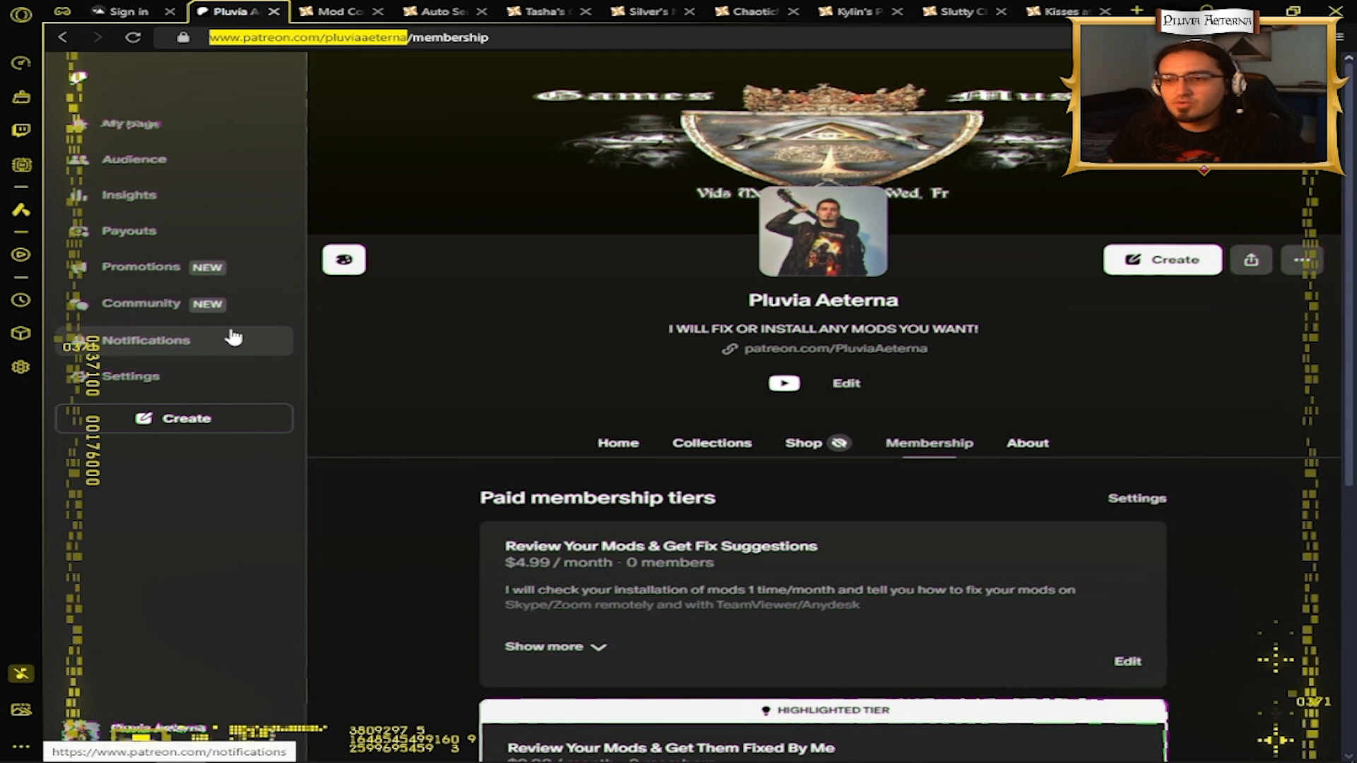
{"action": "mouse_move", "coordinate": [636, 377]}
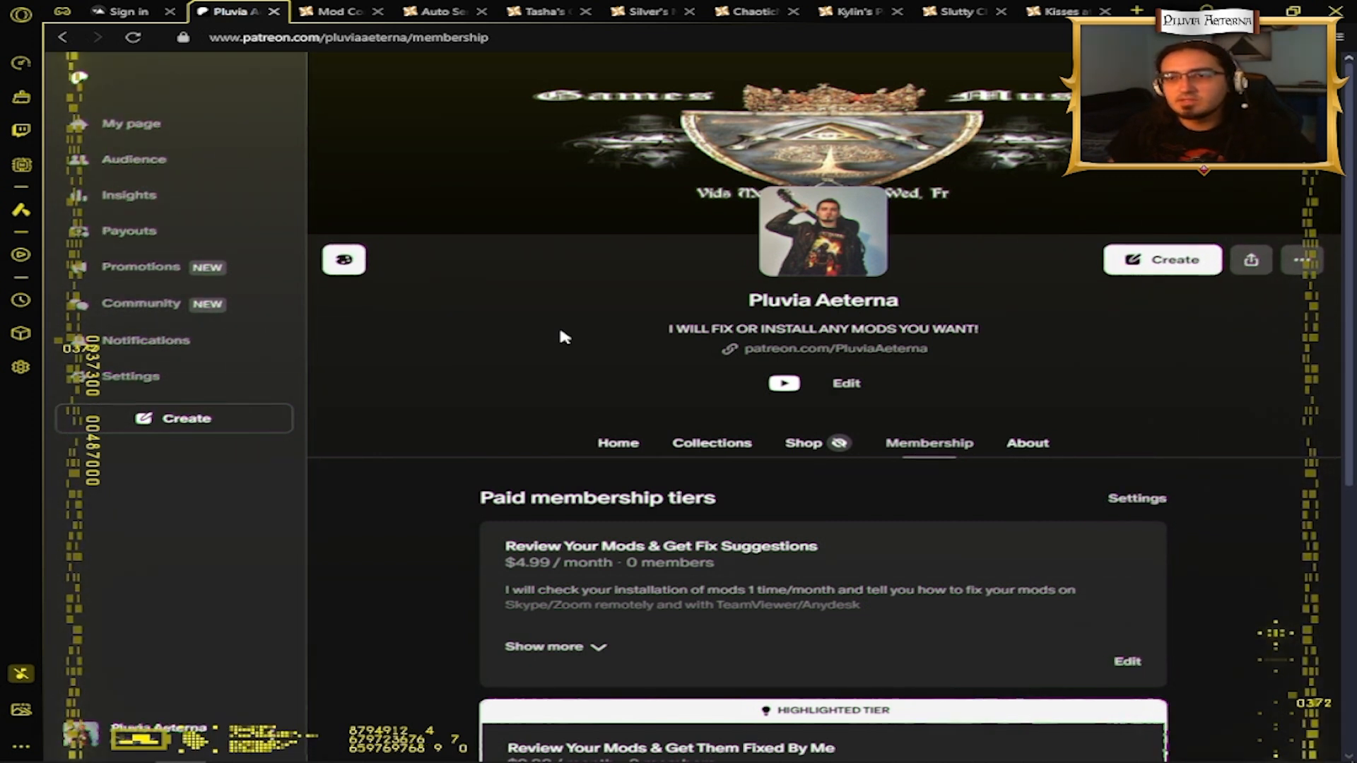
{"action": "mouse_move", "coordinate": [528, 292]}
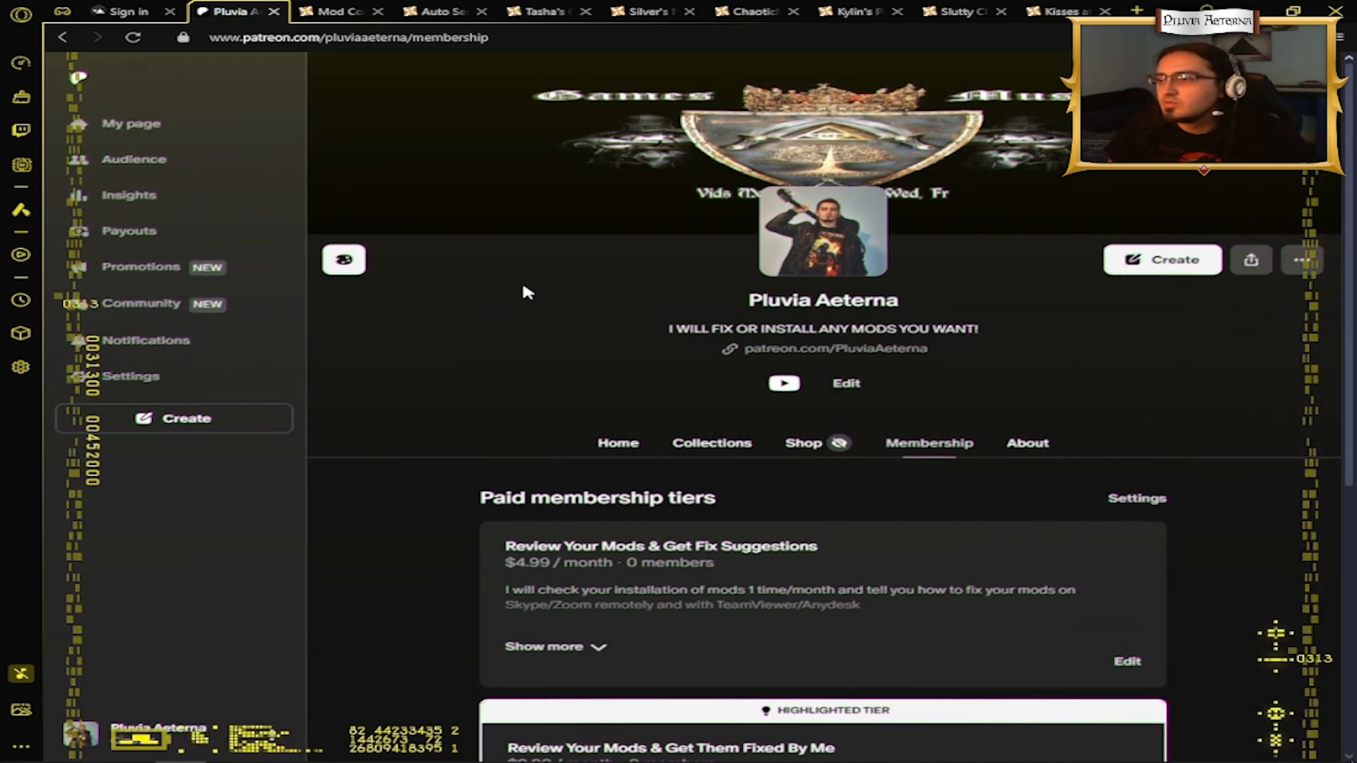
Browse the Nexus Mods membership tiers page, scrolling through its offerings
{"action": "left_click", "coordinate": [350, 38]}
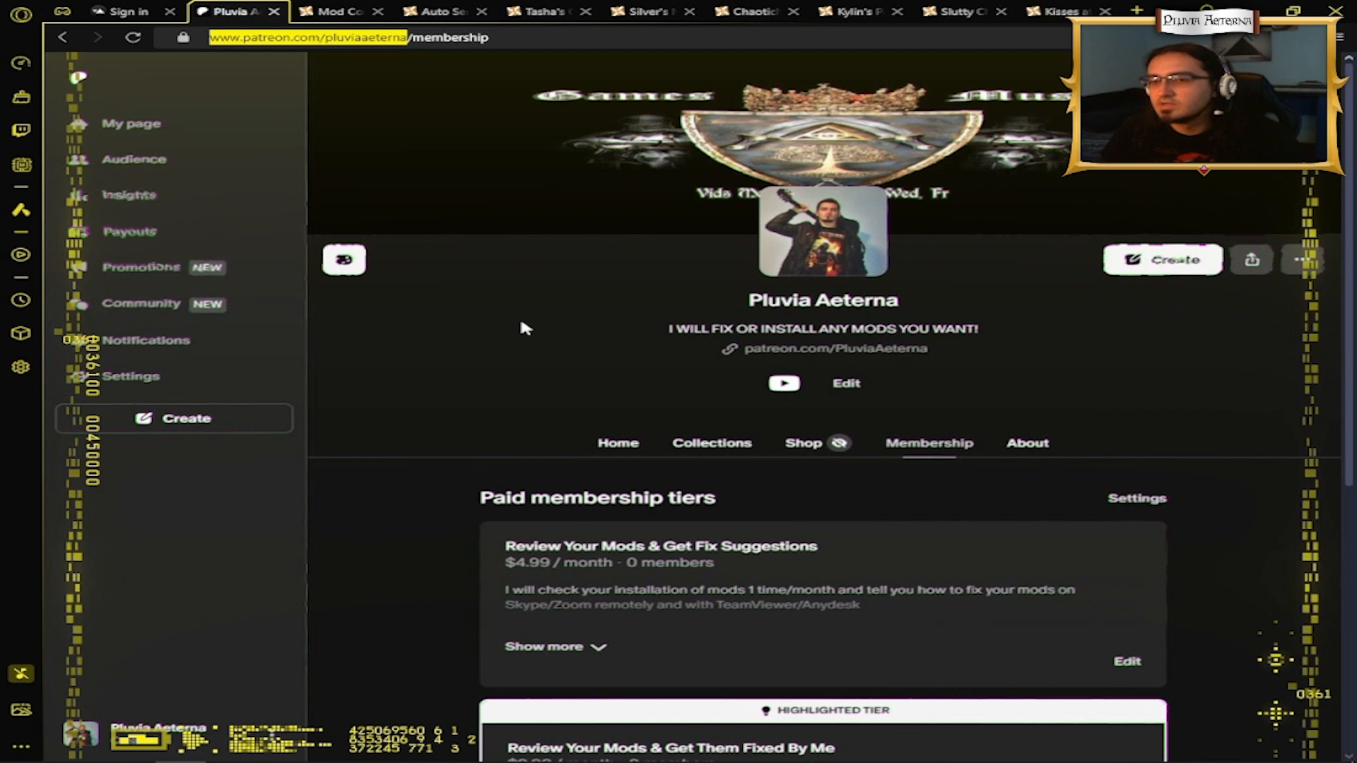
{"action": "double_click", "coordinate": [525, 546]}
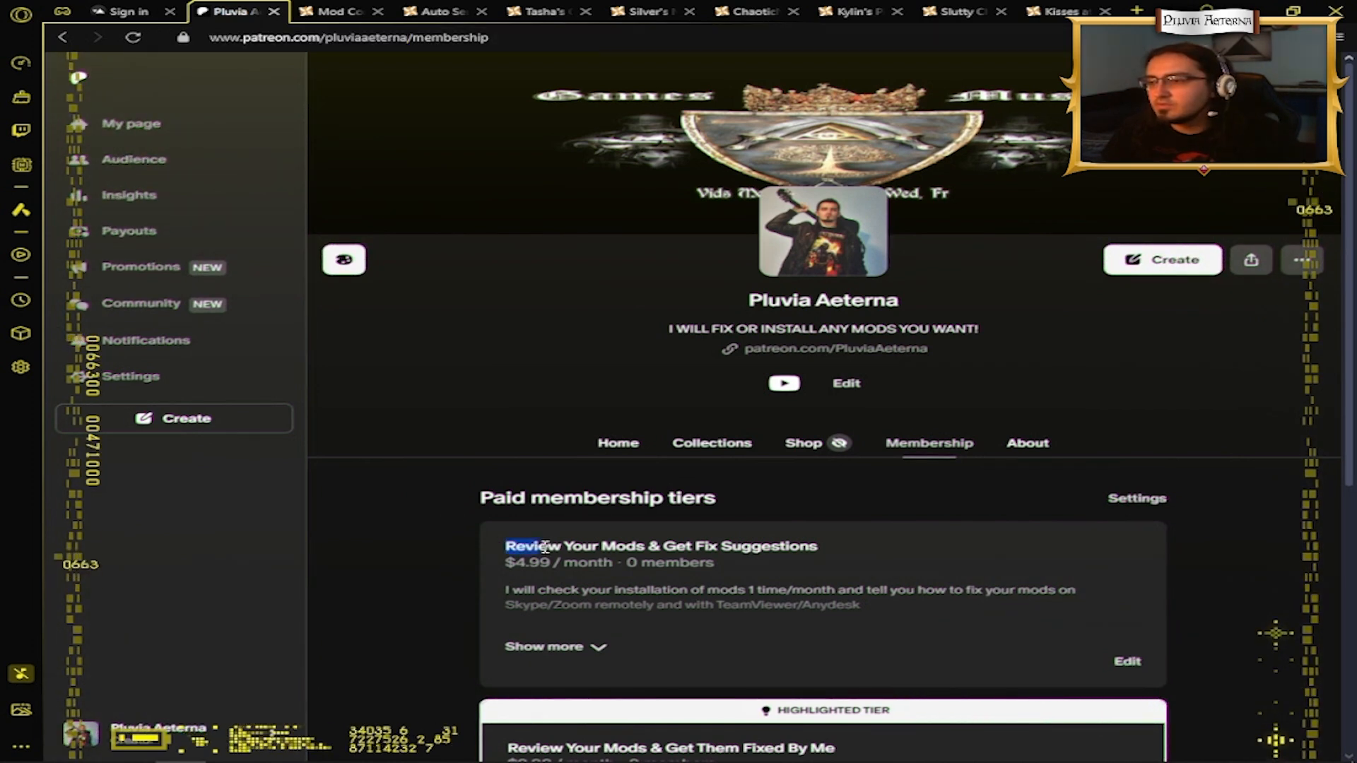
{"action": "scroll", "scroll_direction": "down", "scroll_amount": 3}
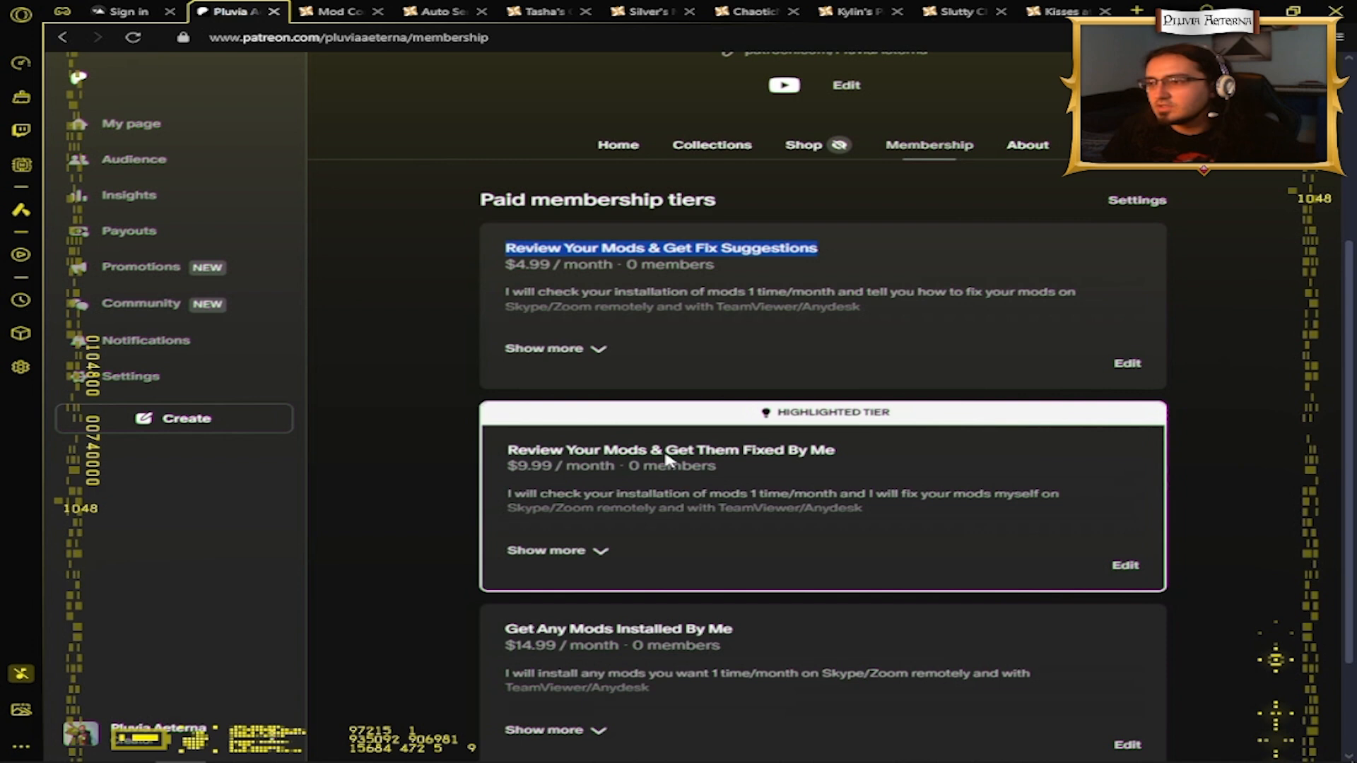
{"action": "scroll", "scroll_direction": "down", "scroll_amount": 3}
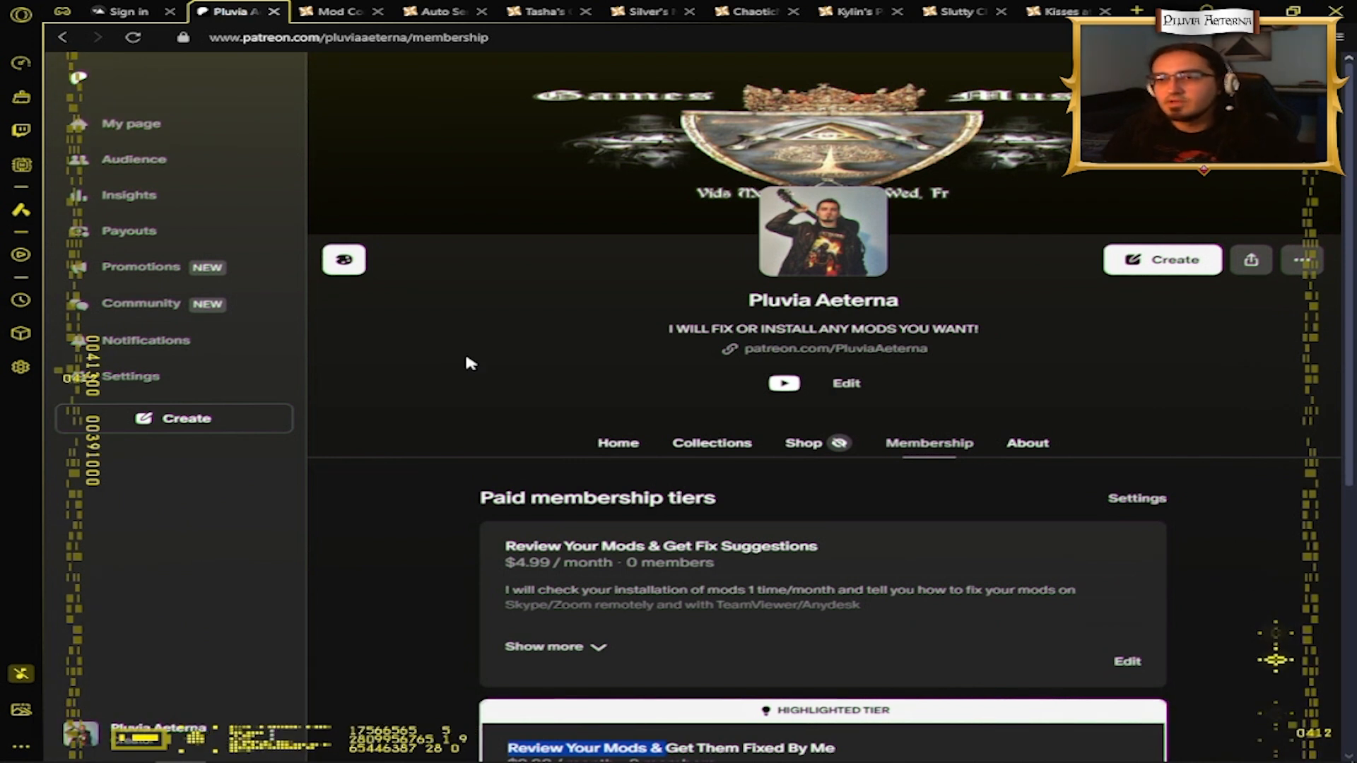
{"action": "mouse_move", "coordinate": [506, 374]}
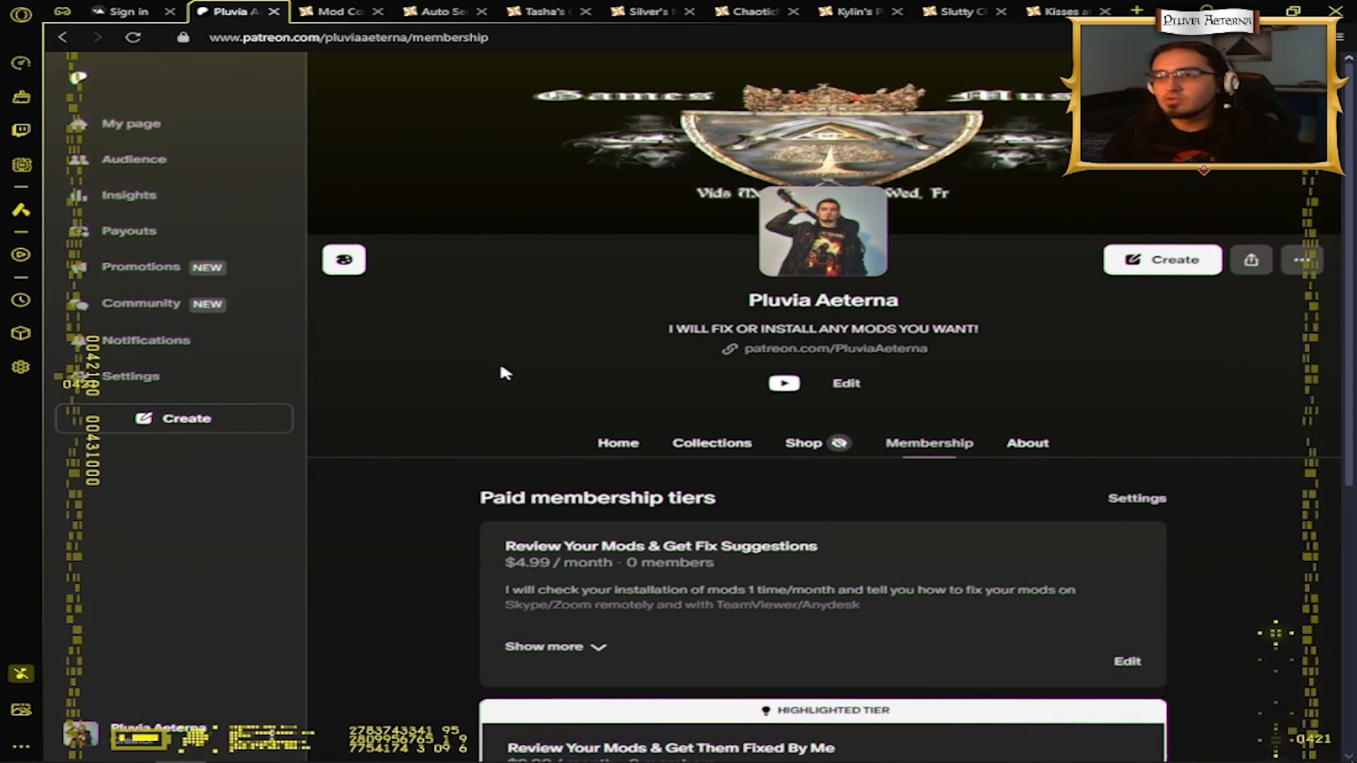
{"action": "mouse_move", "coordinate": [587, 348]}
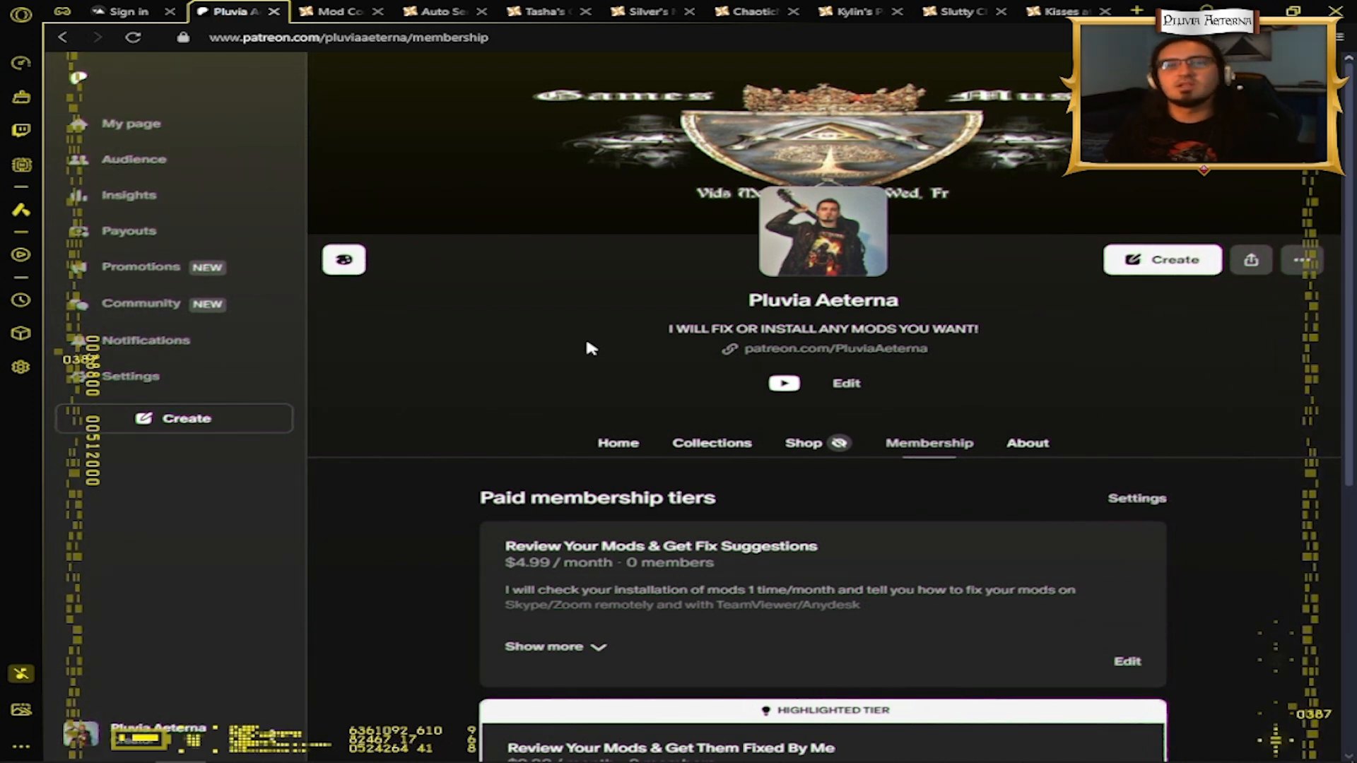
{"action": "mouse_move", "coordinate": [547, 265]}
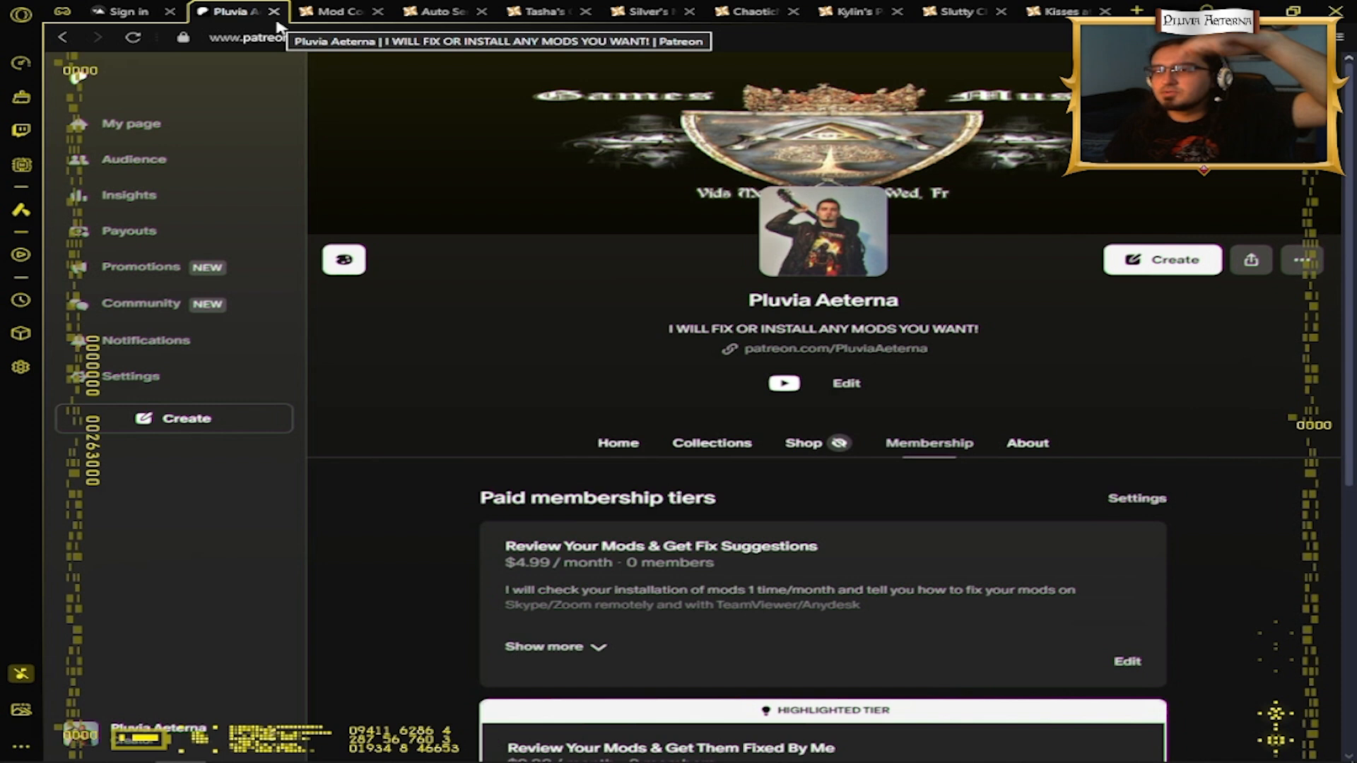
Switch to the Mod Configuration Menu mod page and view its in-game settings preview
{"action": "left_click", "coordinate": [338, 11]}
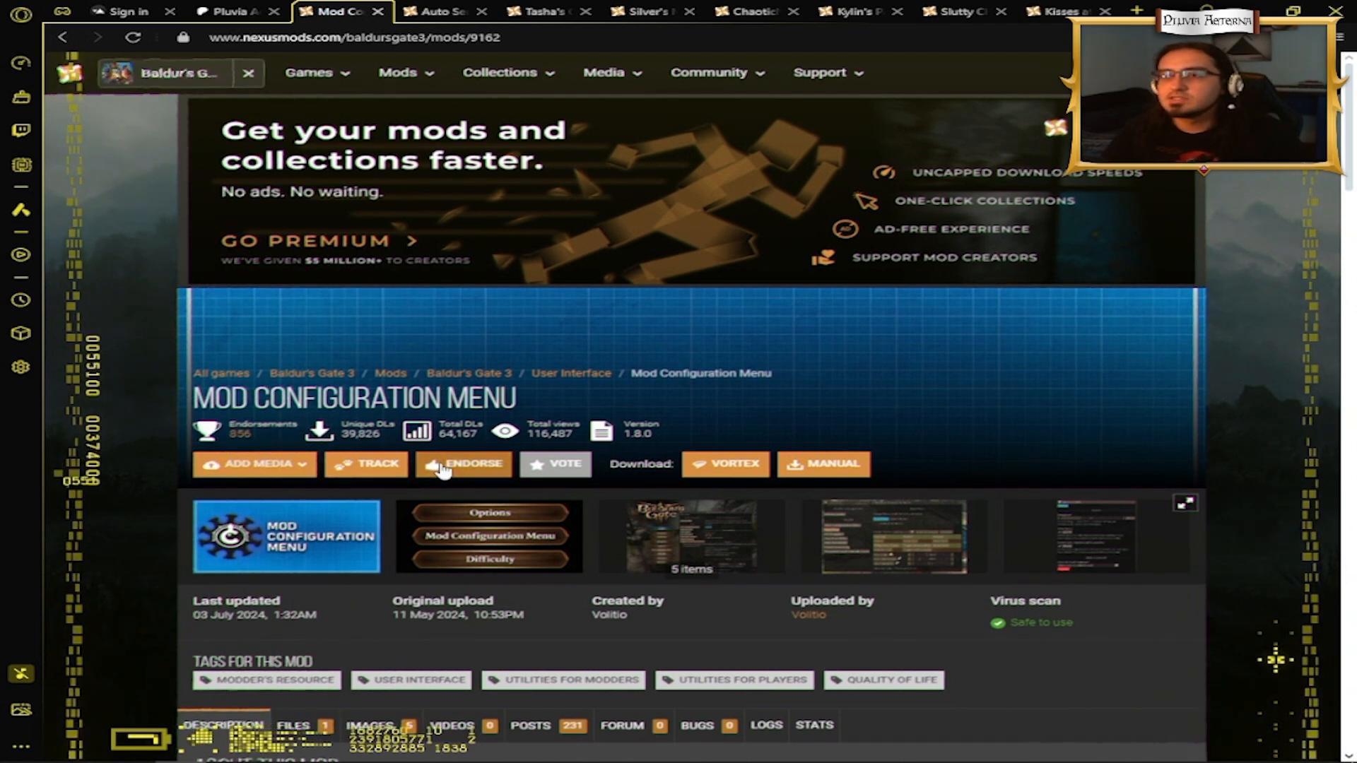
{"action": "scroll", "scroll_direction": "down", "scroll_amount": 3}
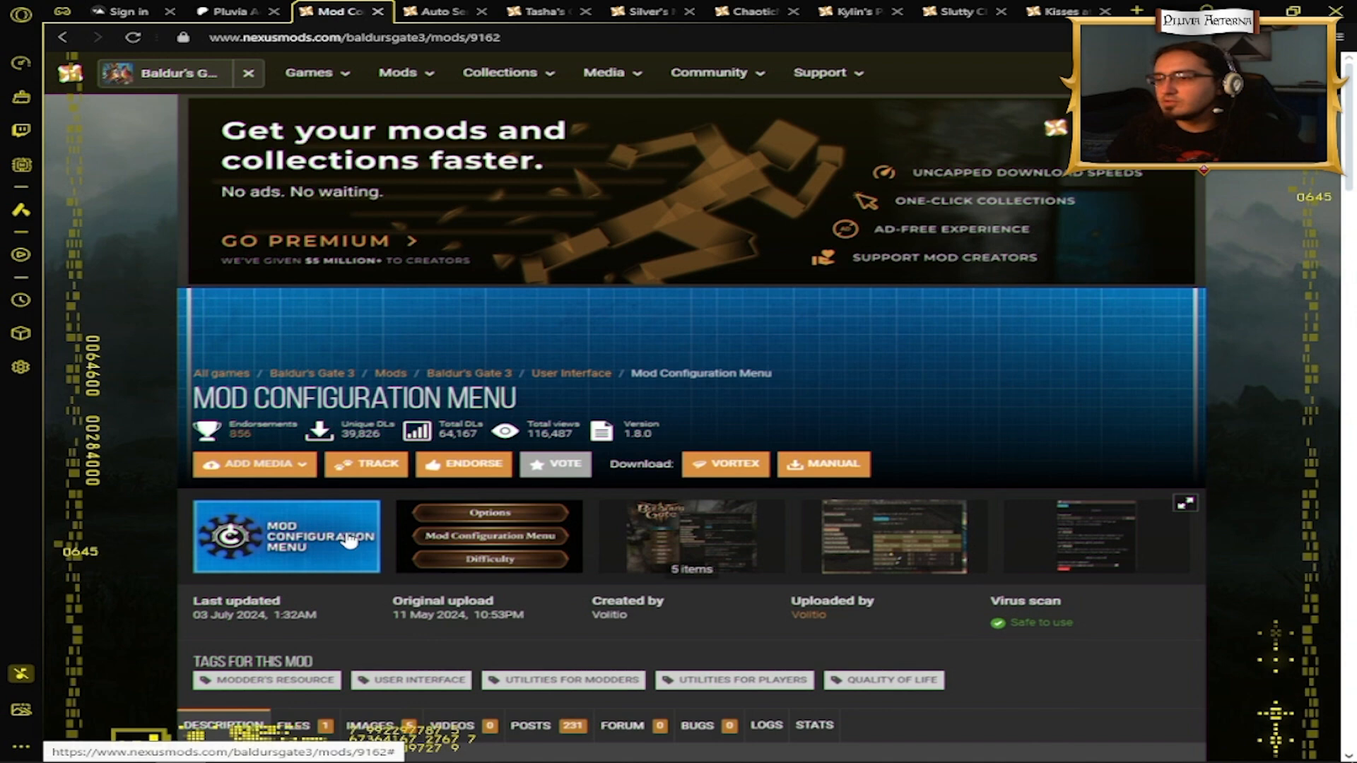
{"action": "left_click", "coordinate": [285, 536]}
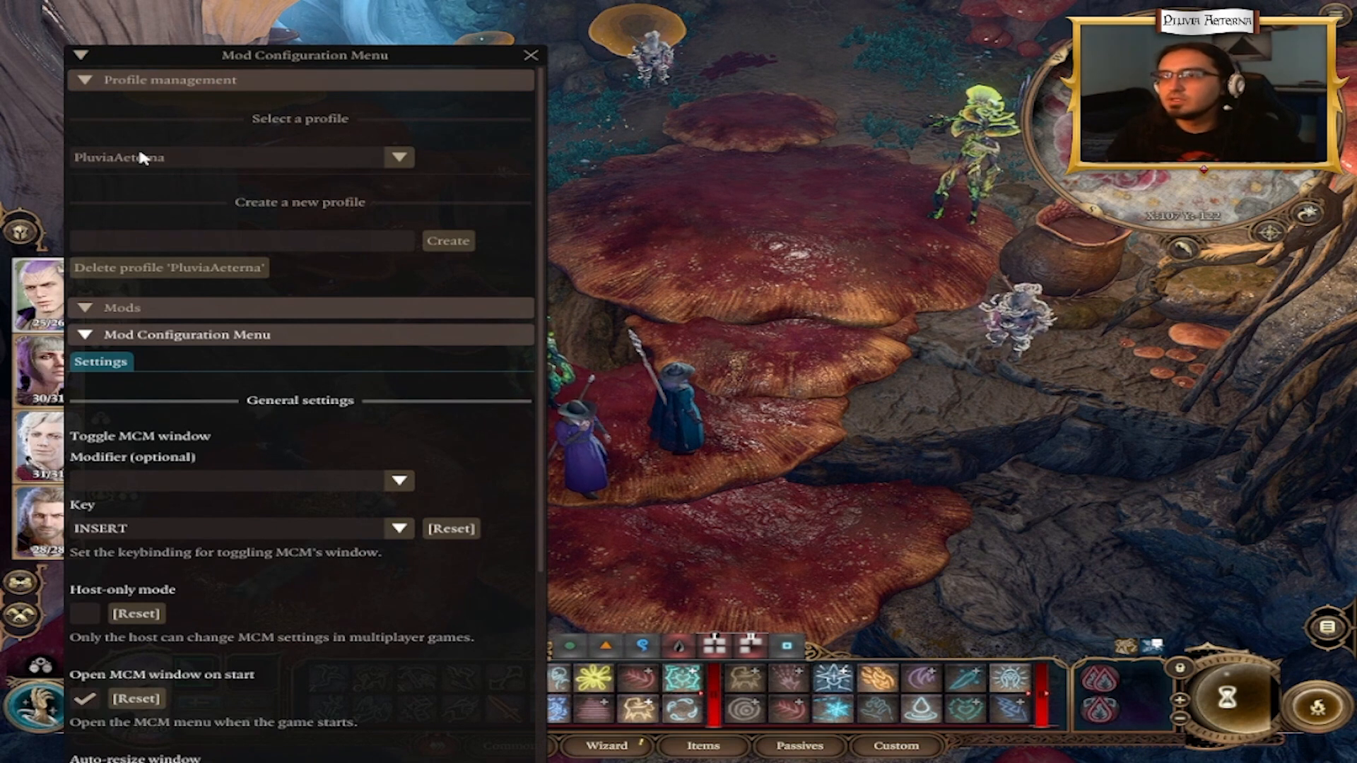
{"action": "mouse_move", "coordinate": [190, 80]}
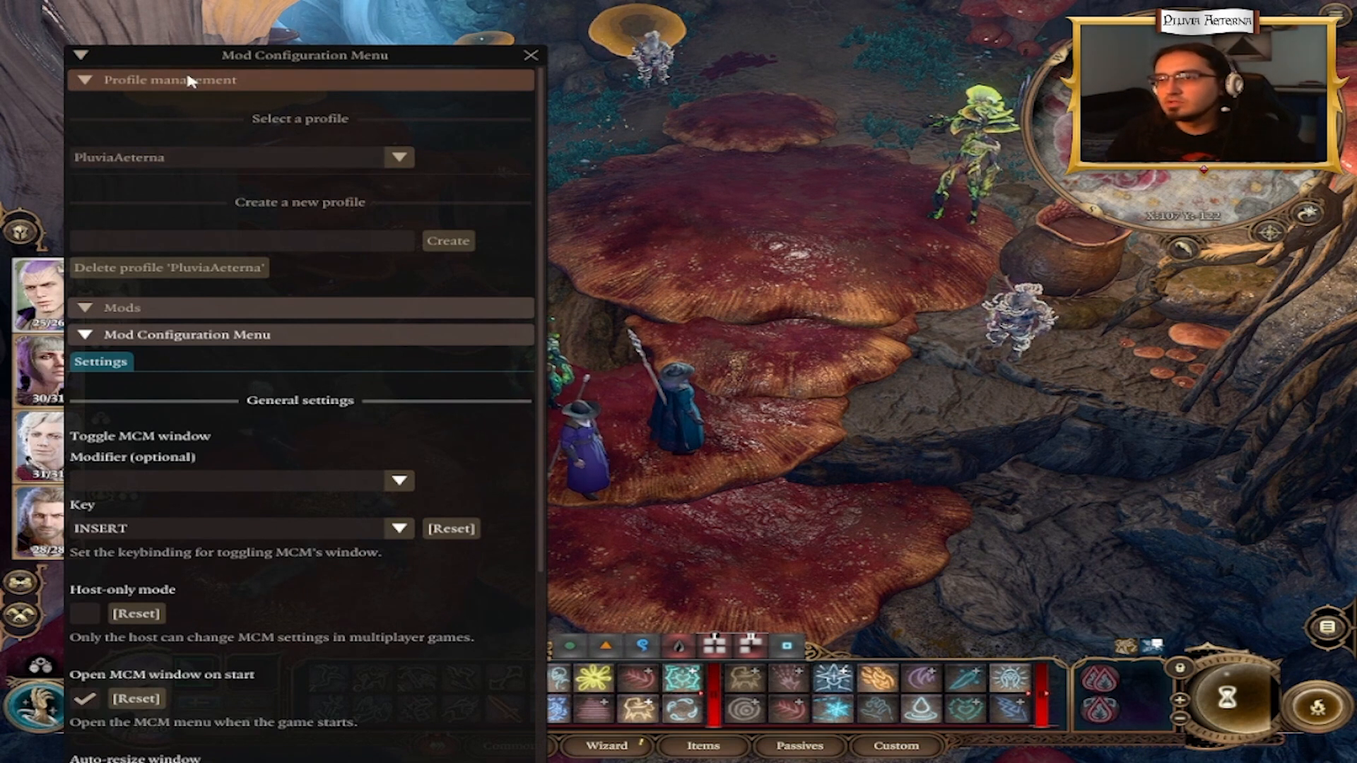
{"action": "mouse_move", "coordinate": [373, 157]}
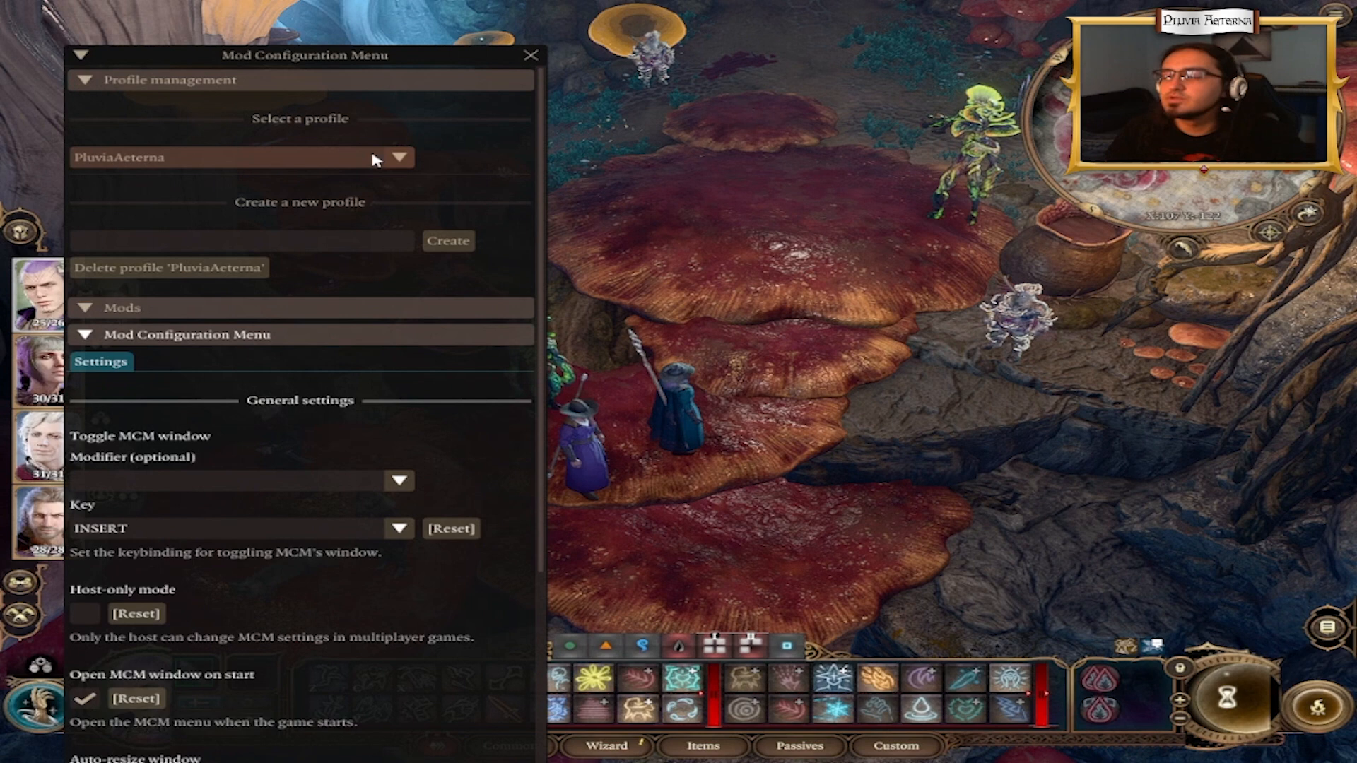
Enter PluviaAeterna as the new mod configuration profile name in the profile list
{"action": "left_click", "coordinate": [397, 157]}
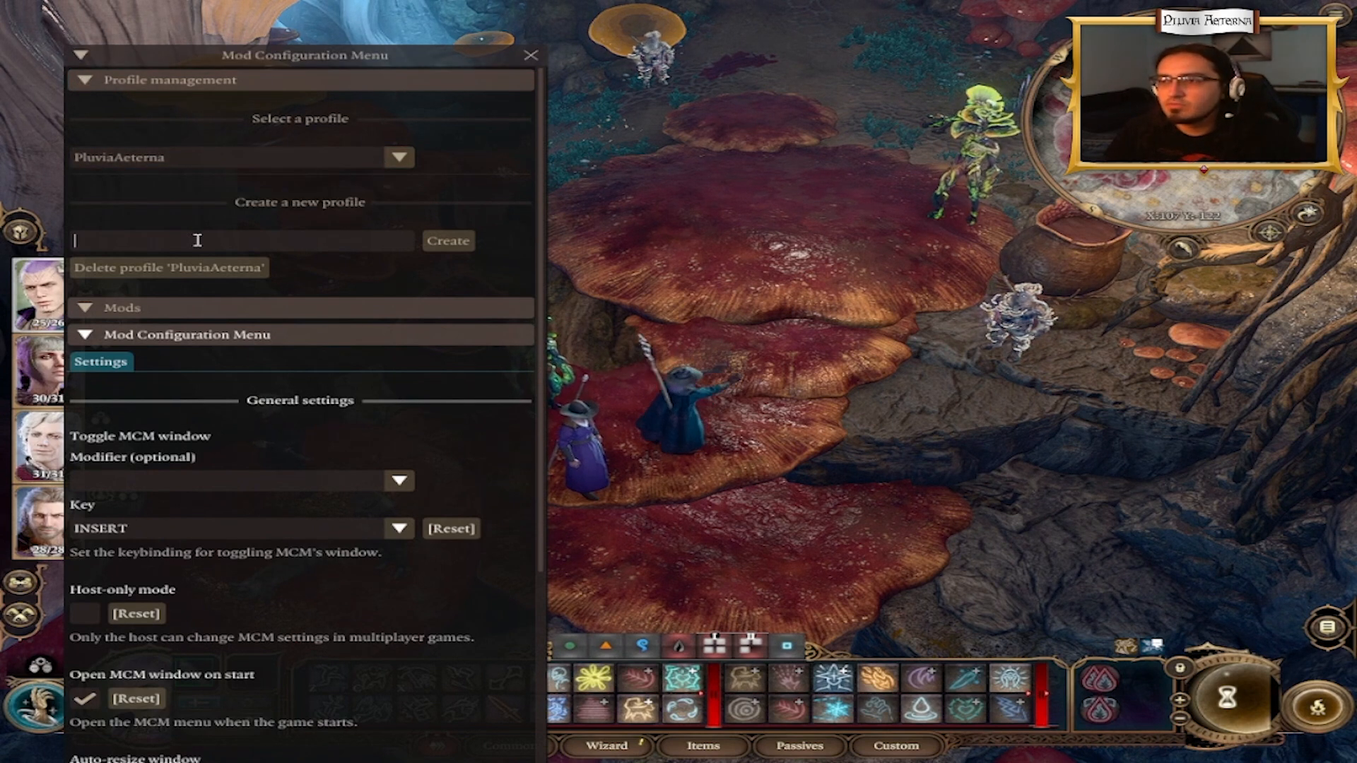
{"action": "type", "text": "L"}
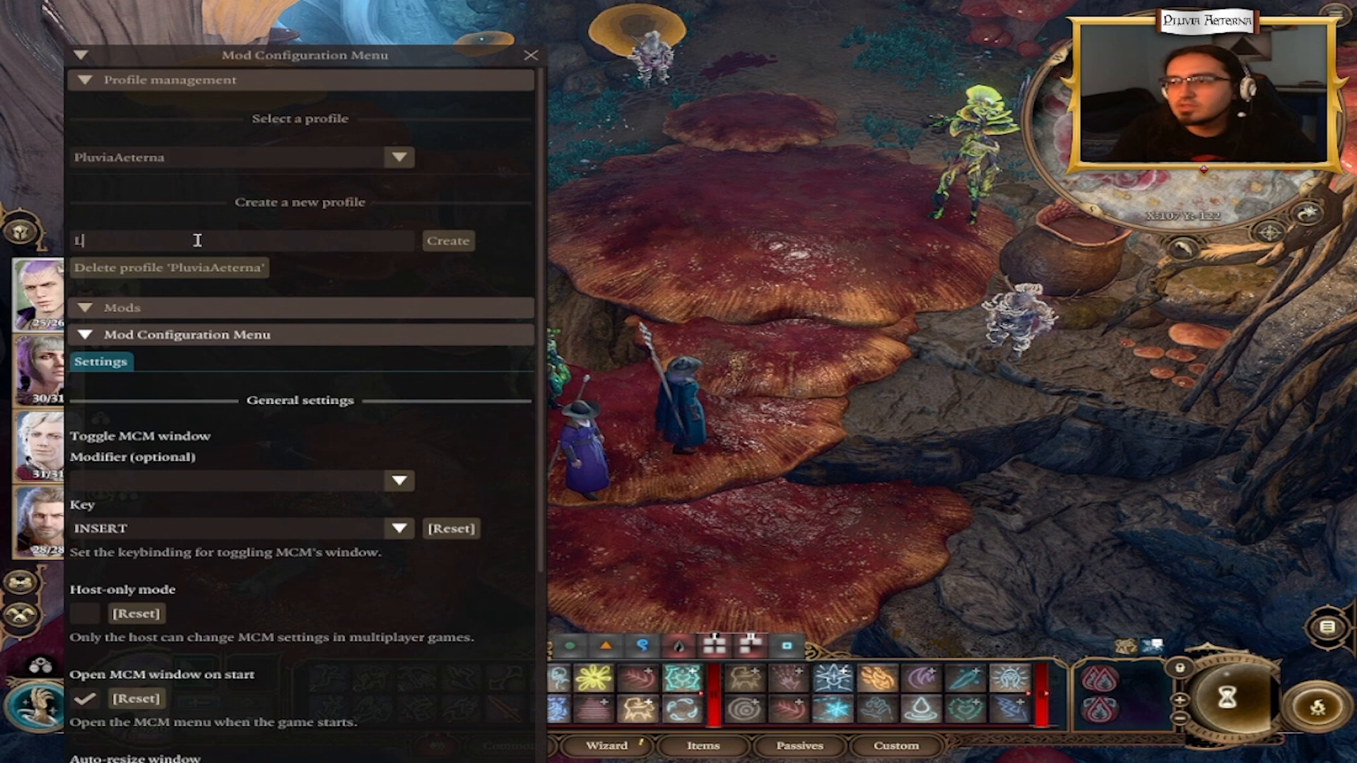
{"action": "type", "text": "PluviaAeterna"}
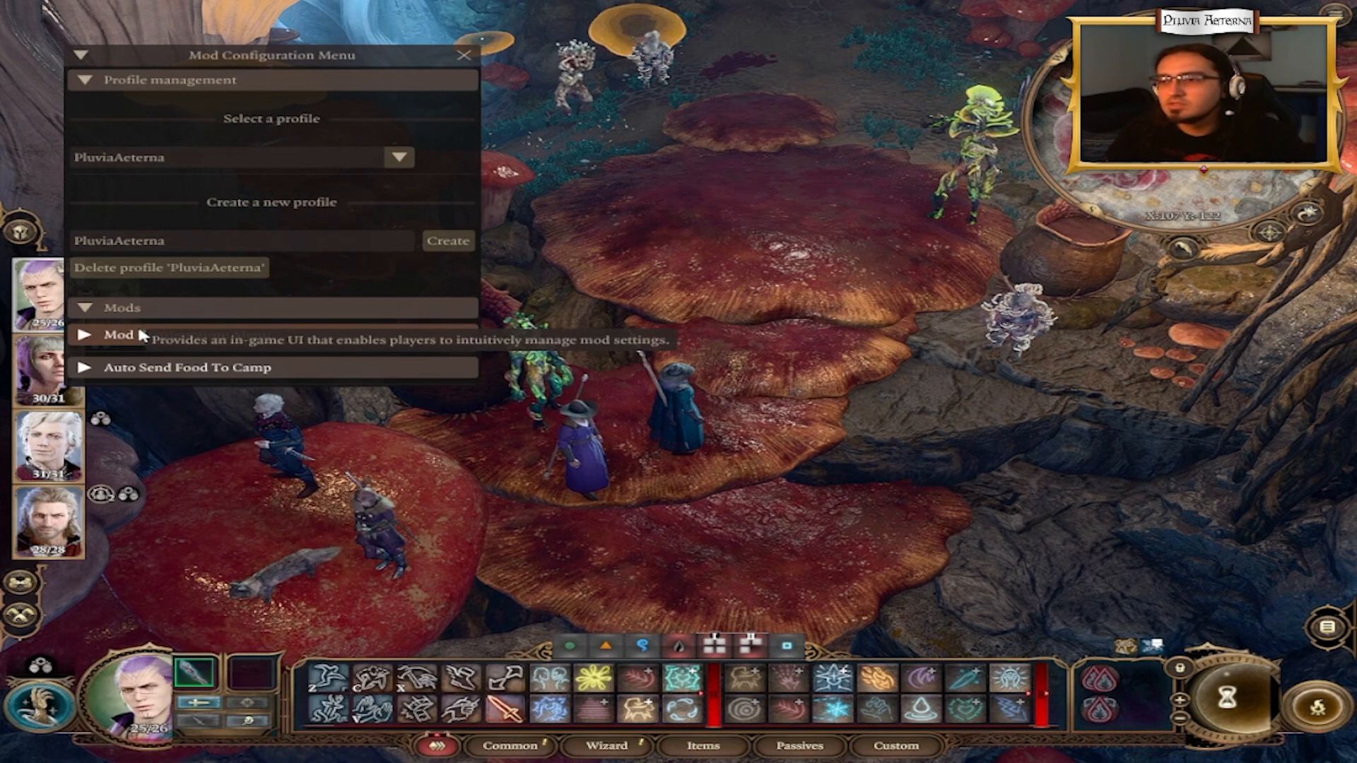
Expand Auto Send Food To Camp under Mods and switch the mod on in its General settings
{"action": "left_click", "coordinate": [86, 335]}
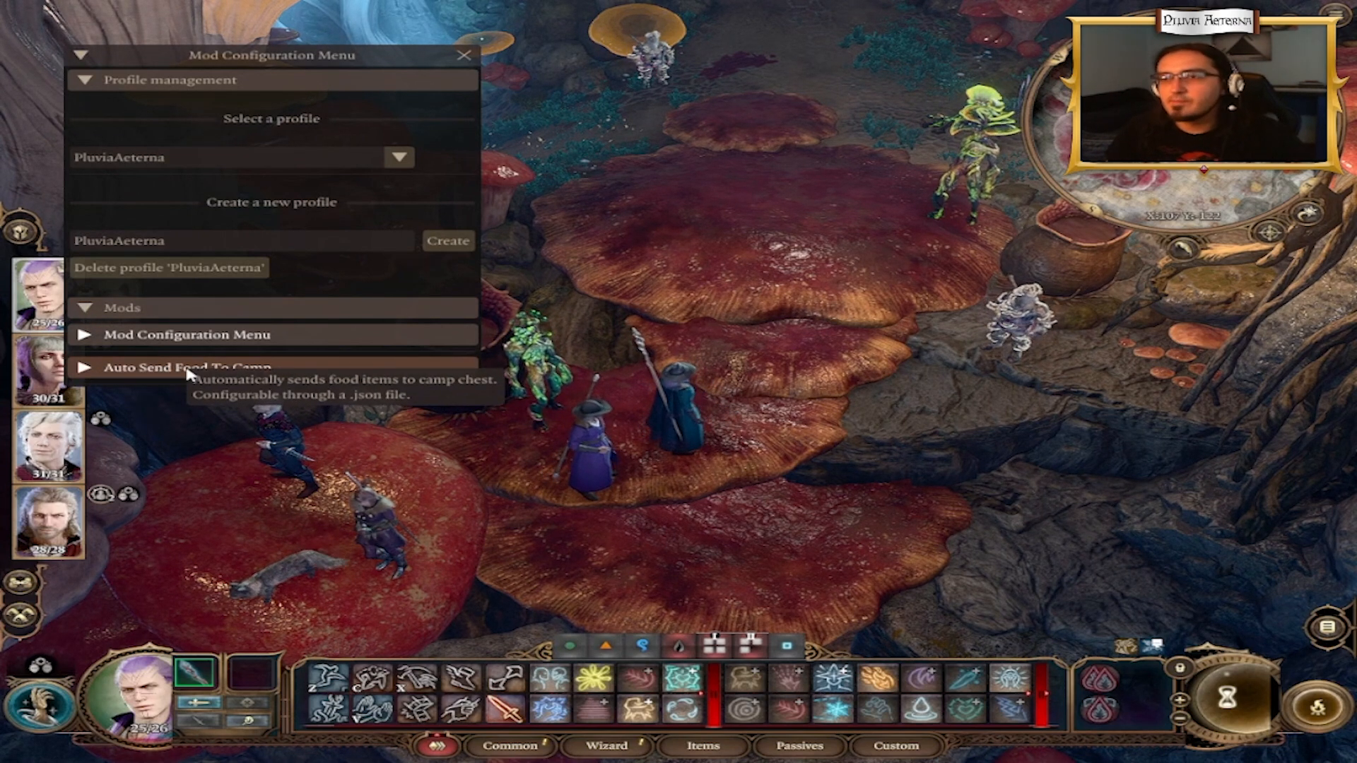
{"action": "left_click", "coordinate": [173, 367]}
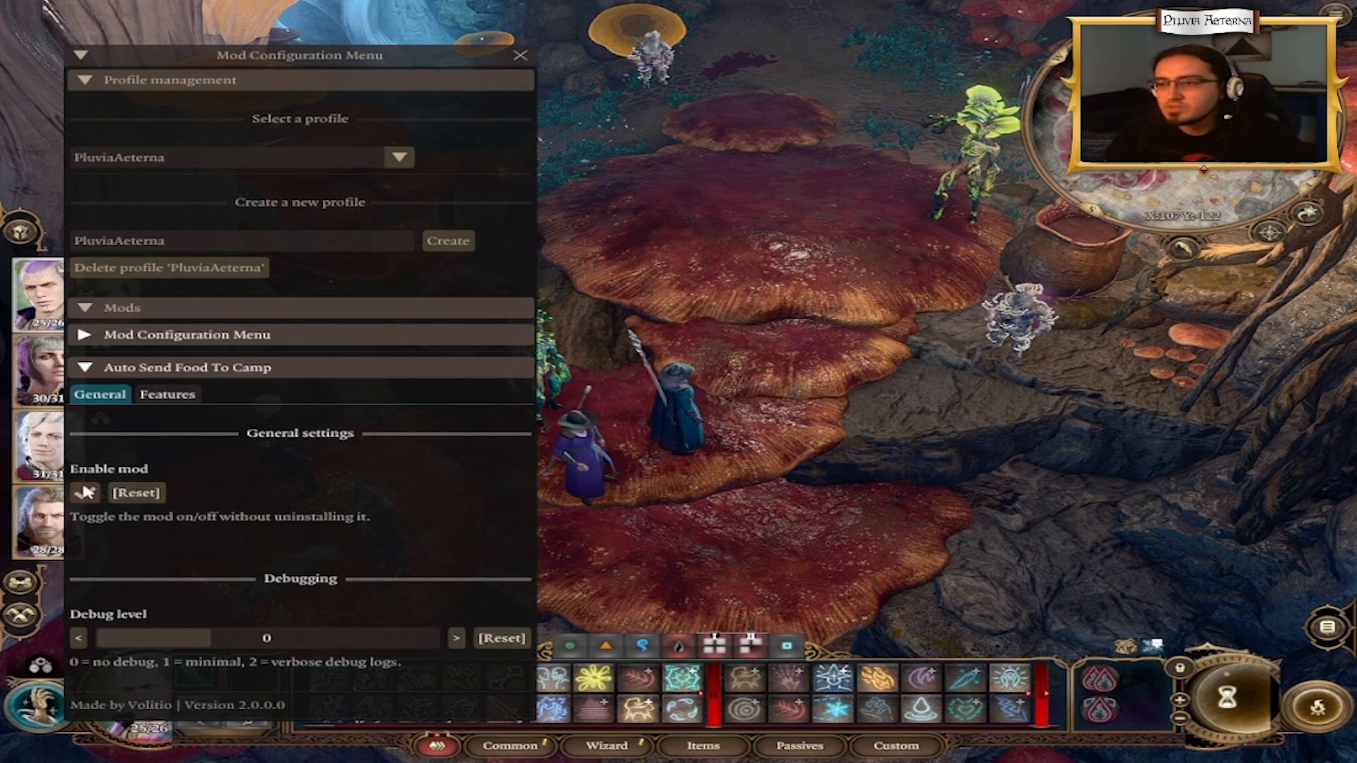
{"action": "left_click", "coordinate": [85, 493]}
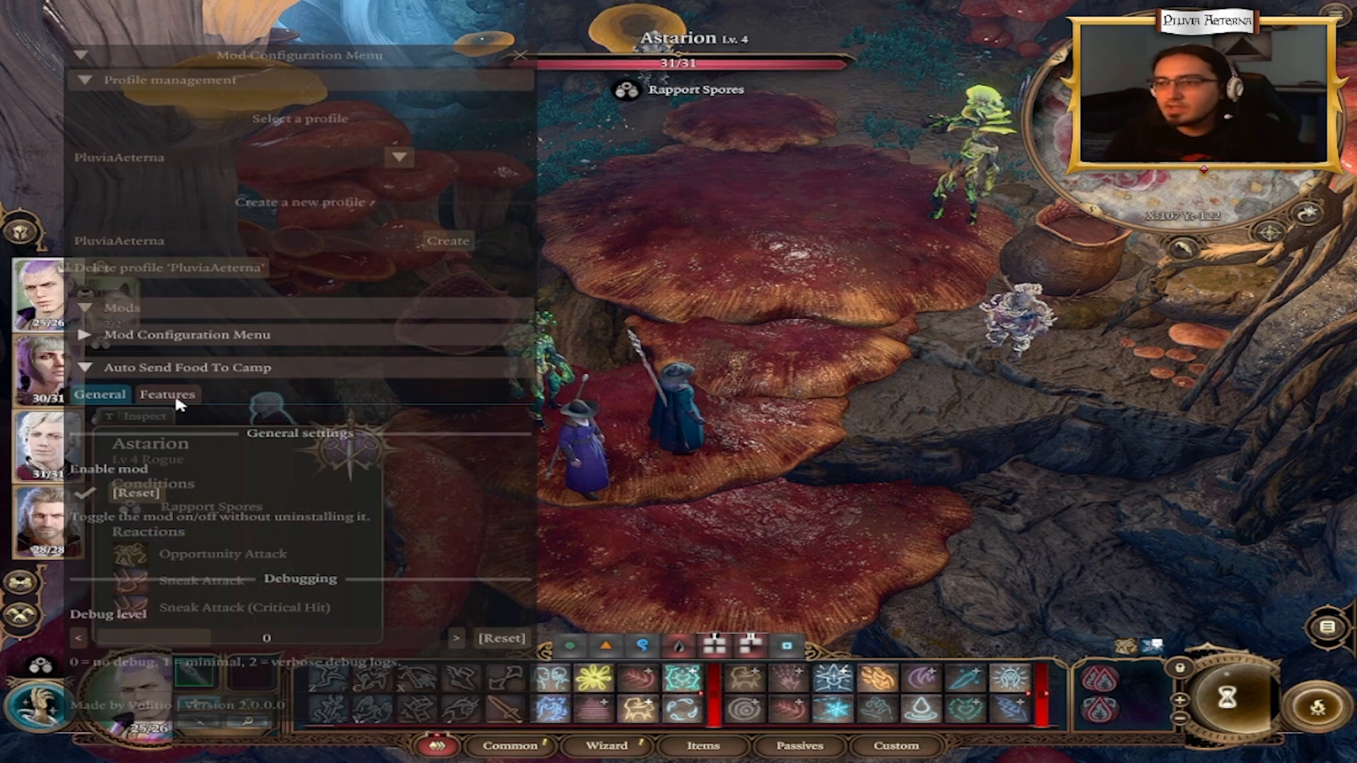
Show the mod's Features options and raise Minimum food to keep to 3
{"action": "left_click", "coordinate": [167, 393]}
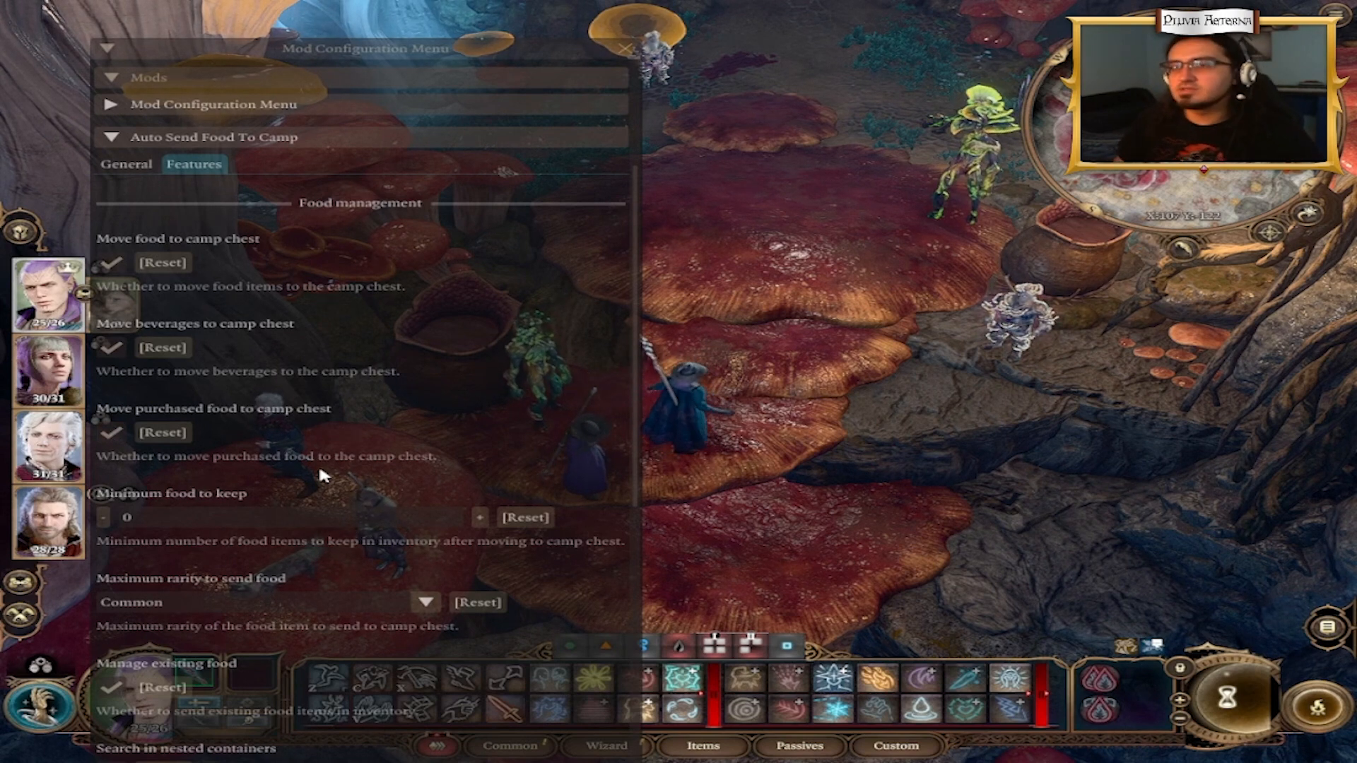
{"action": "mouse_move", "coordinate": [390, 497]}
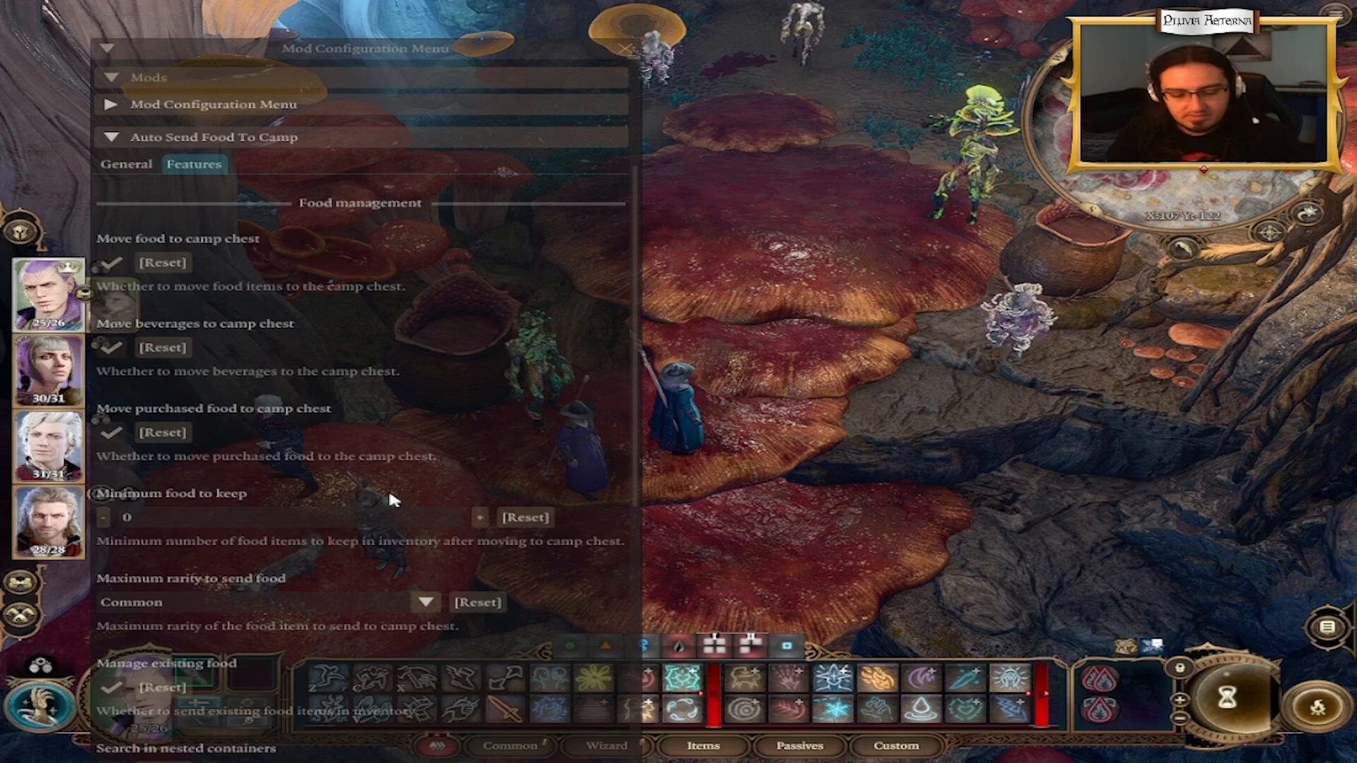
{"action": "mouse_move", "coordinate": [376, 479]}
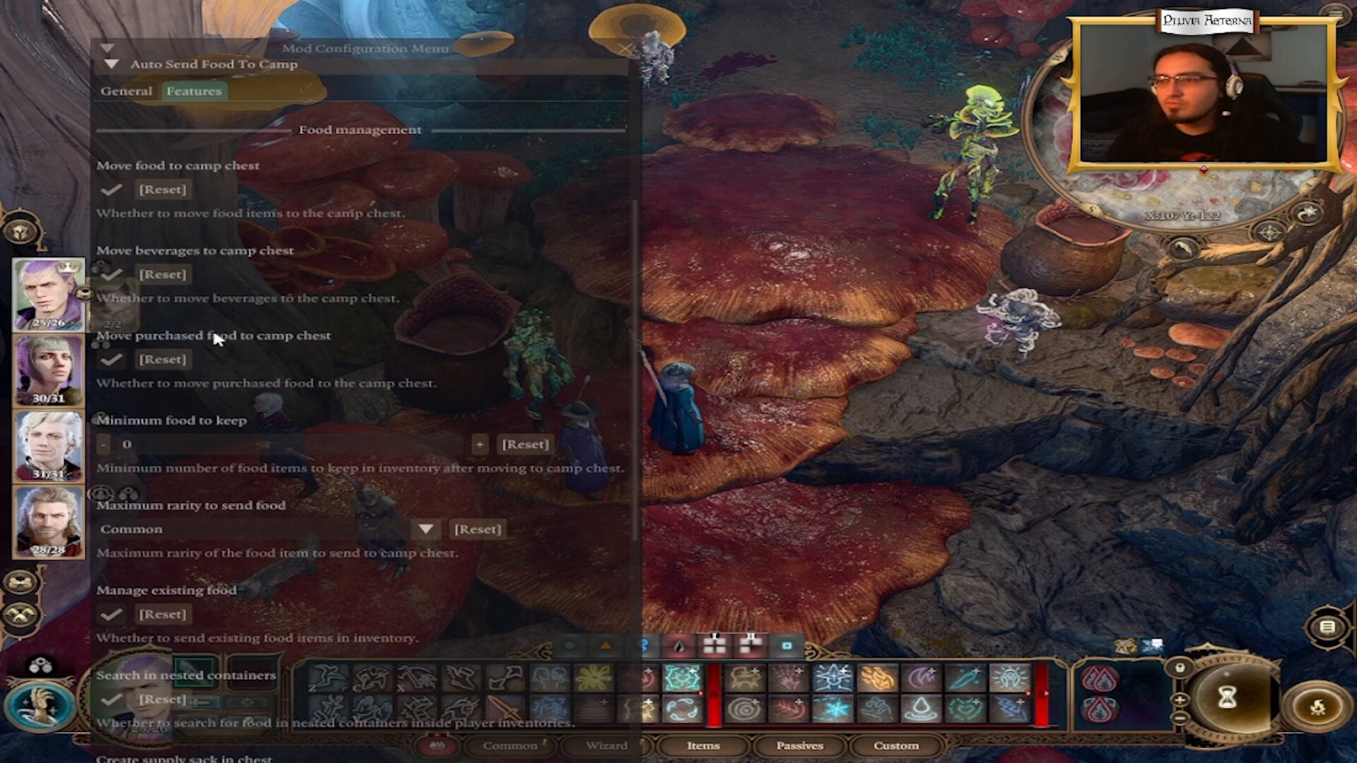
{"action": "left_click", "coordinate": [110, 359]}
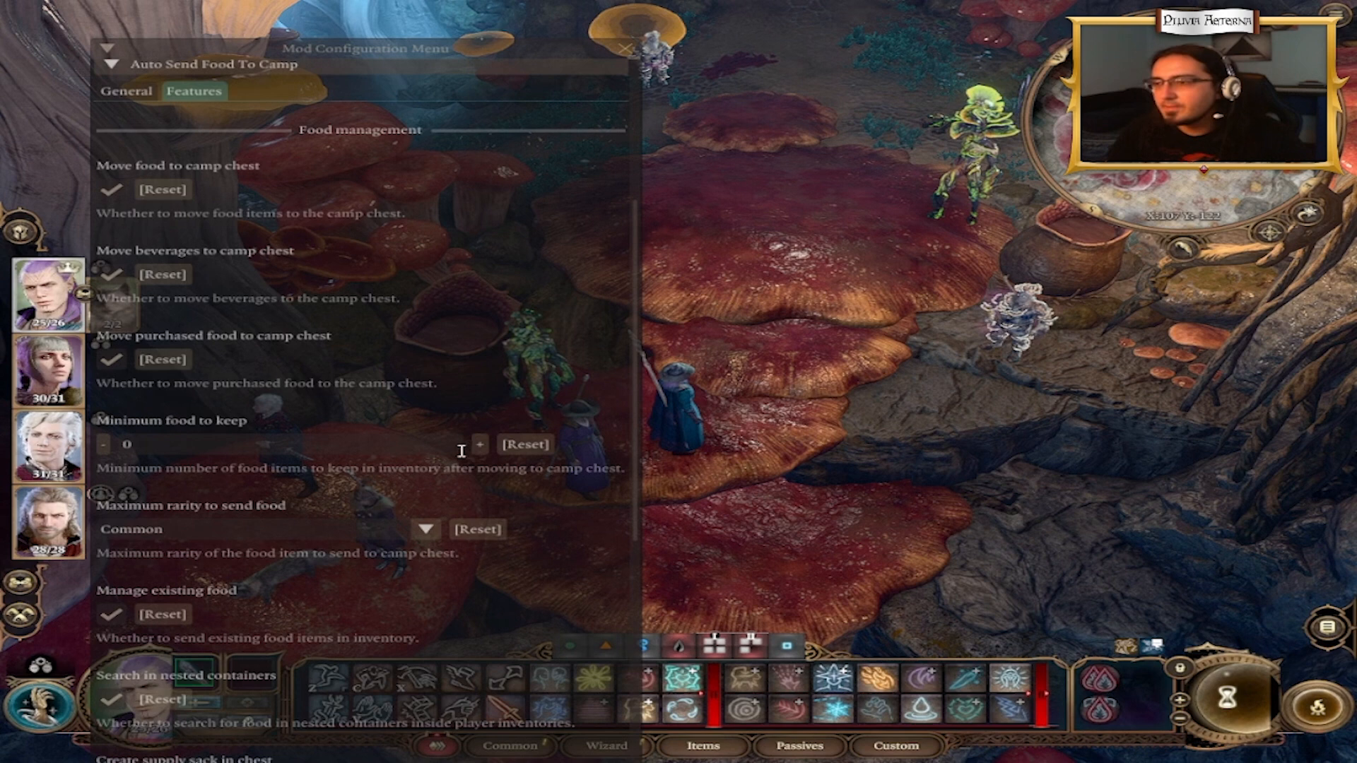
{"action": "left_click", "coordinate": [479, 444]}
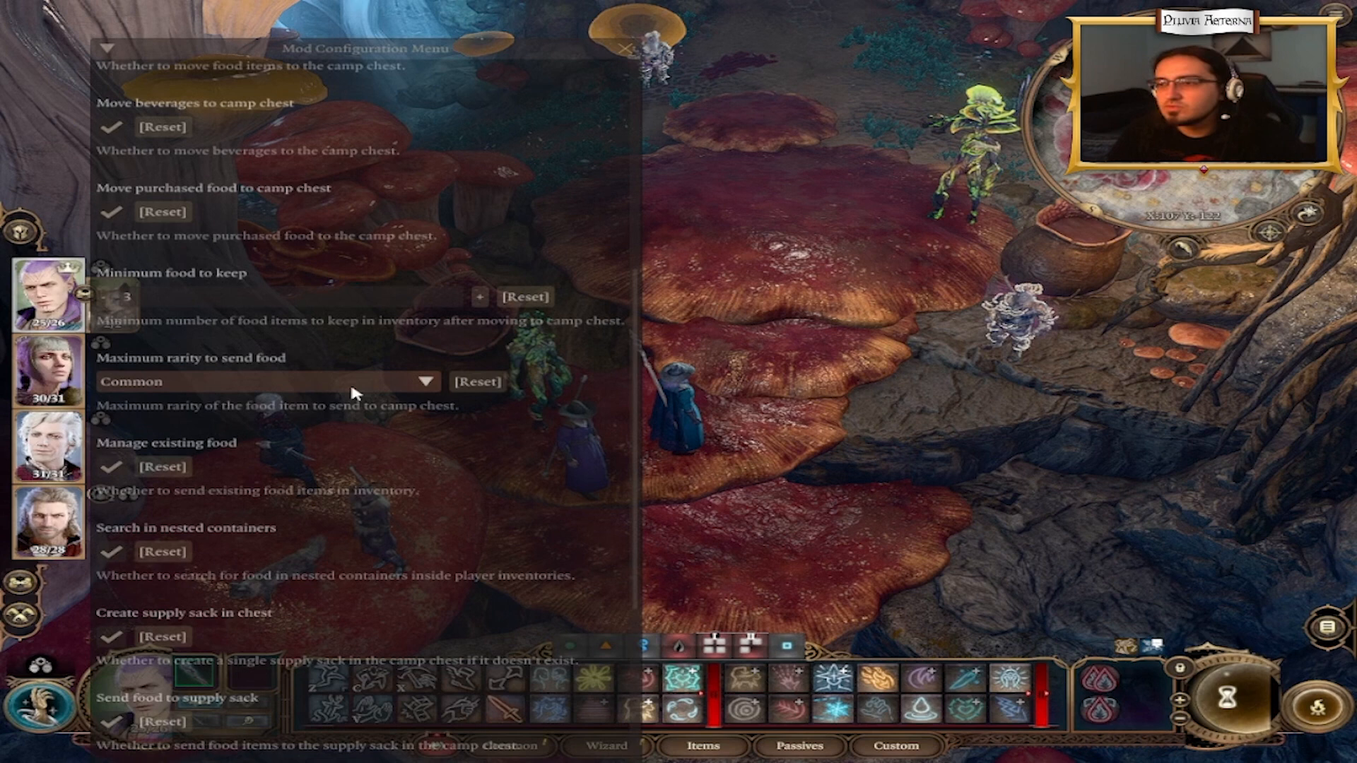
{"action": "left_click", "coordinate": [264, 381]}
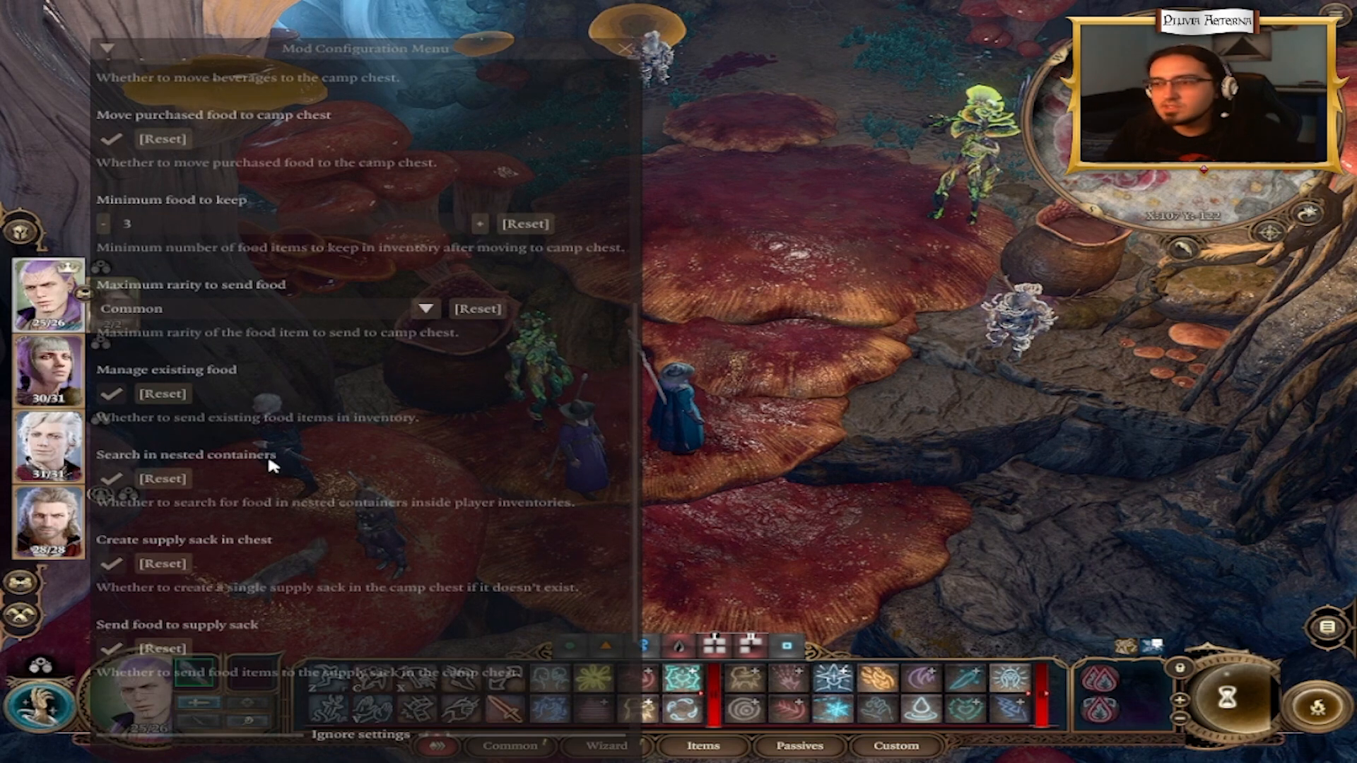
{"action": "mouse_move", "coordinate": [126, 506]}
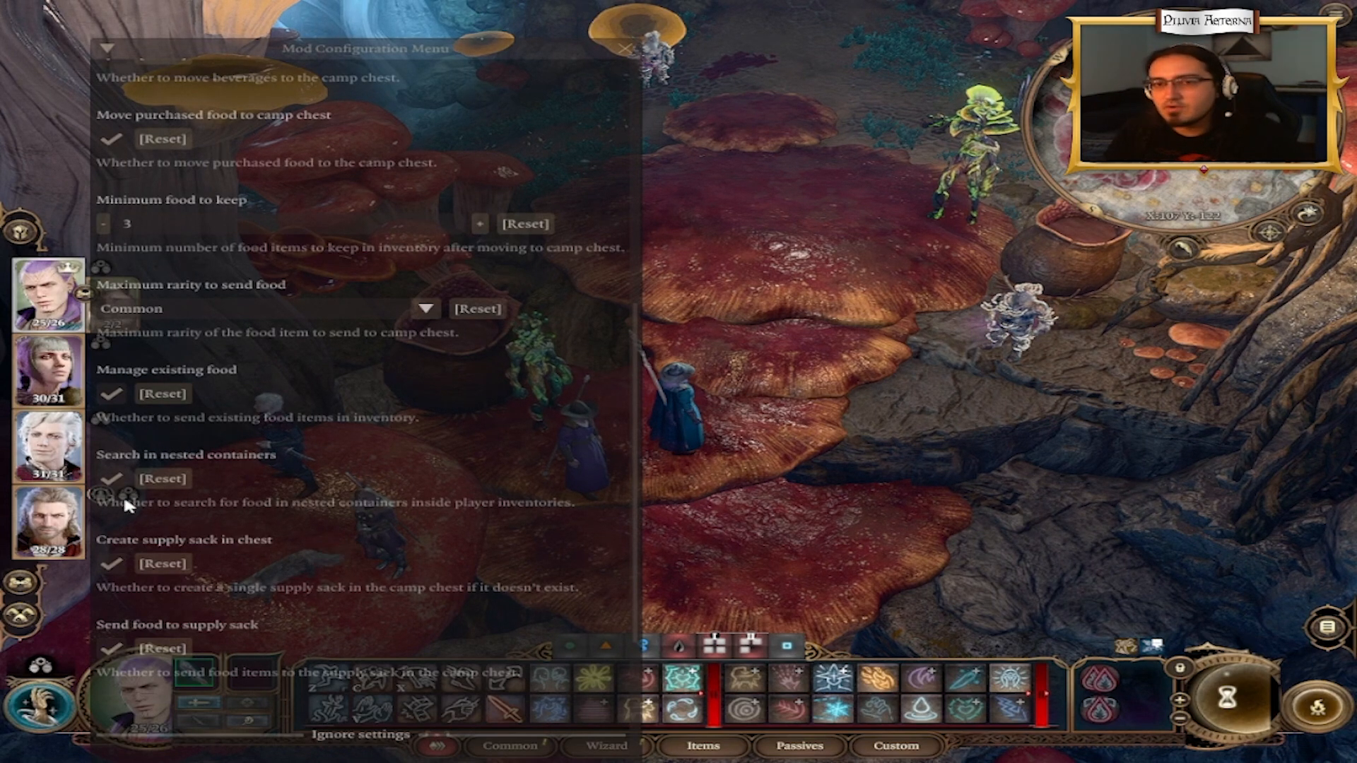
{"action": "mouse_move", "coordinate": [220, 516]}
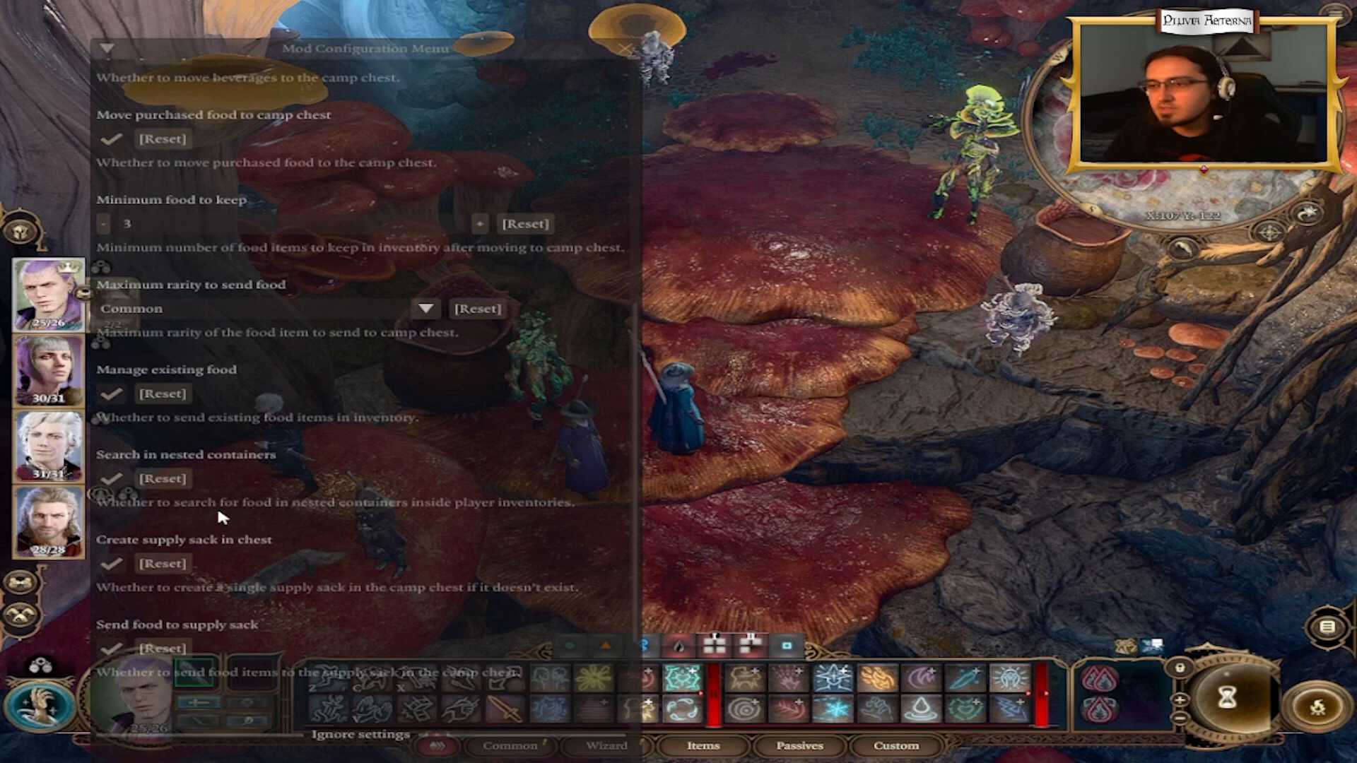
{"action": "mouse_move", "coordinate": [302, 510]}
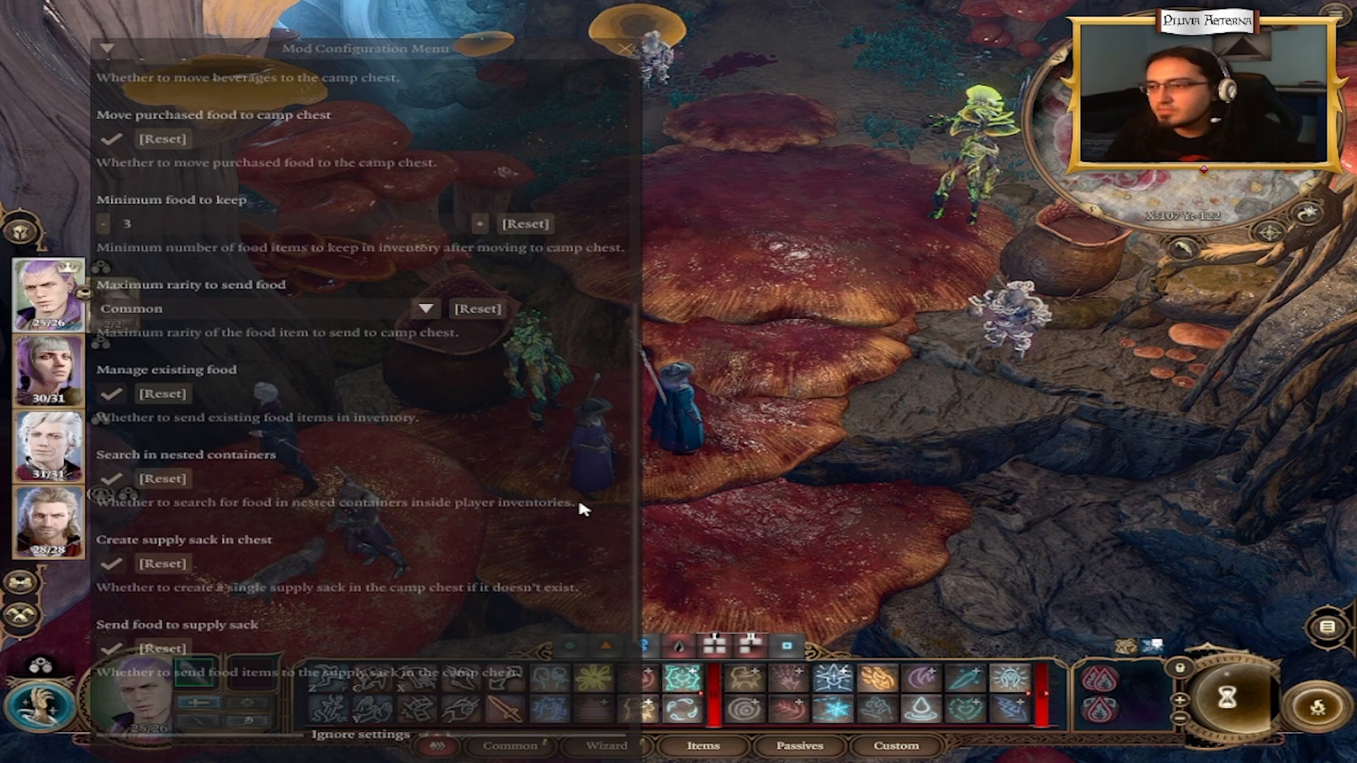
{"action": "scroll", "scroll_direction": "down", "scroll_amount": 3}
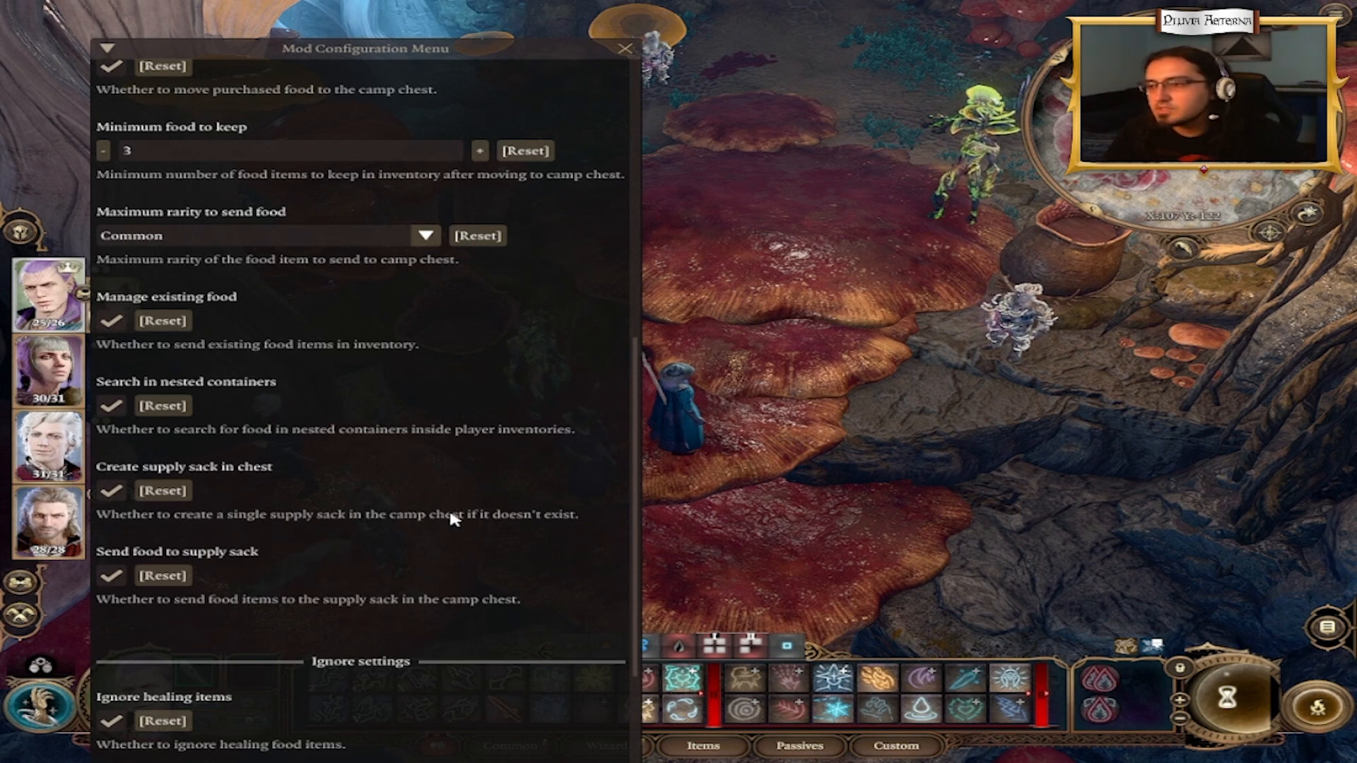
{"action": "mouse_move", "coordinate": [134, 537]}
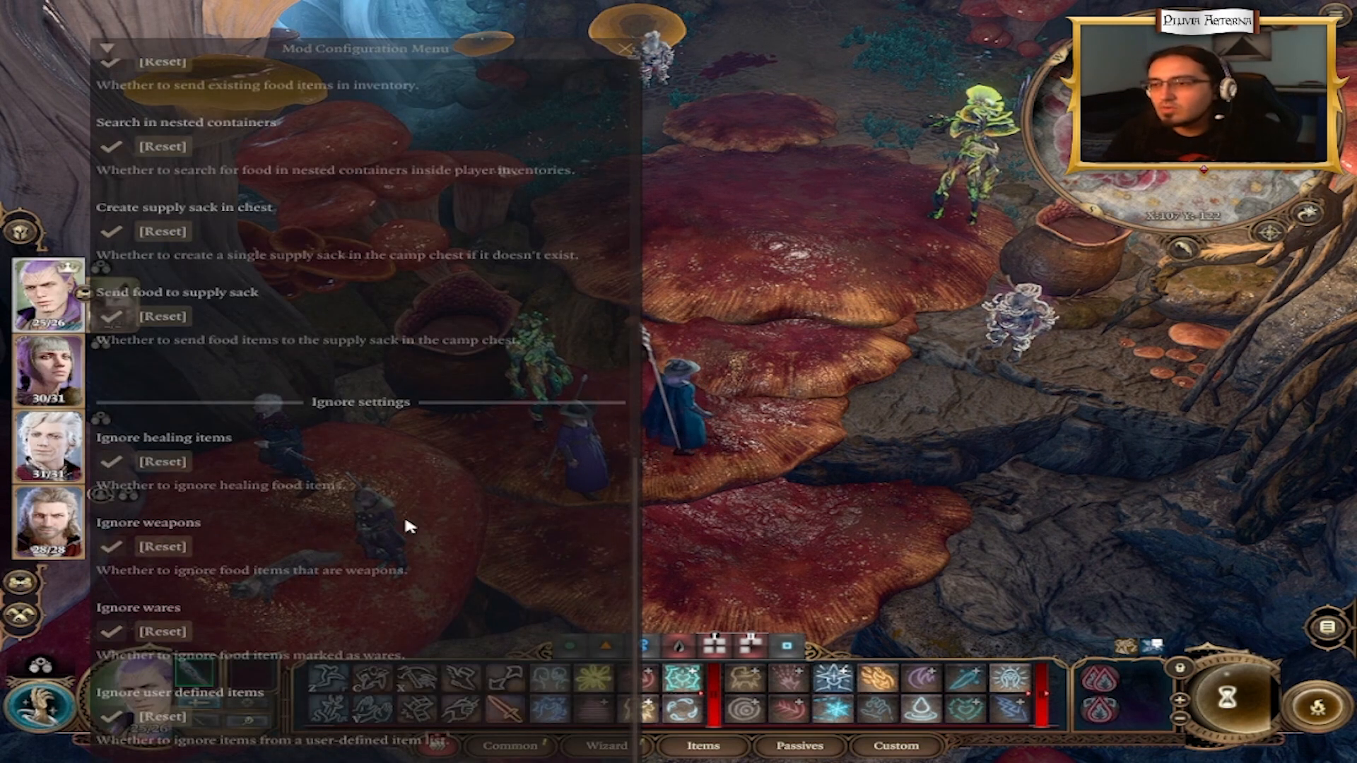
{"action": "mouse_move", "coordinate": [273, 595]}
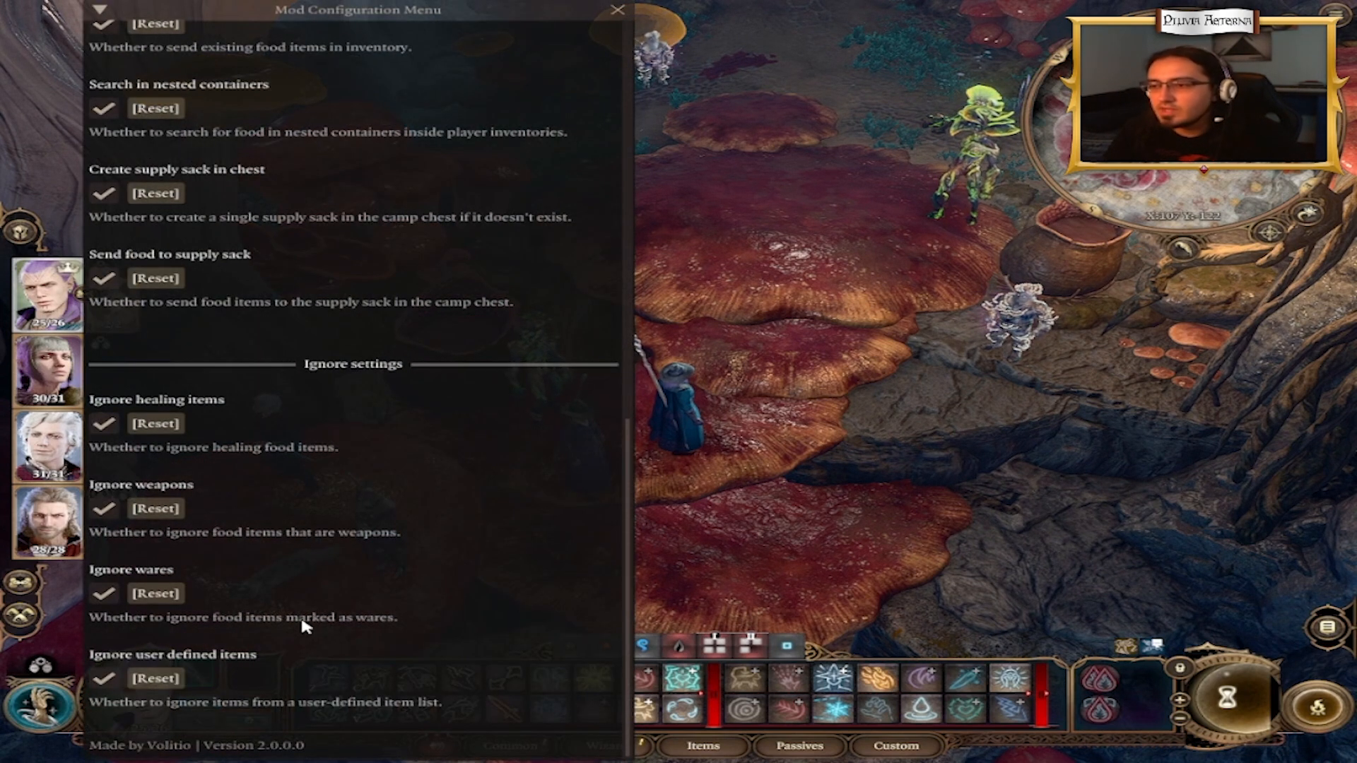
{"action": "mouse_move", "coordinate": [294, 693]}
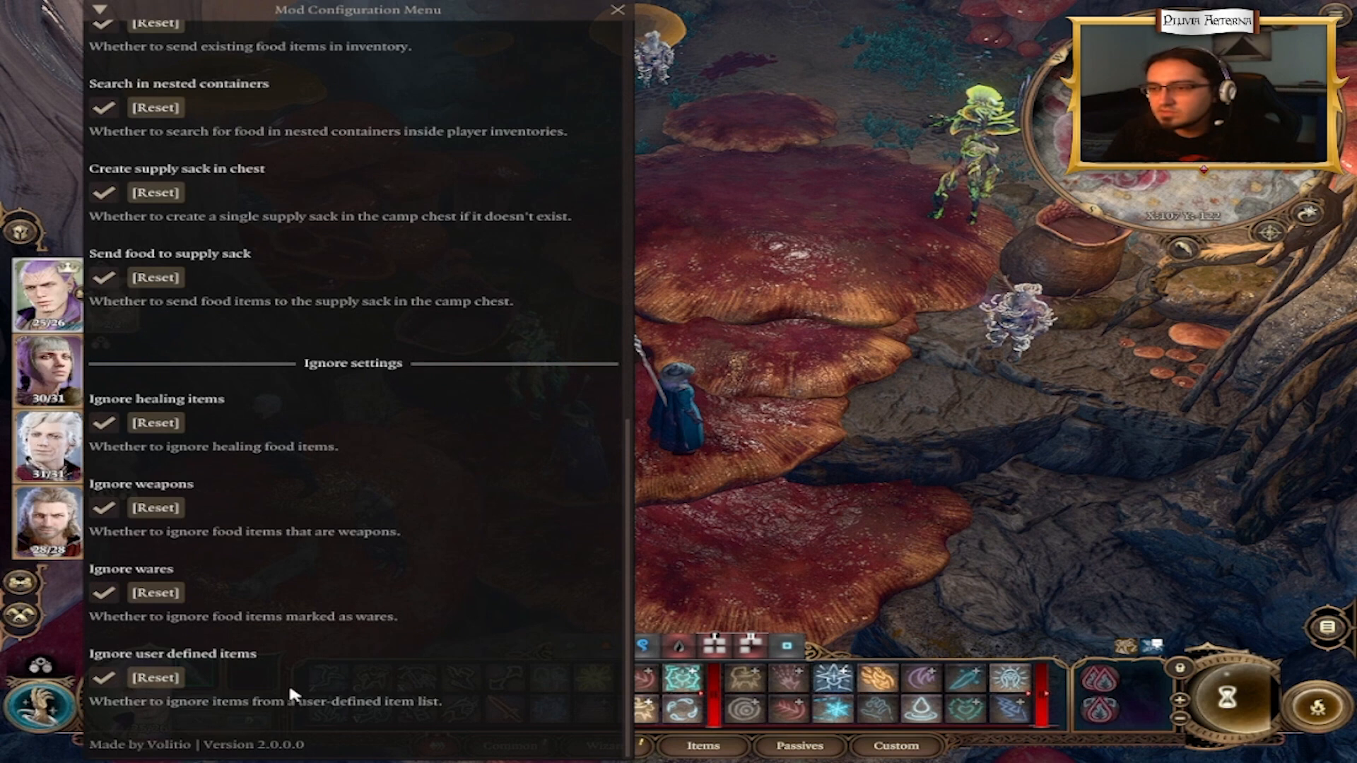
{"action": "mouse_move", "coordinate": [320, 708]}
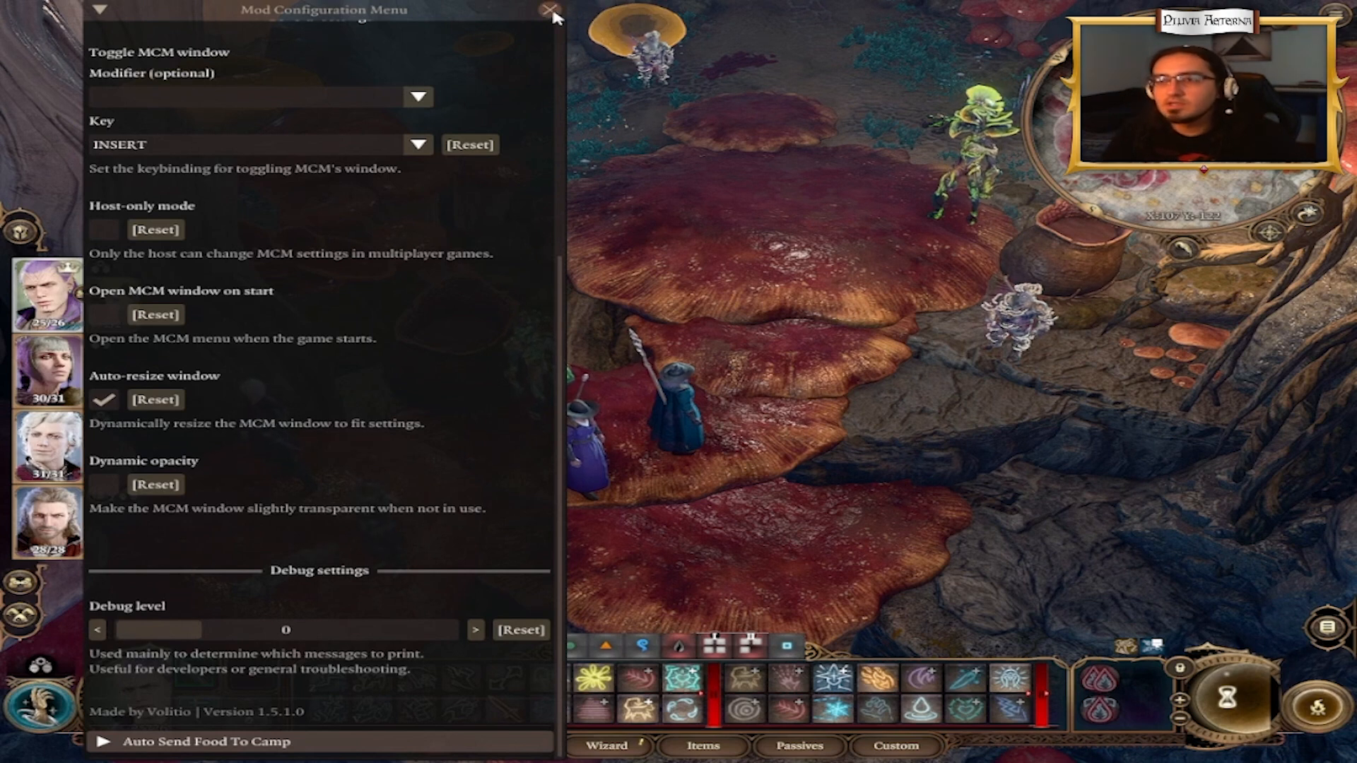
{"action": "mouse_move", "coordinate": [181, 556]}
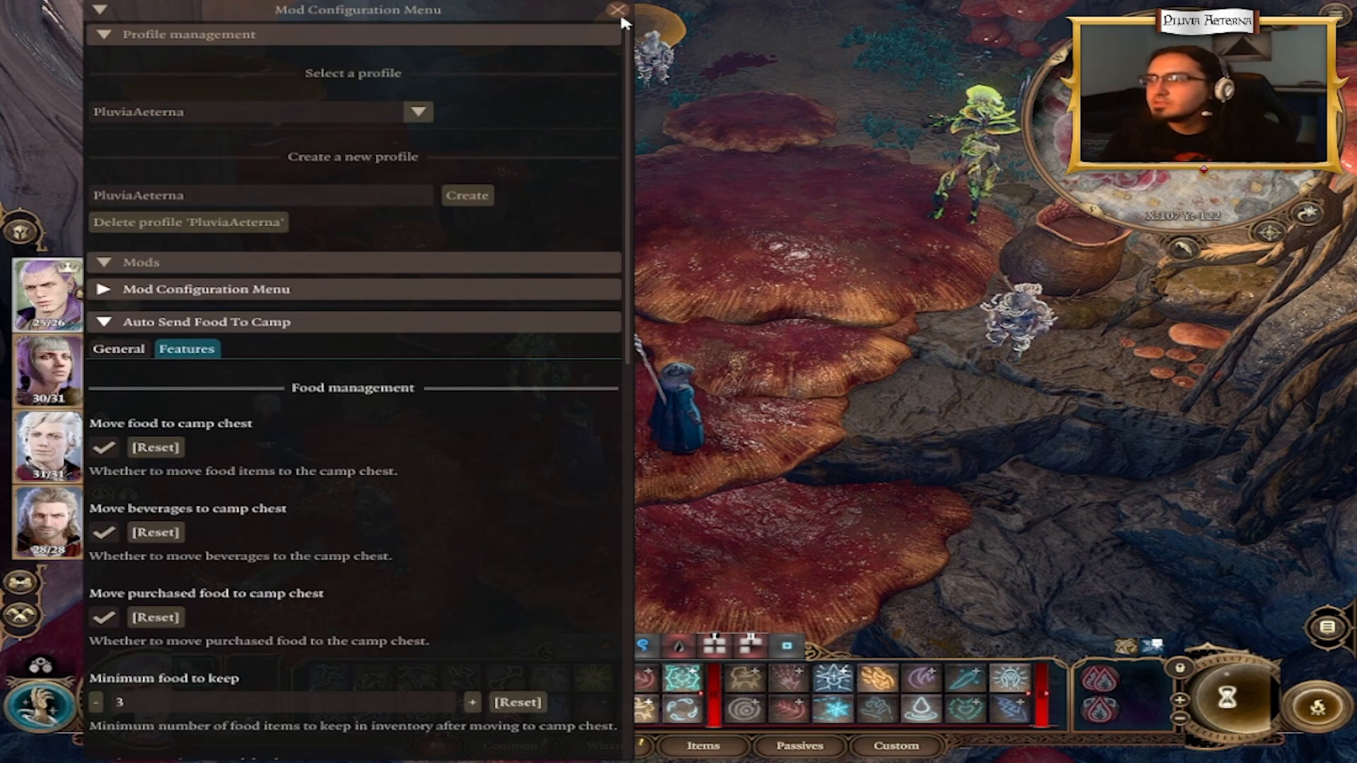
Expand the Mod Configuration Menu's own settings and keep INSERT as its window toggle key
{"action": "left_click", "coordinate": [619, 9]}
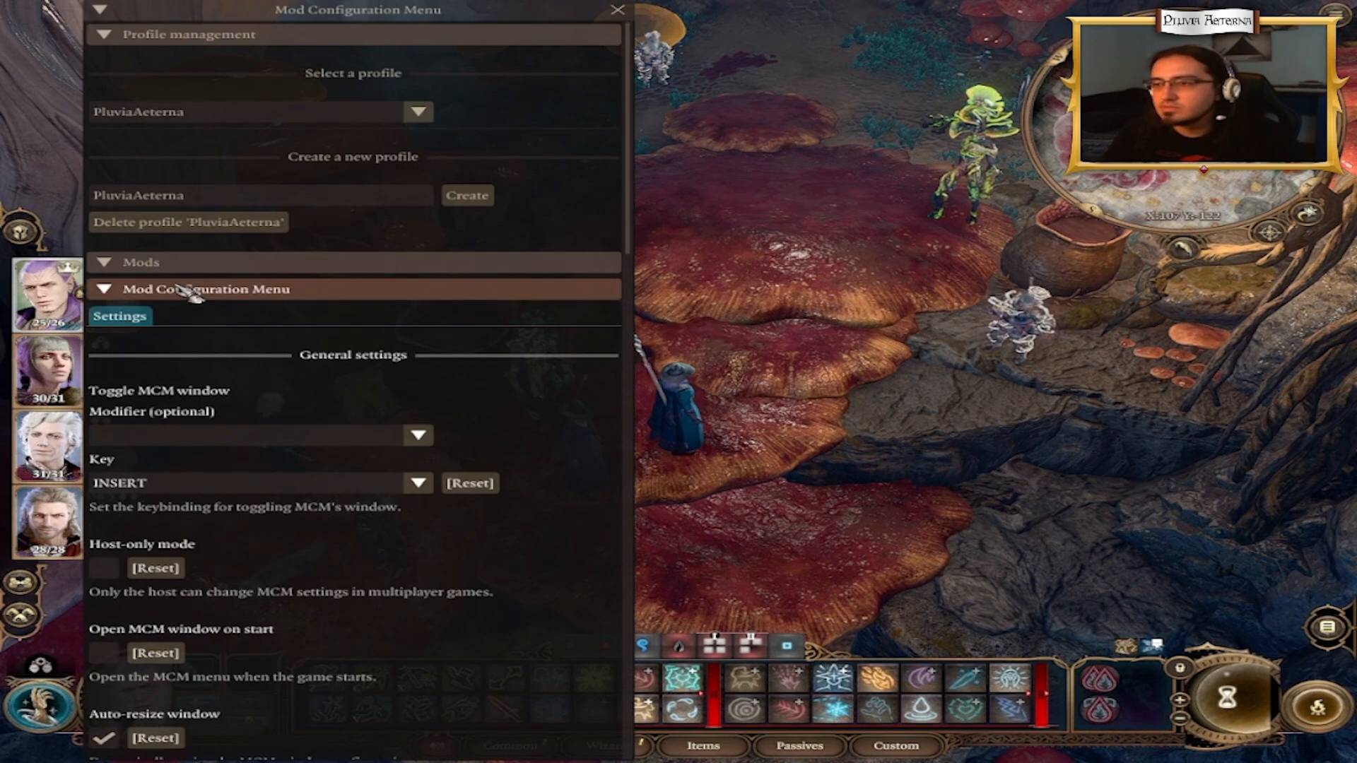
{"action": "left_click", "coordinate": [417, 483]}
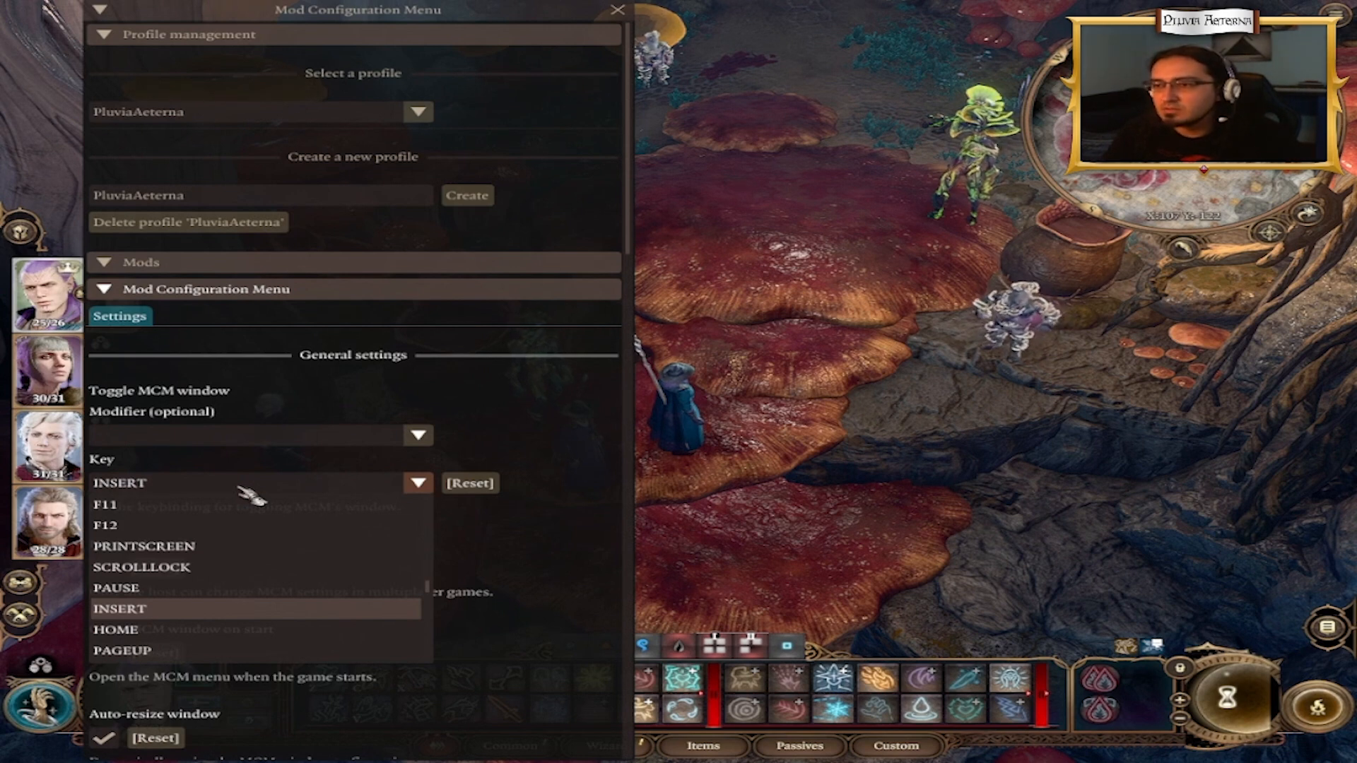
{"action": "left_click", "coordinate": [417, 435]}
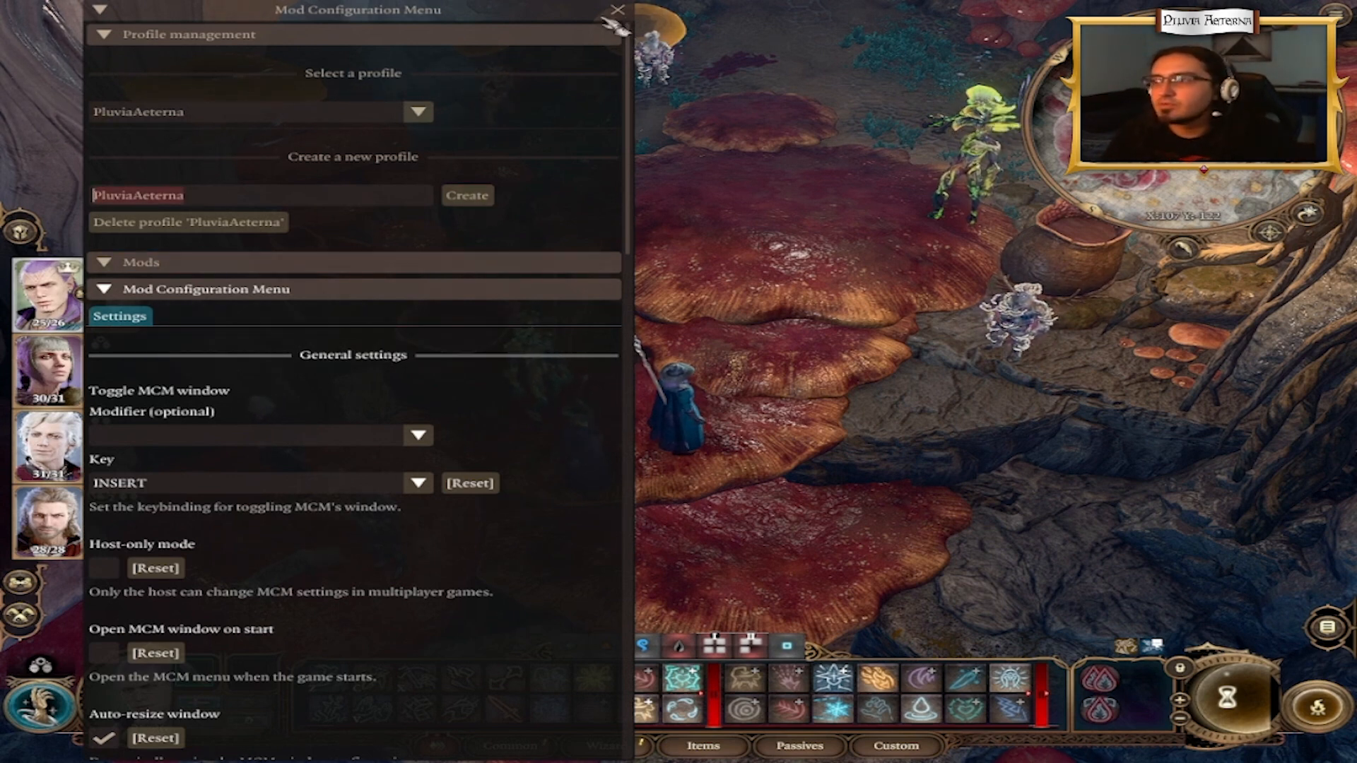
{"action": "left_click", "coordinate": [617, 9]}
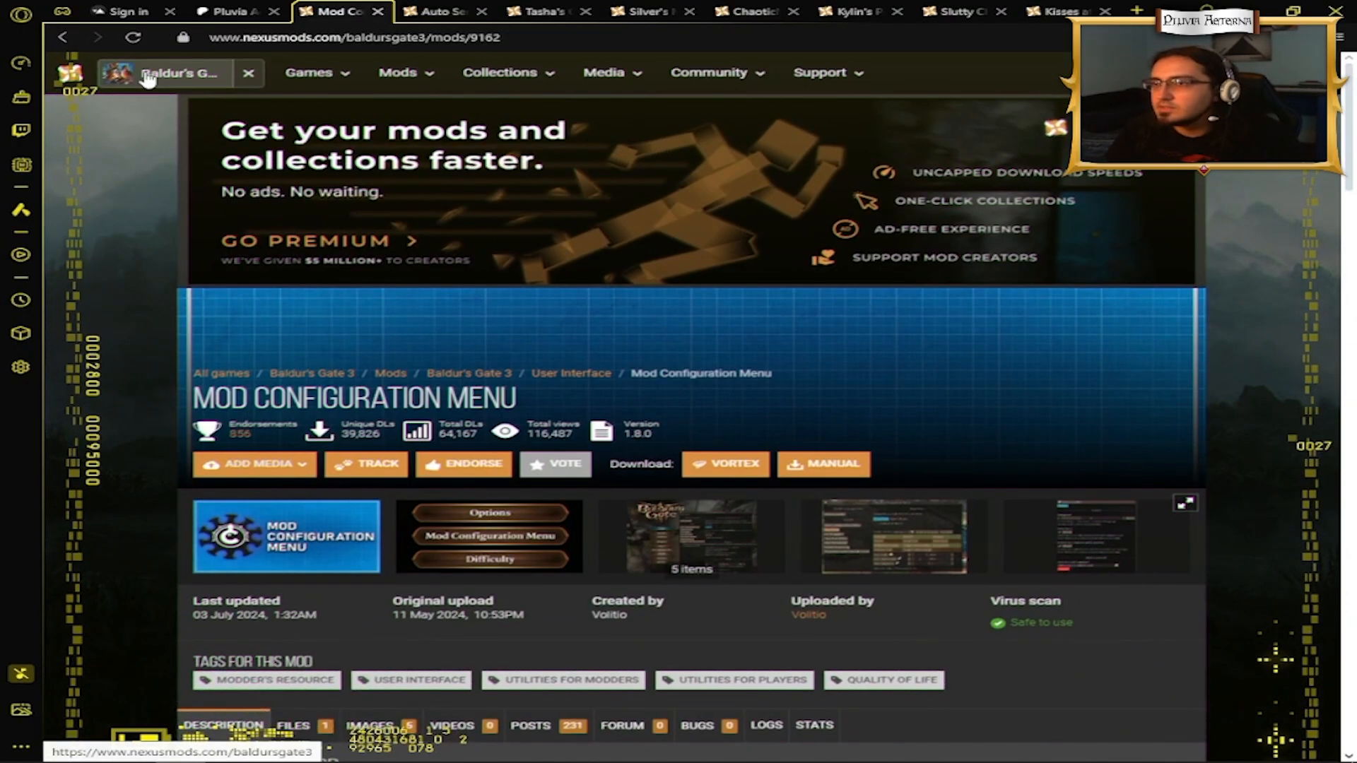
Expand the Requirements section listing Script Extender v17+ and dependent mods
{"action": "scroll", "scroll_direction": "down", "scroll_amount": 3}
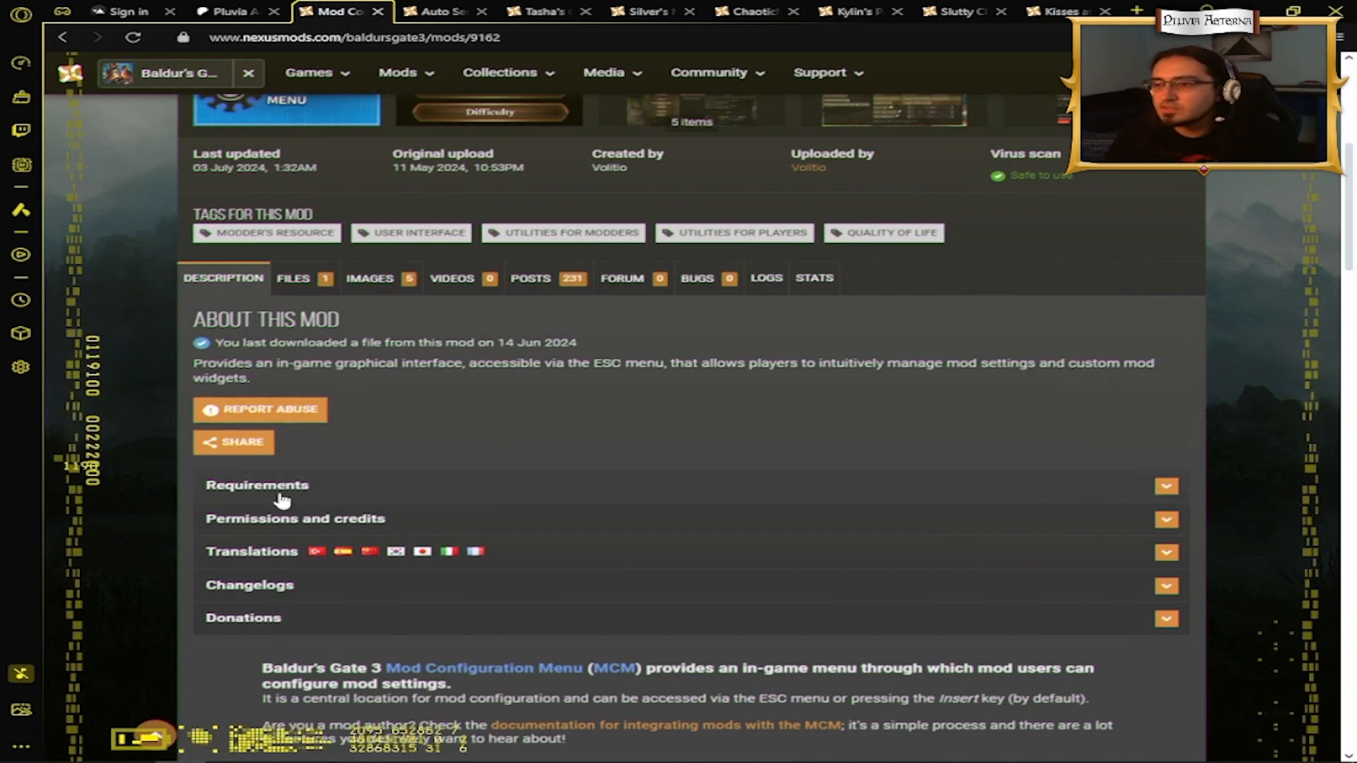
{"action": "left_click", "coordinate": [256, 485]}
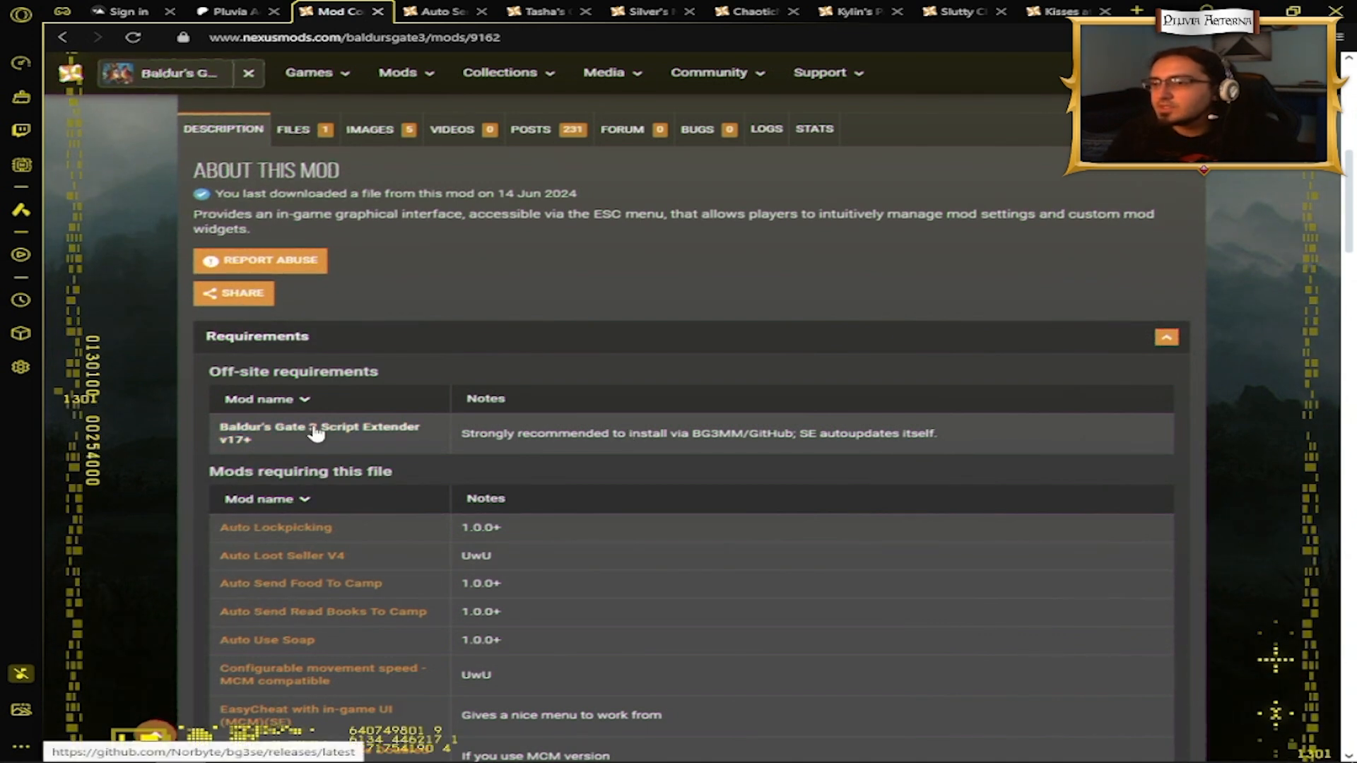
Download BG3SE-Updater-20240430.zip from the Script Extender release and return to the mod manager
{"action": "left_click", "coordinate": [319, 433]}
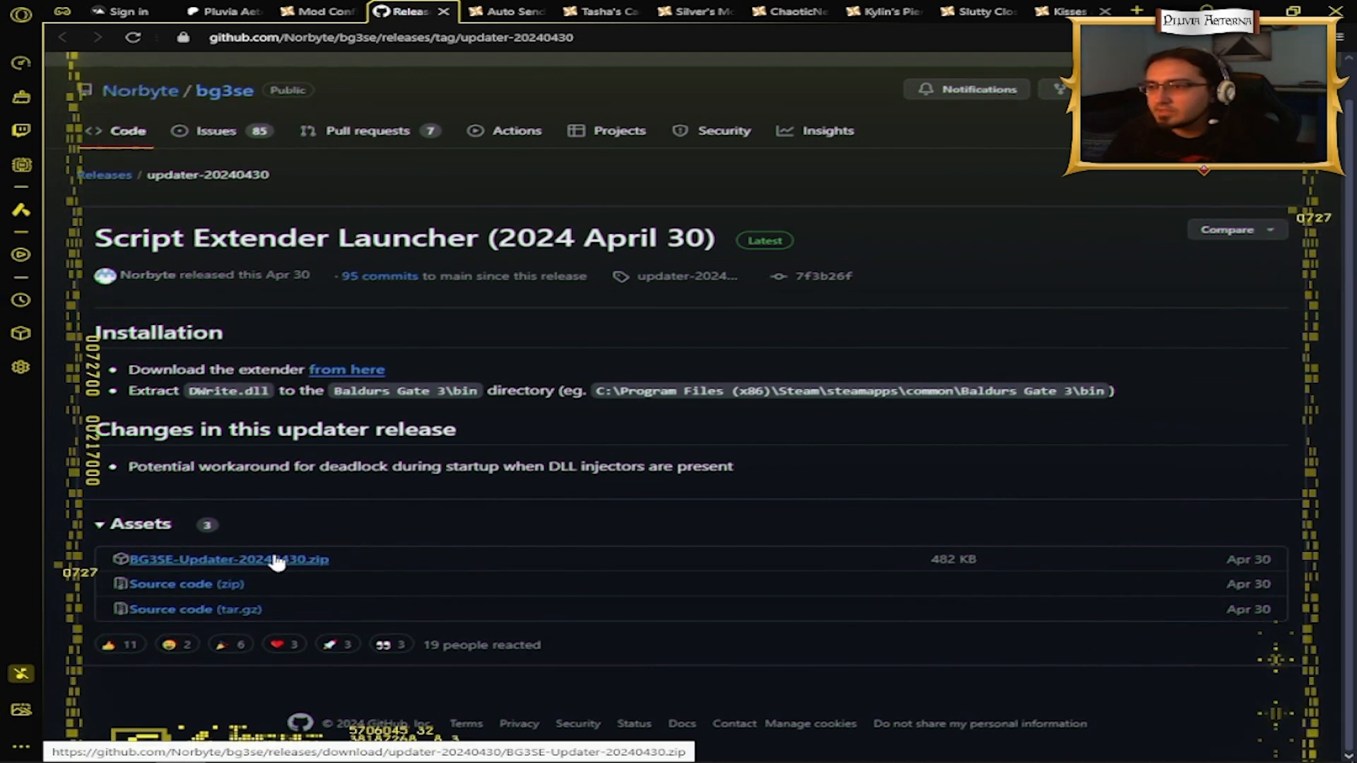
{"action": "left_click", "coordinate": [229, 559]}
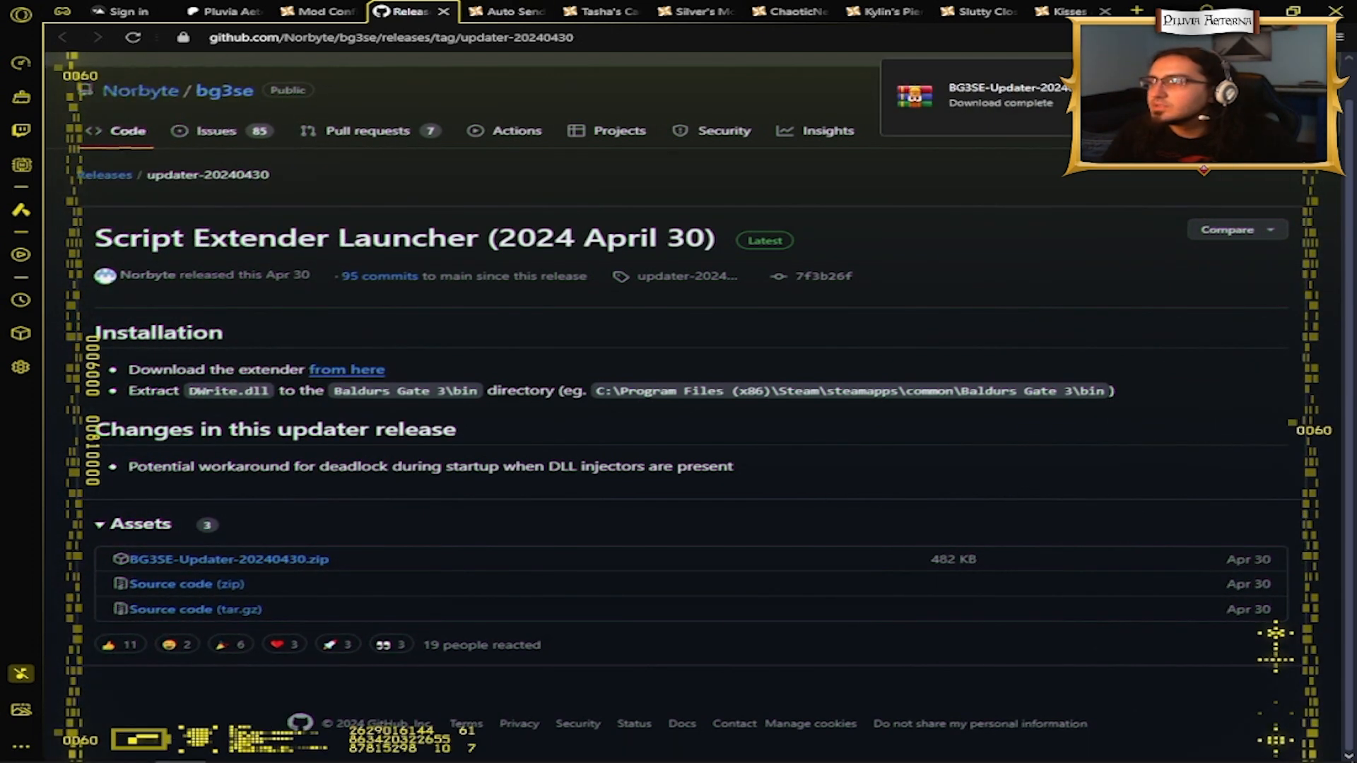
{"action": "left_click", "coordinate": [328, 12]}
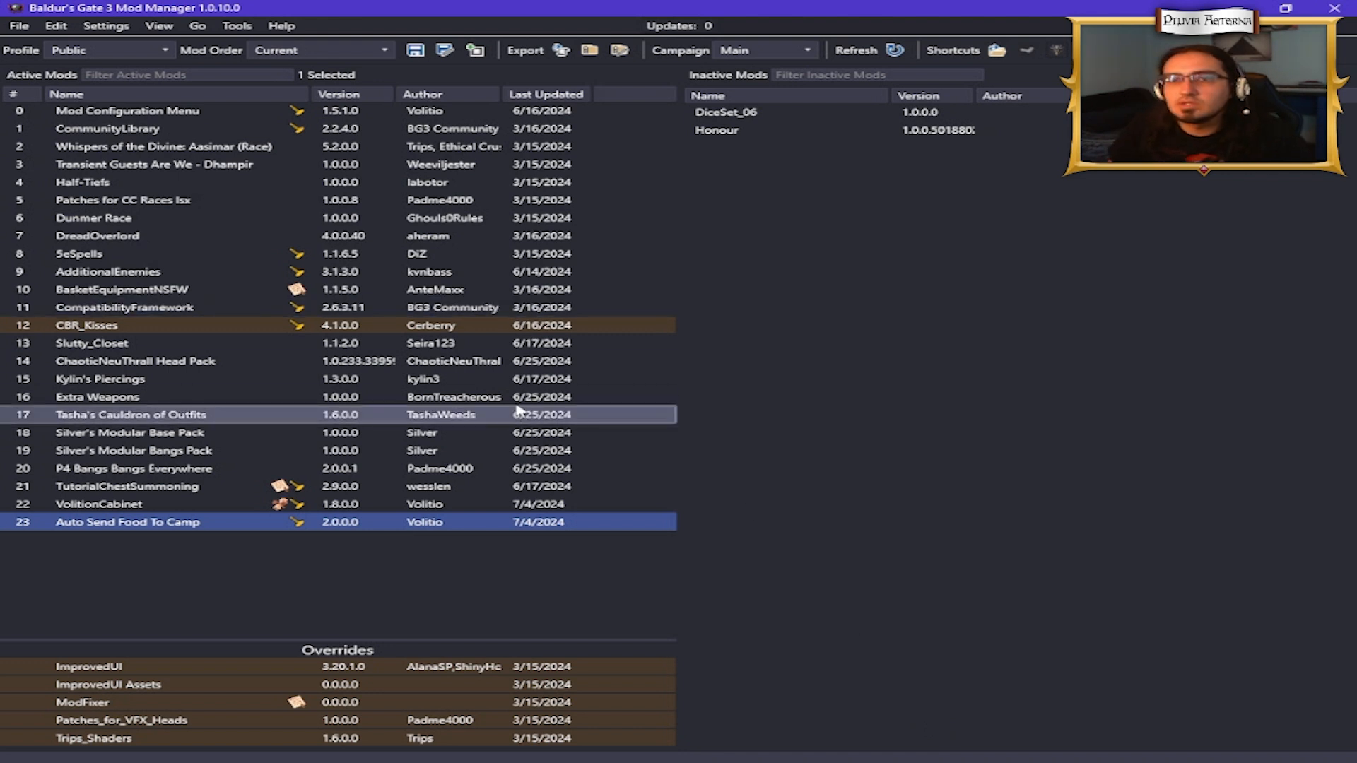
{"action": "left_click", "coordinate": [282, 25]}
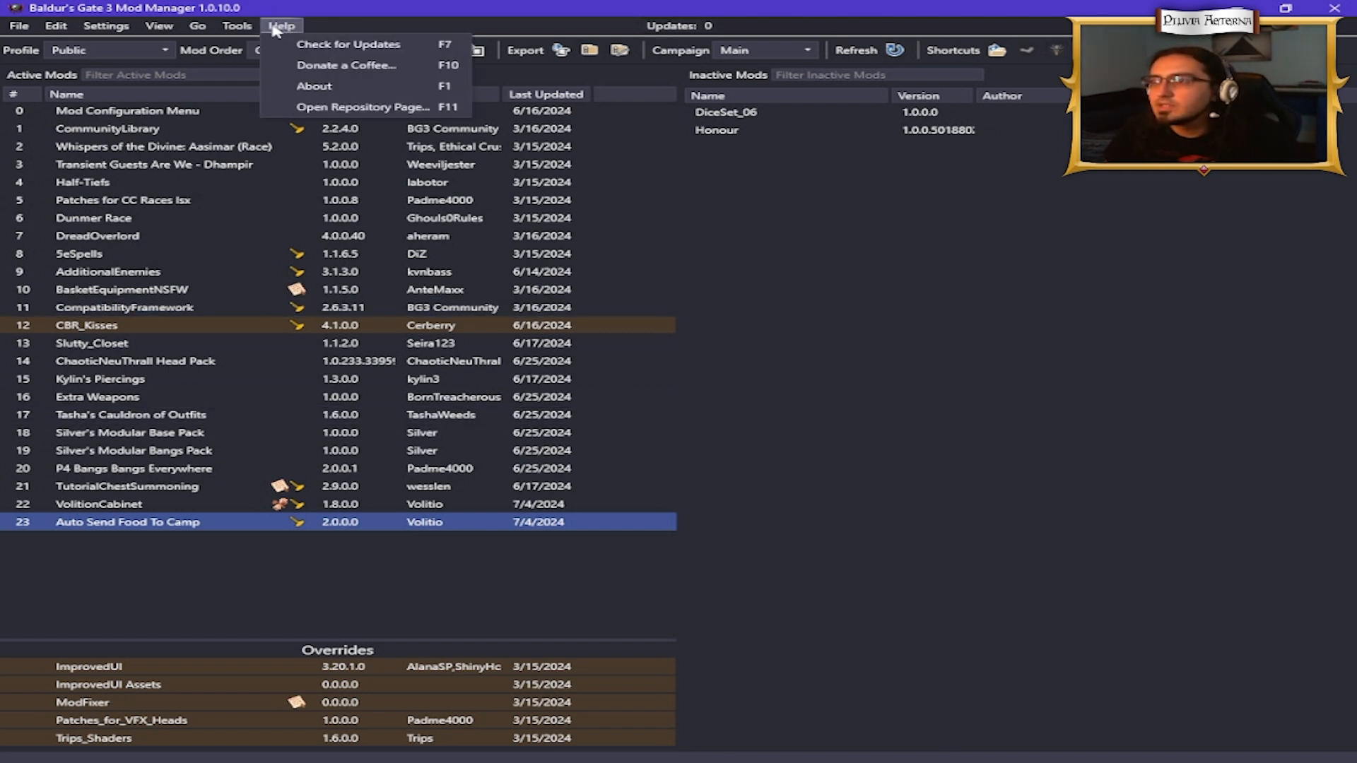
{"action": "left_click", "coordinate": [236, 25]}
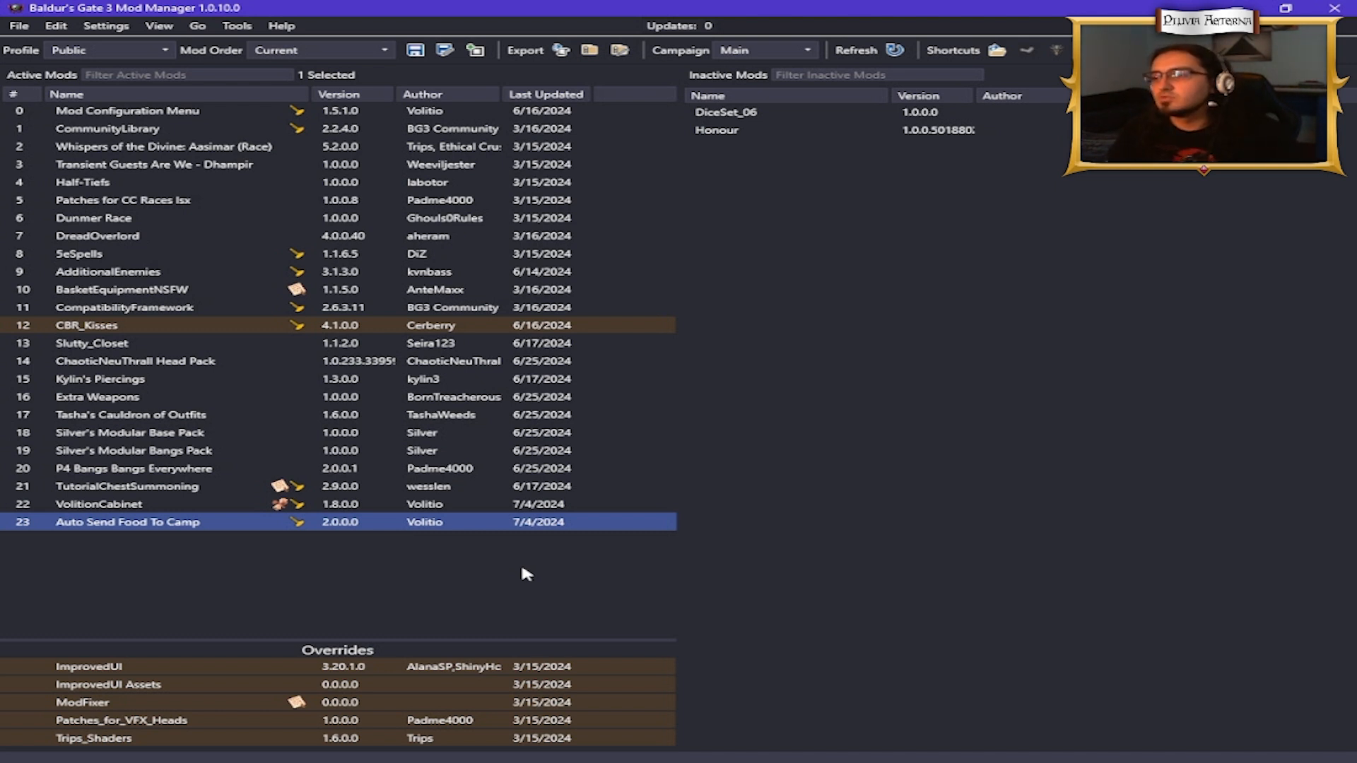
{"action": "mouse_move", "coordinate": [779, 471]}
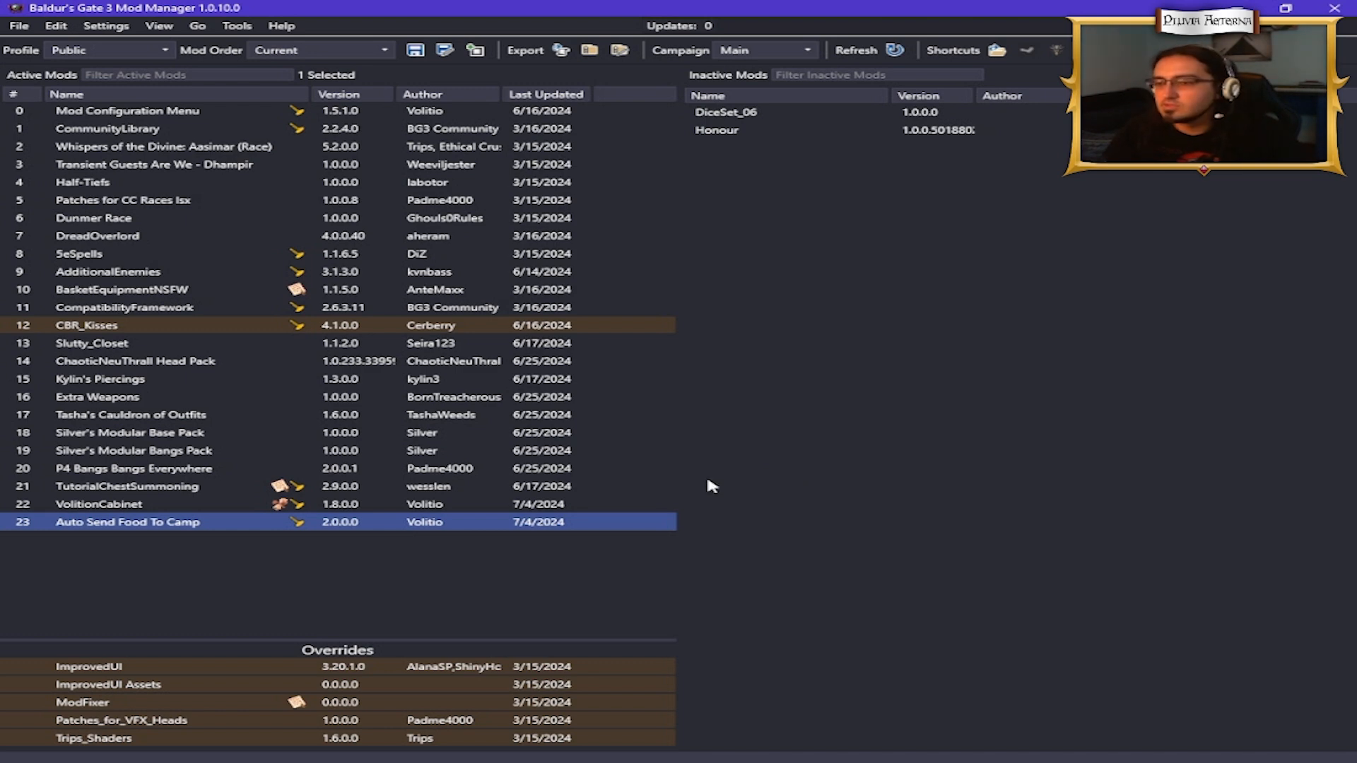
{"action": "left_click", "coordinate": [93, 738]}
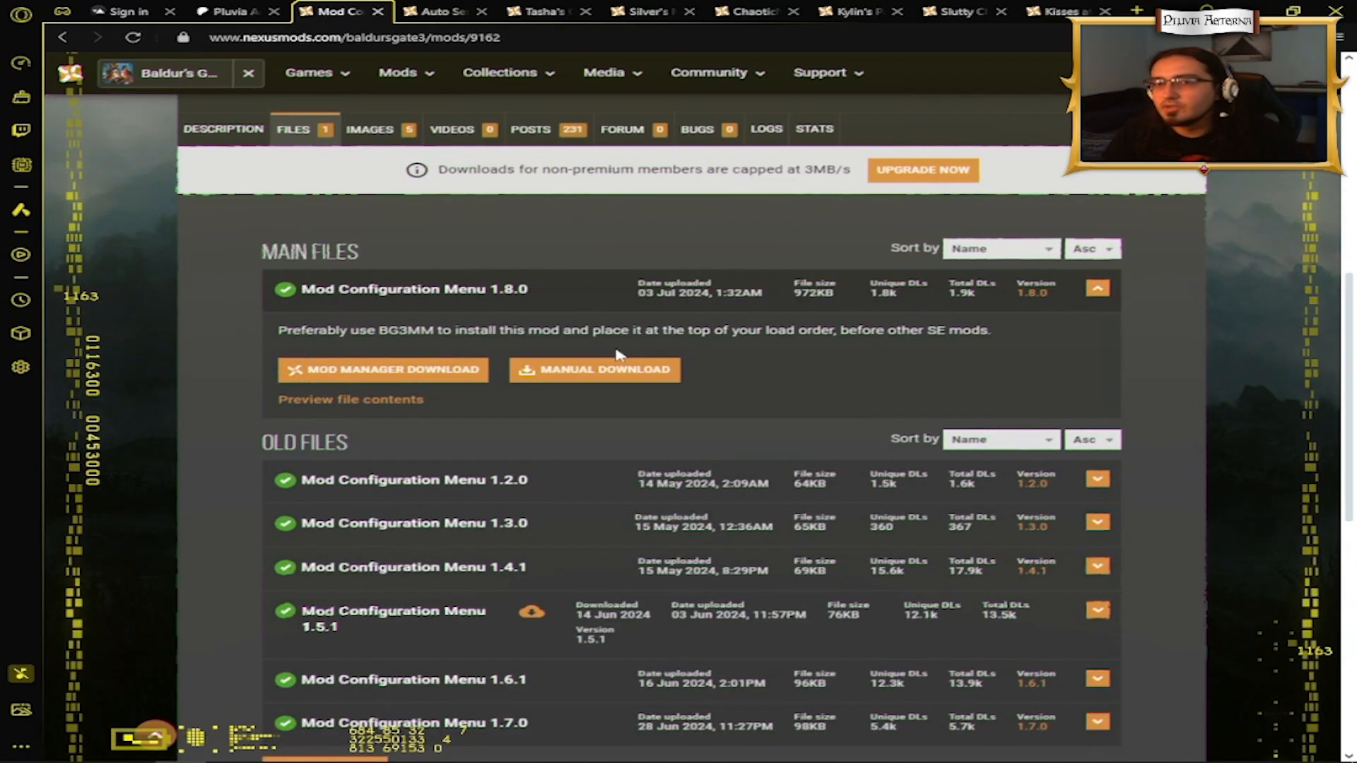
{"action": "mouse_move", "coordinate": [594, 369]}
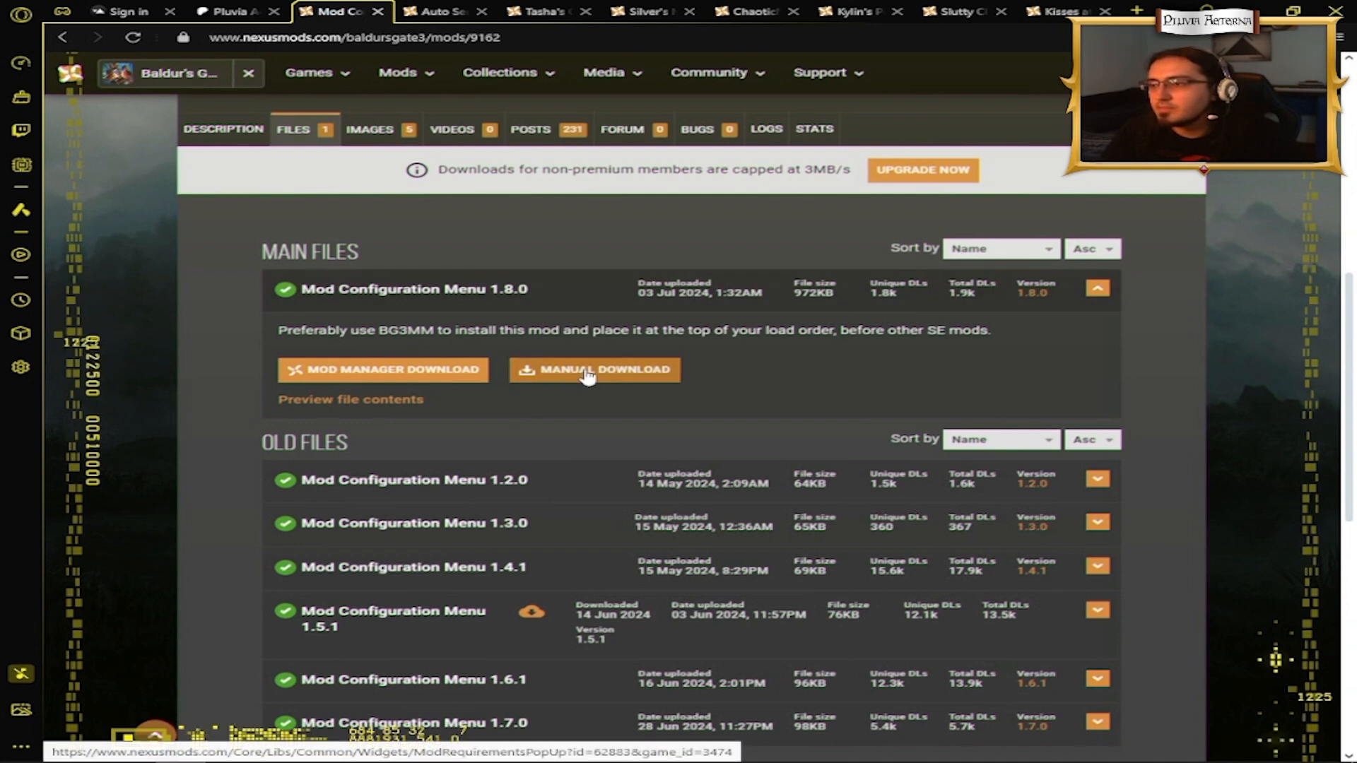
Start the Mod Configuration Menu 1.8.0 manual download, then return to the Baldur's Gate 3 mods home page
{"action": "left_click", "coordinate": [594, 369]}
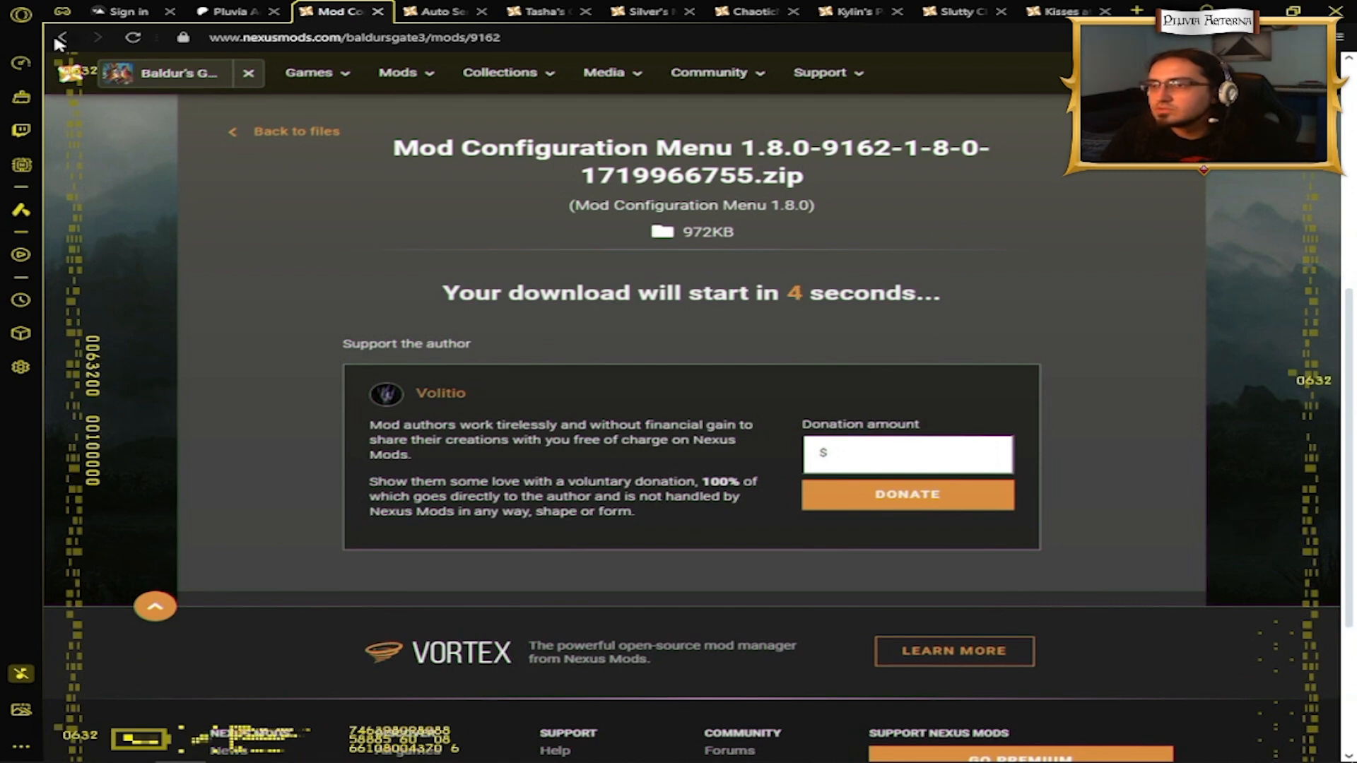
{"action": "left_click", "coordinate": [63, 38]}
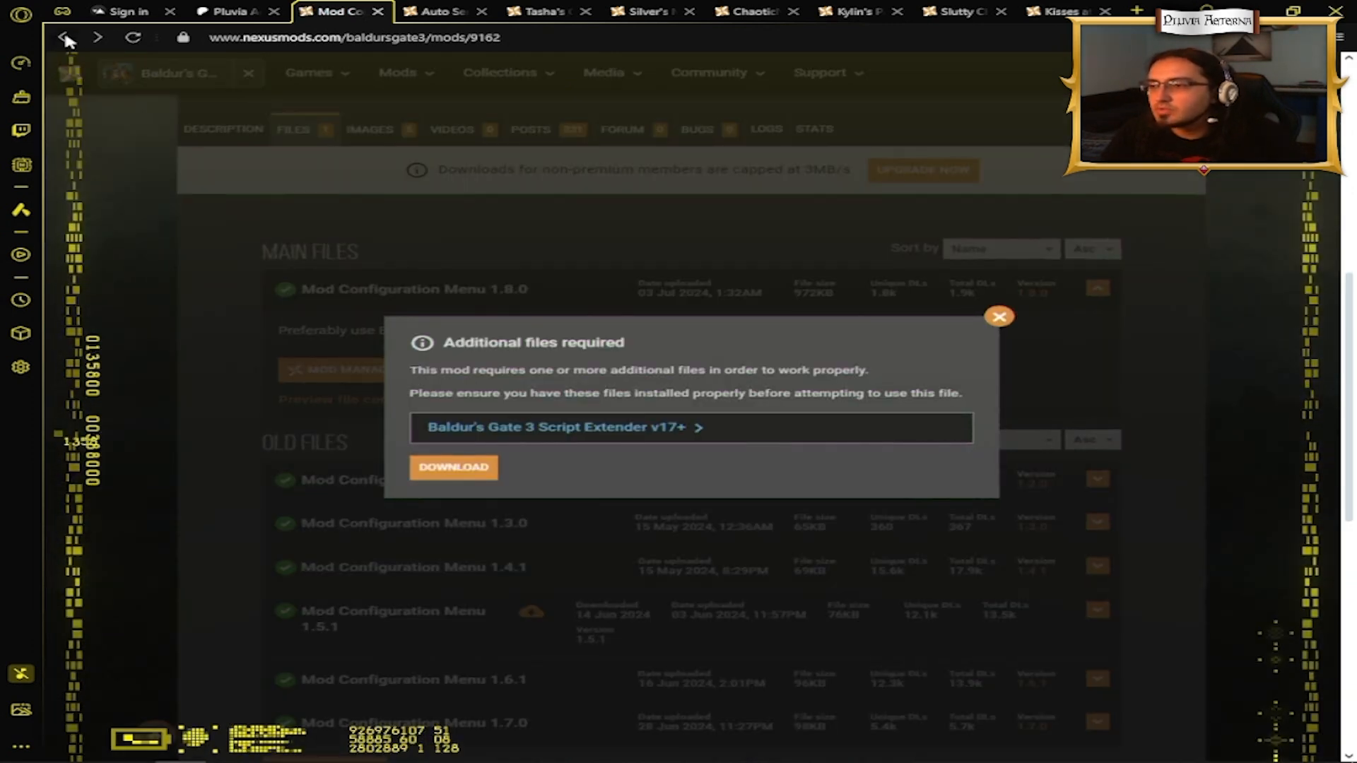
{"action": "left_click", "coordinate": [64, 37]}
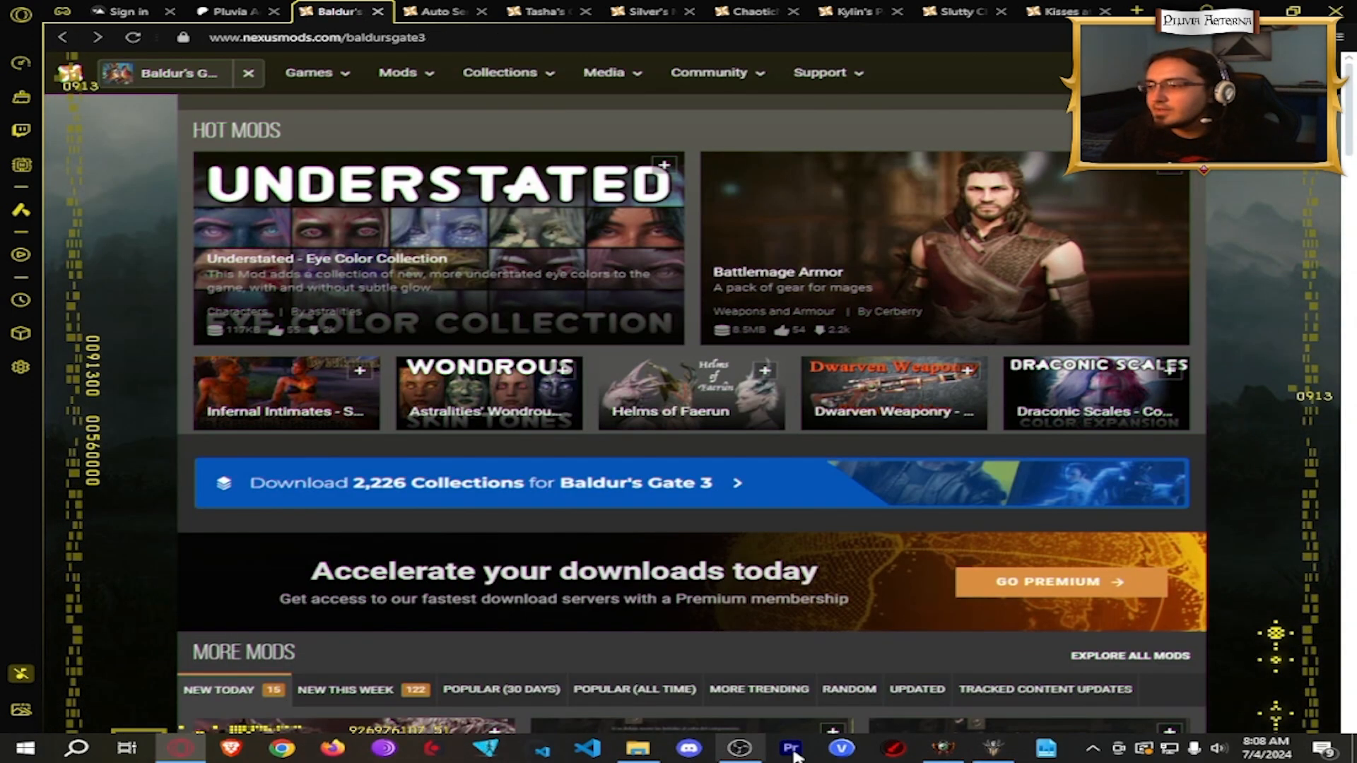
Import the Mod Configuration Menu 1.5.1 zip archive into BG3 Mod Manager
{"action": "left_click", "coordinate": [19, 25]}
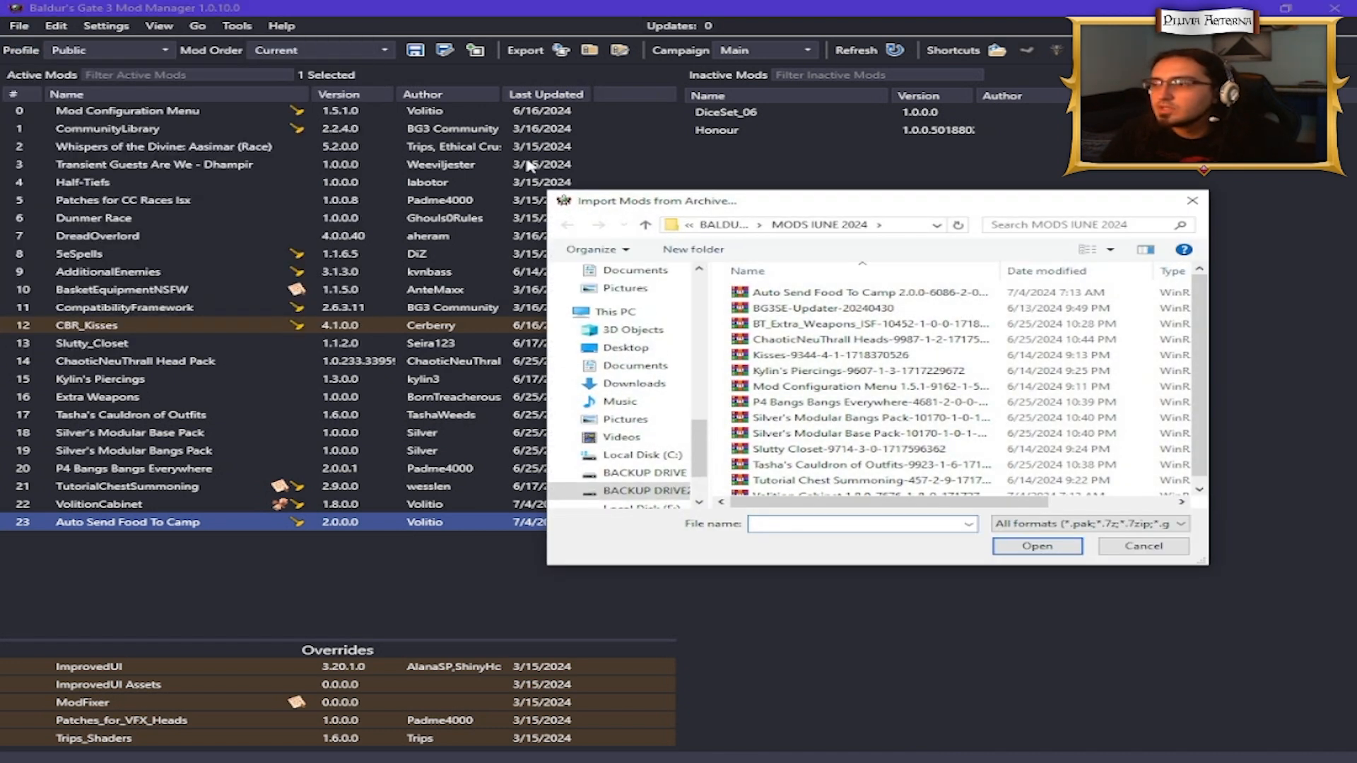
{"action": "mouse_move", "coordinate": [709, 338]}
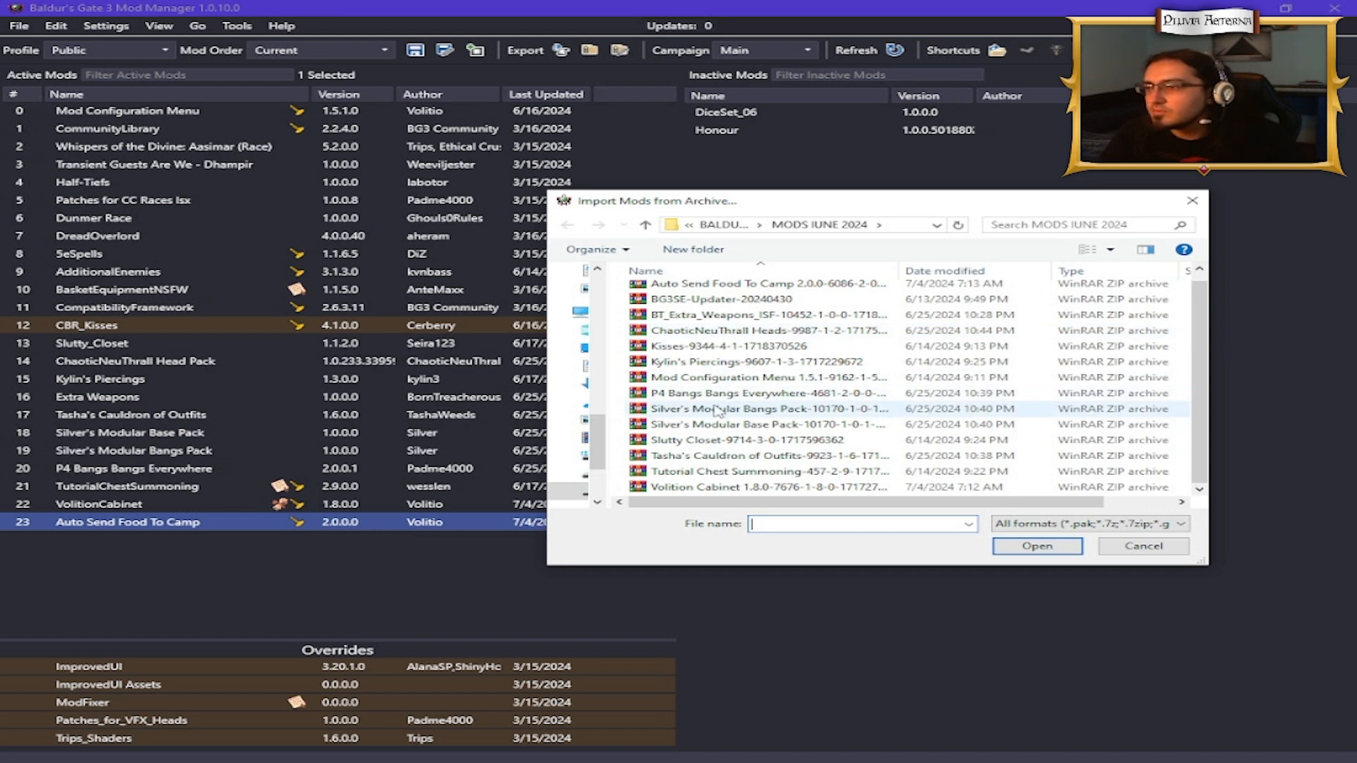
{"action": "left_click", "coordinate": [768, 377]}
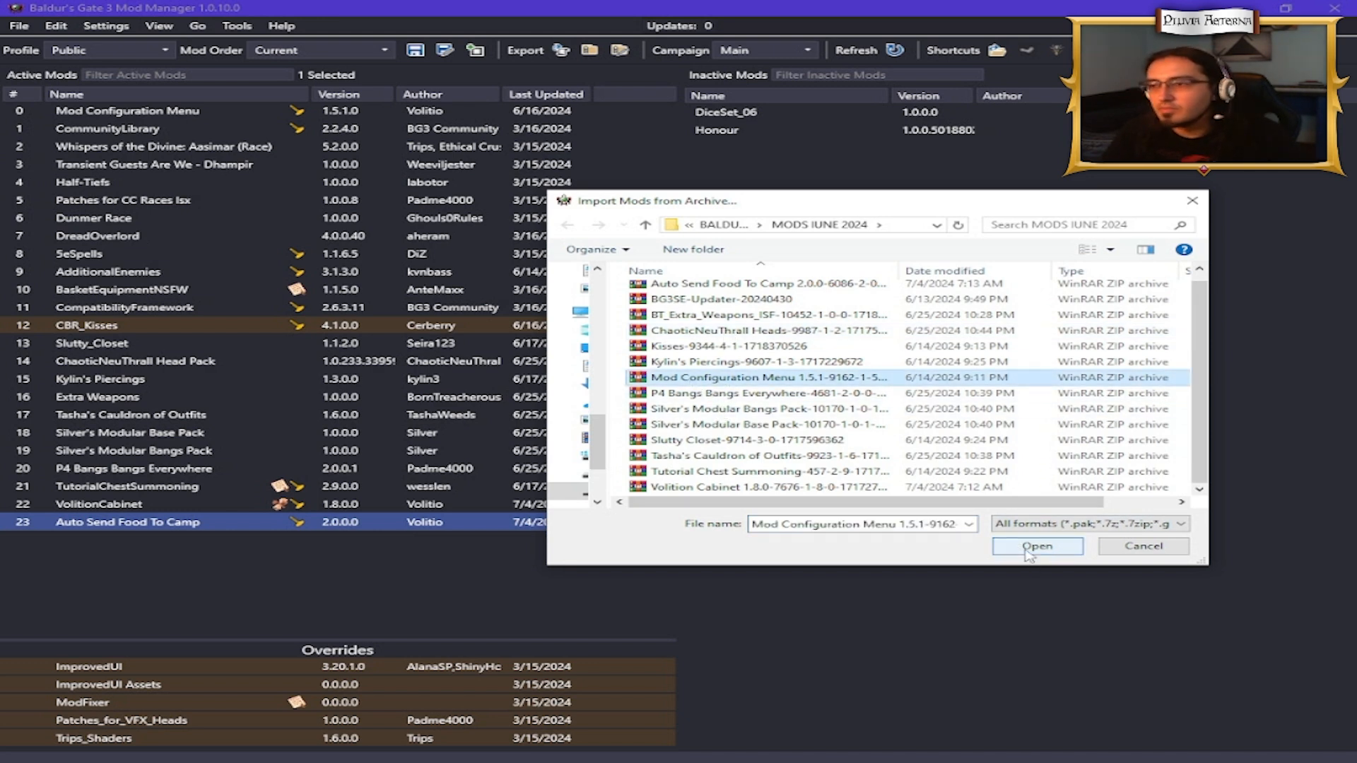
{"action": "left_click", "coordinate": [1036, 547]}
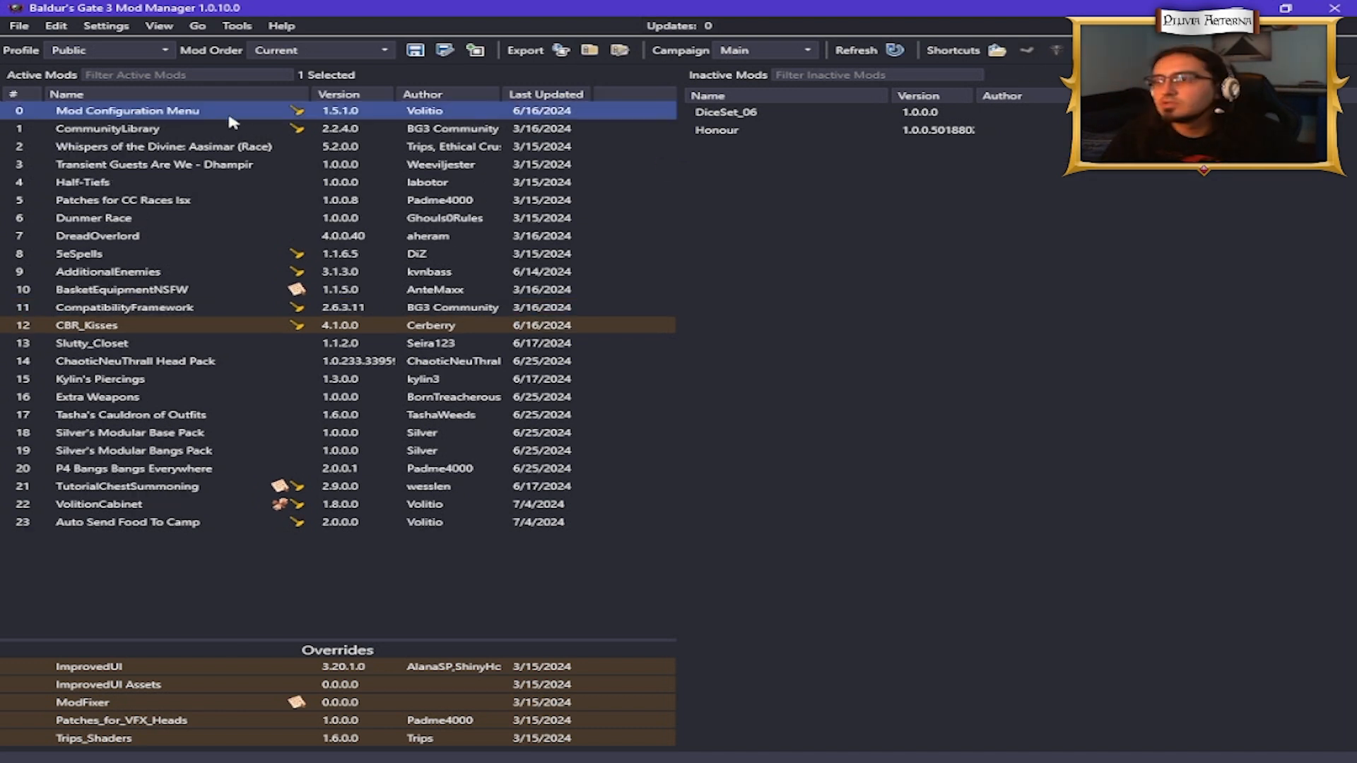
{"action": "mouse_move", "coordinate": [127, 110]}
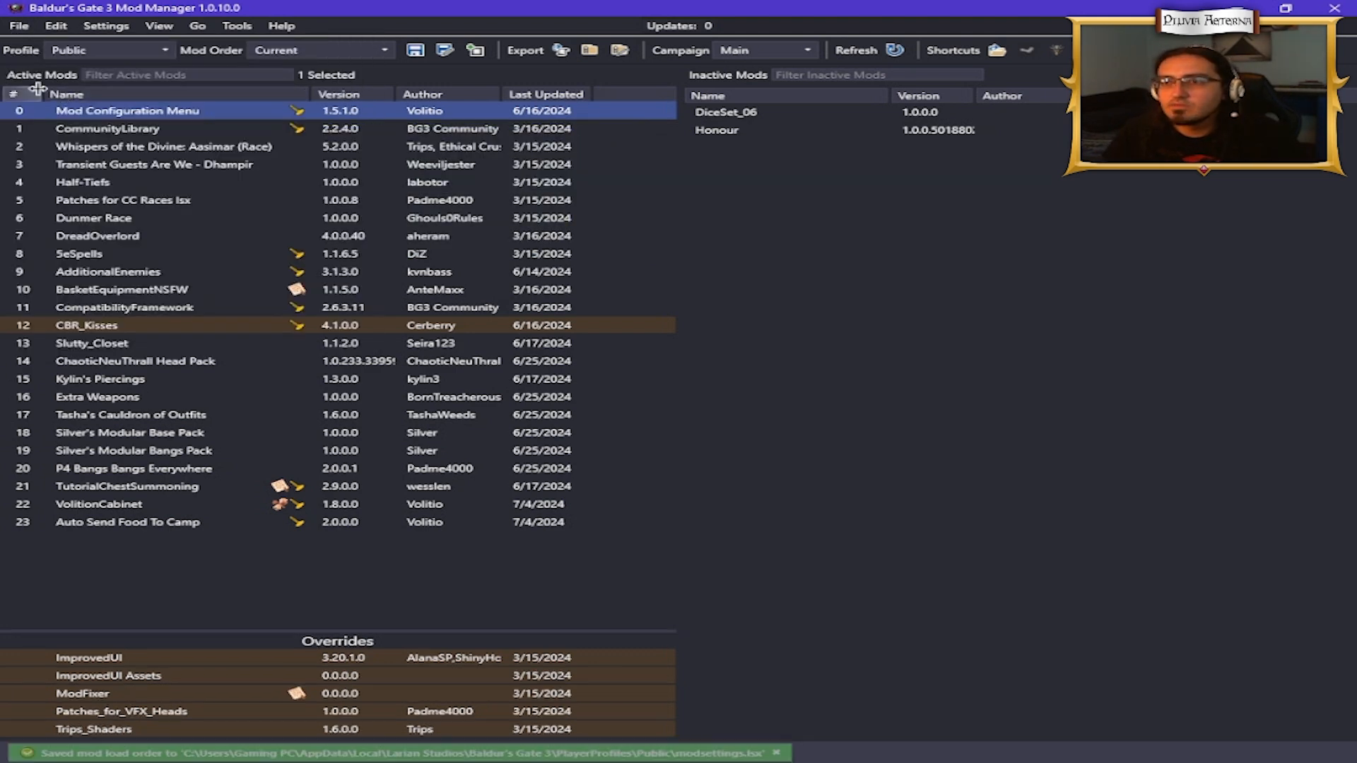
{"action": "left_click", "coordinate": [524, 50]}
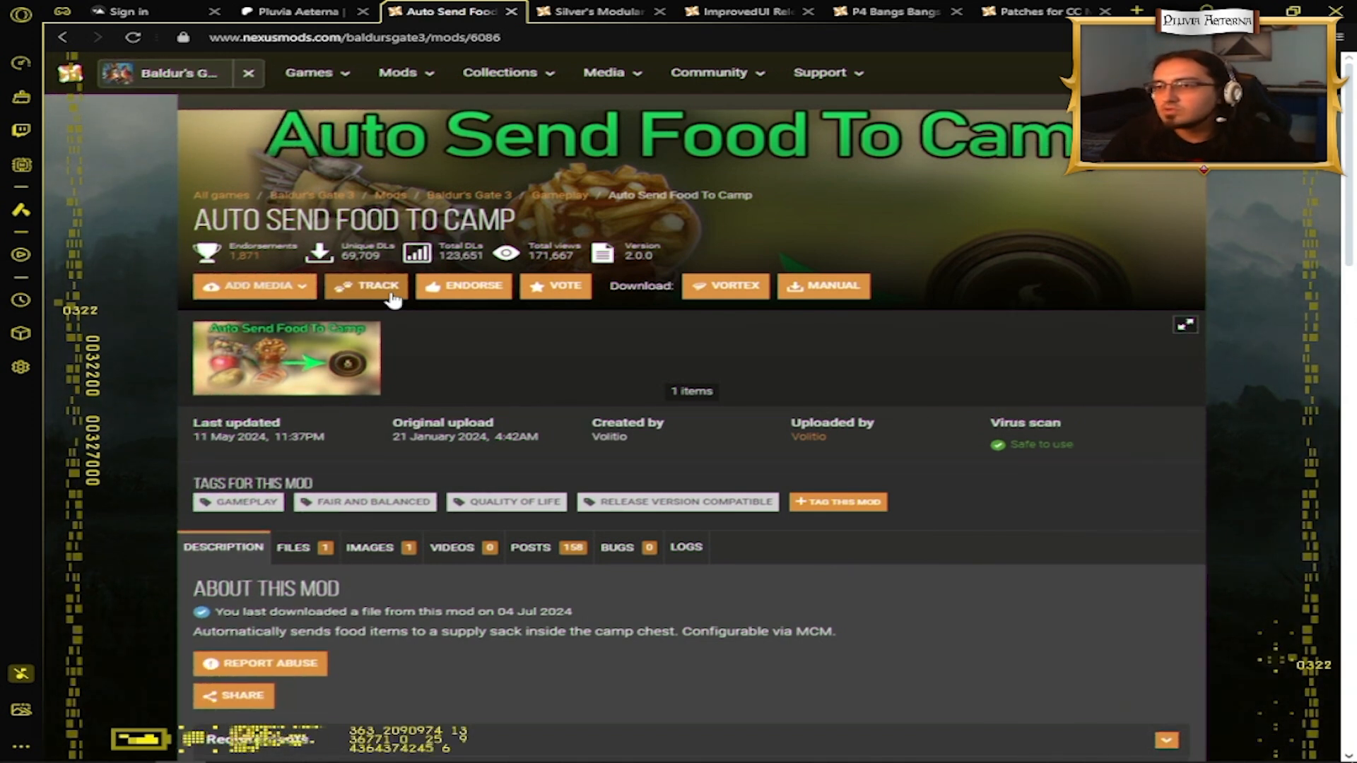
Open the Volition Cabinet requirement link in a new tab and return to the mod manager
{"action": "scroll", "scroll_direction": "down", "scroll_amount": 3}
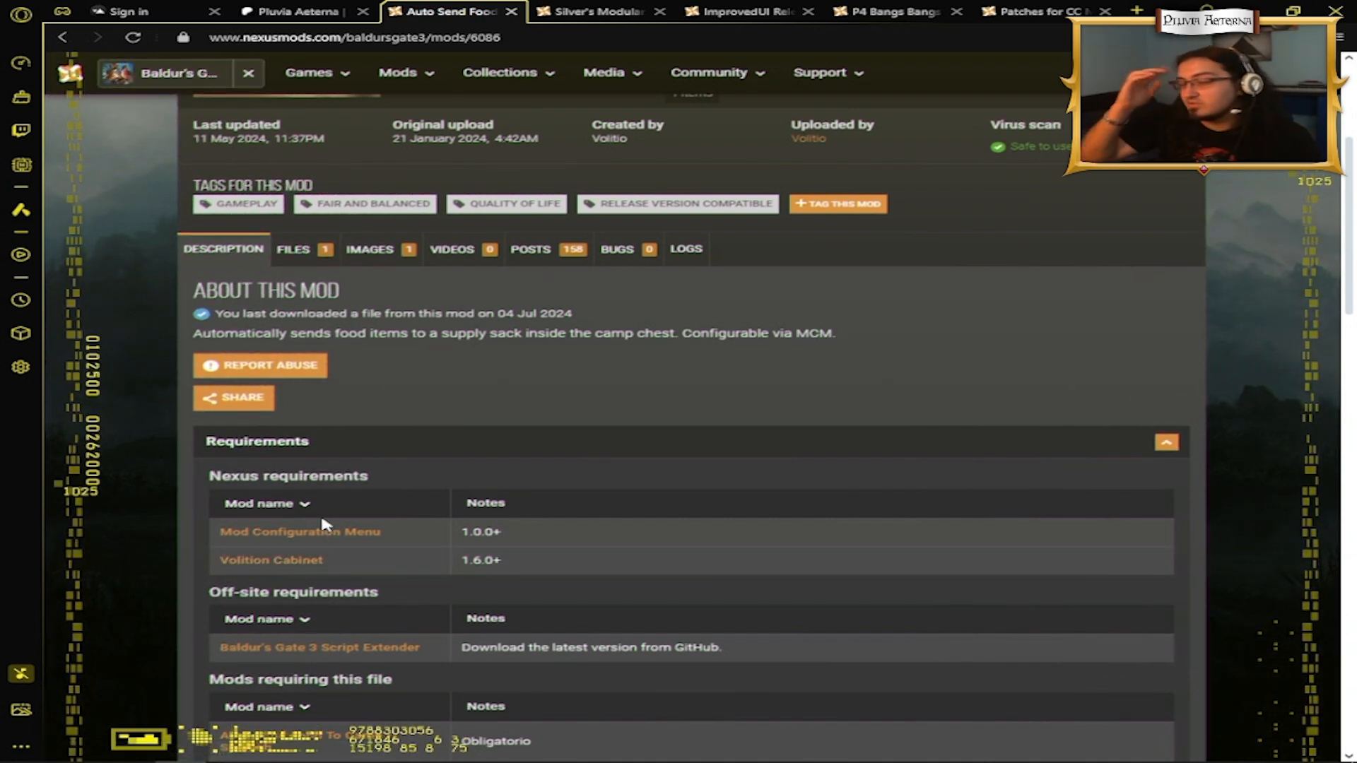
{"action": "mouse_move", "coordinate": [301, 531]}
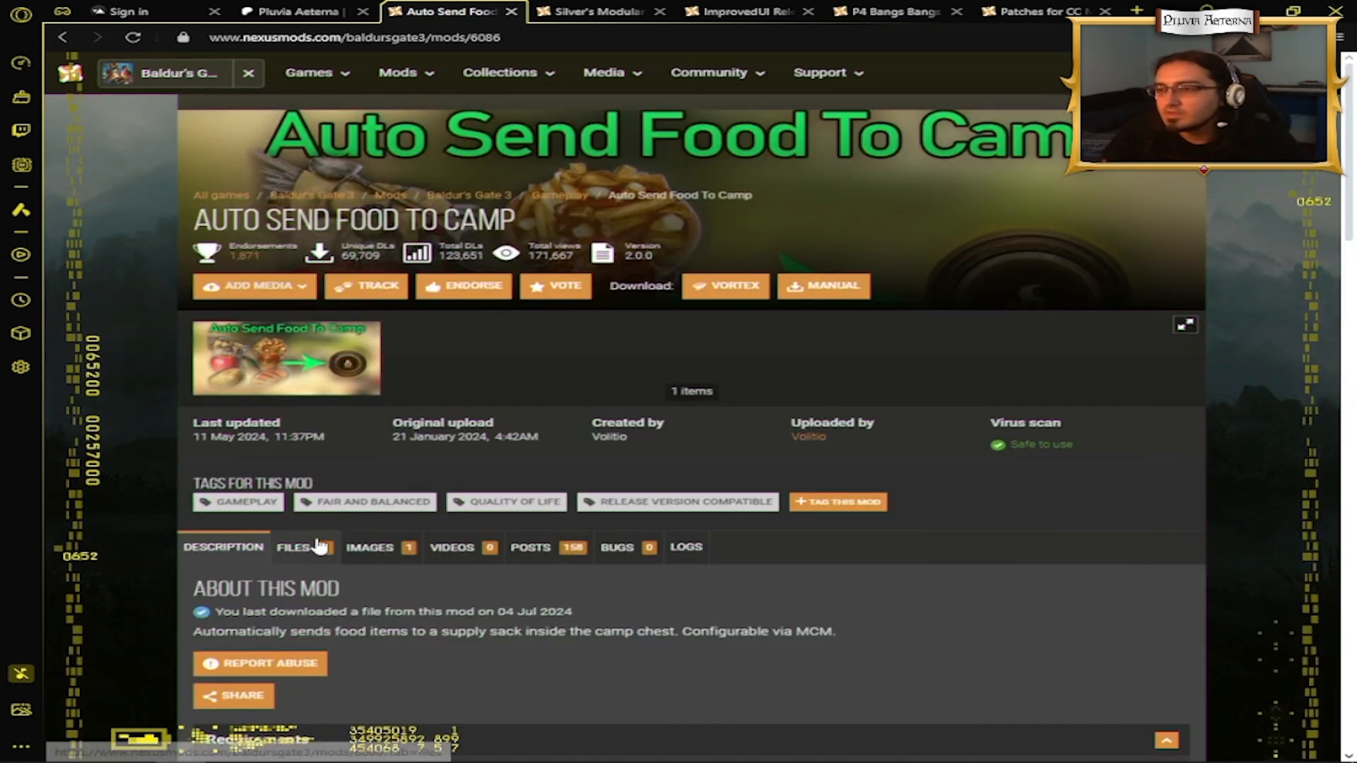
{"action": "scroll", "scroll_direction": "down", "scroll_amount": 3}
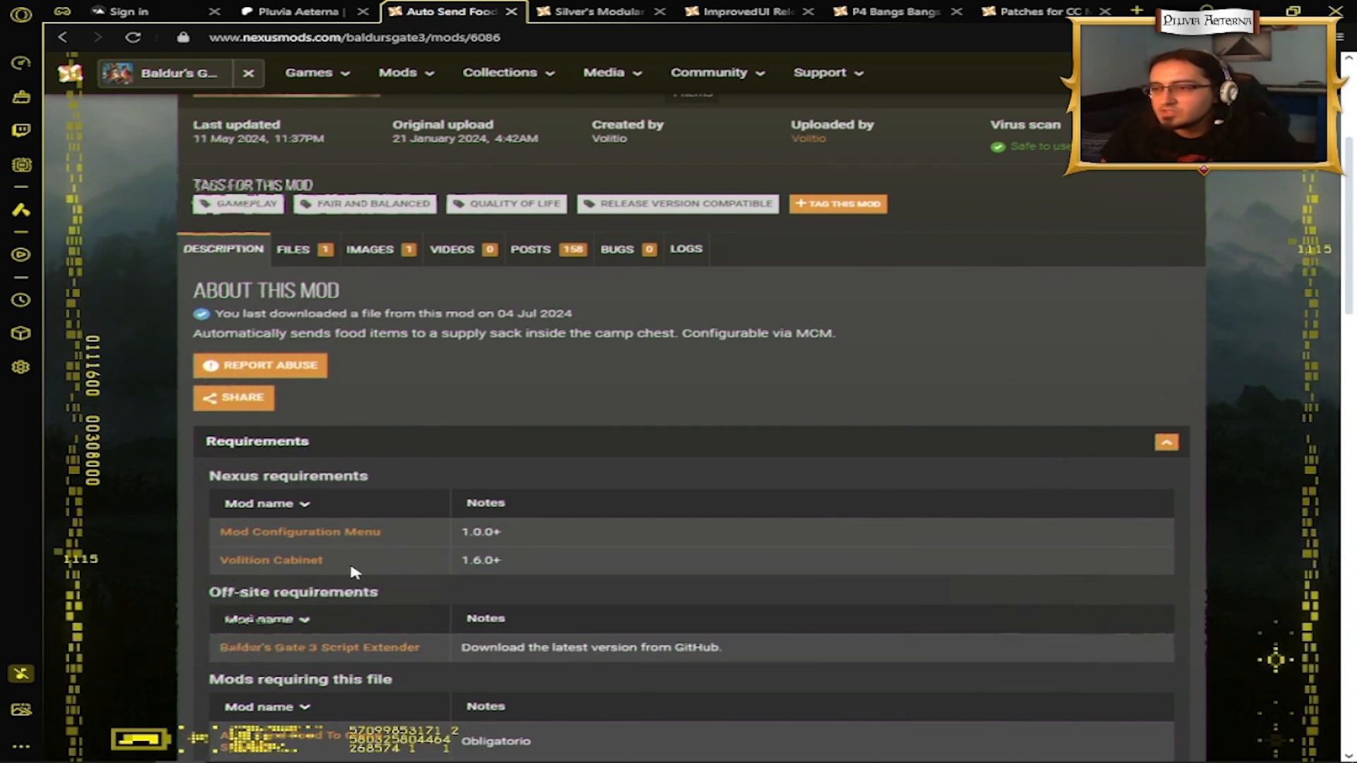
{"action": "left_click", "coordinate": [294, 248]}
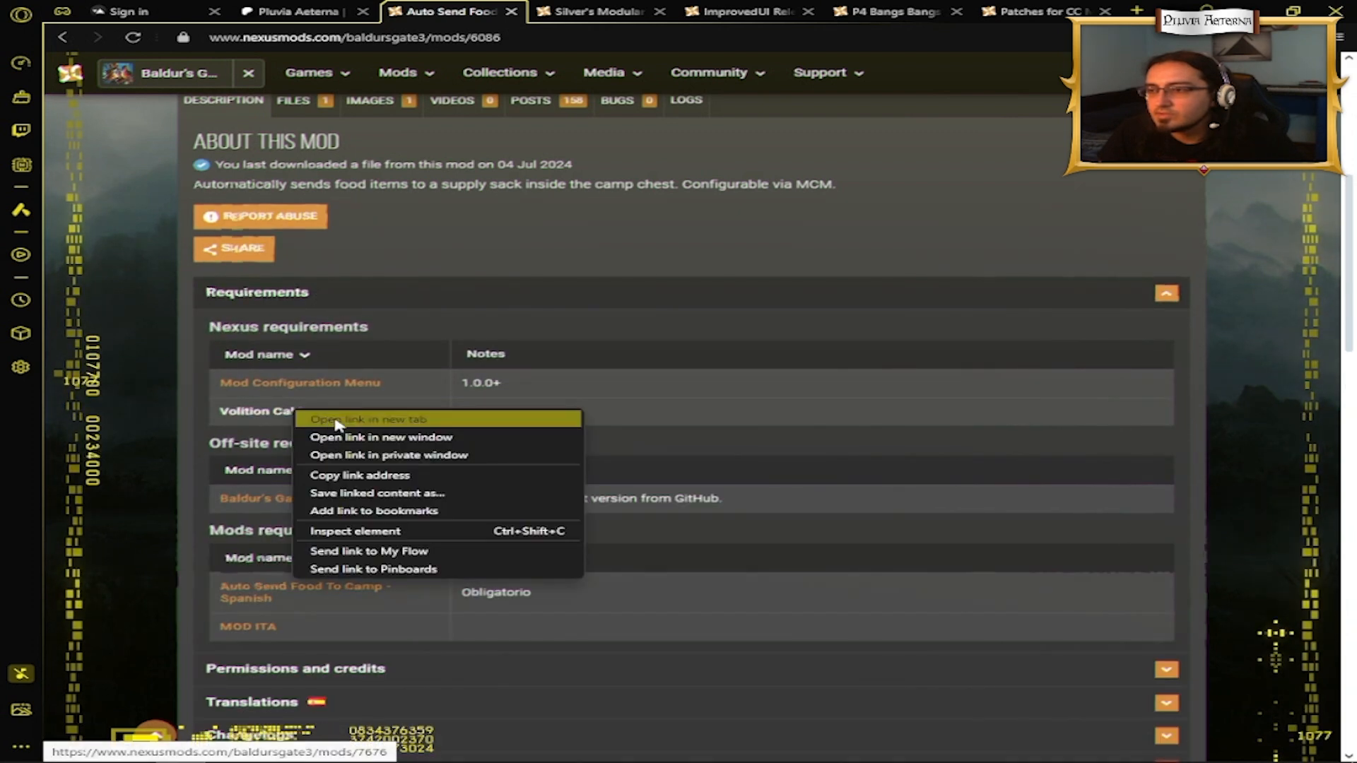
{"action": "left_click", "coordinate": [368, 420]}
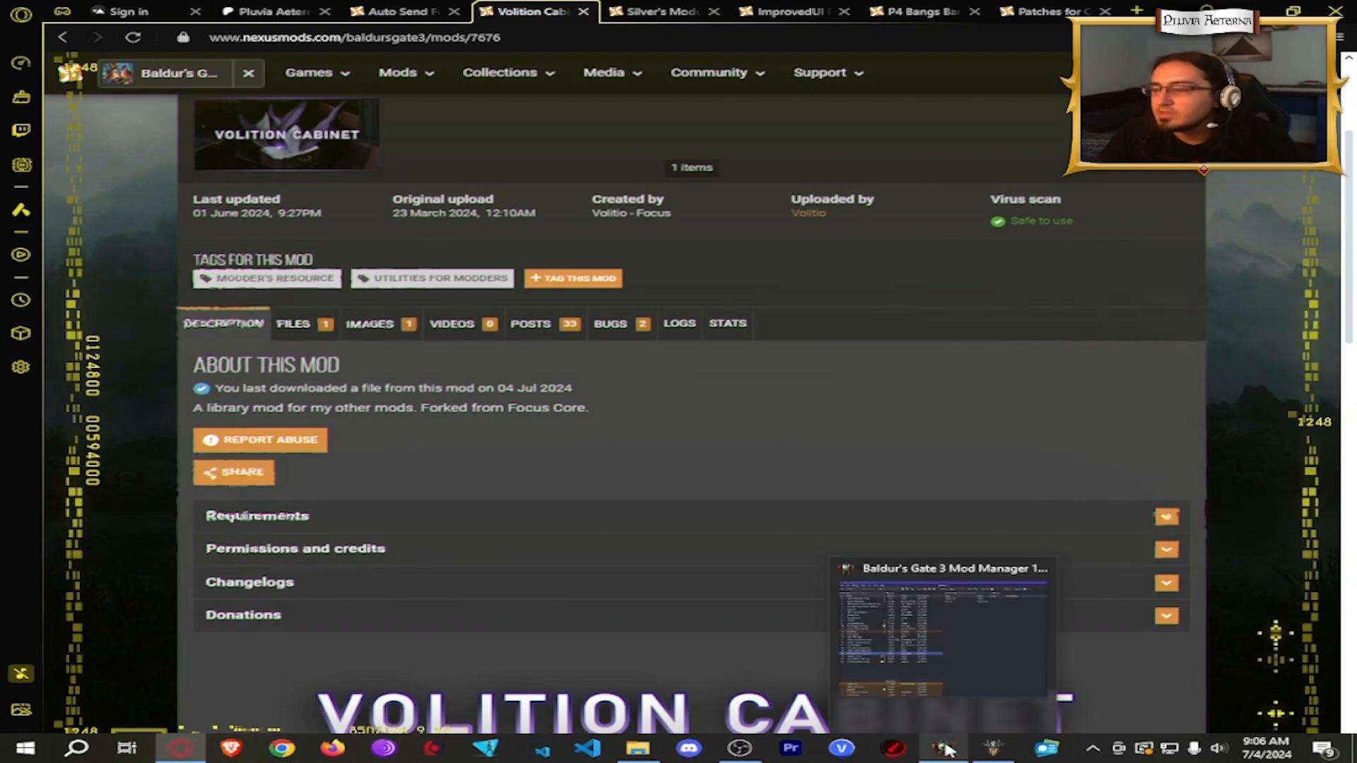
{"action": "left_click", "coordinate": [942, 749]}
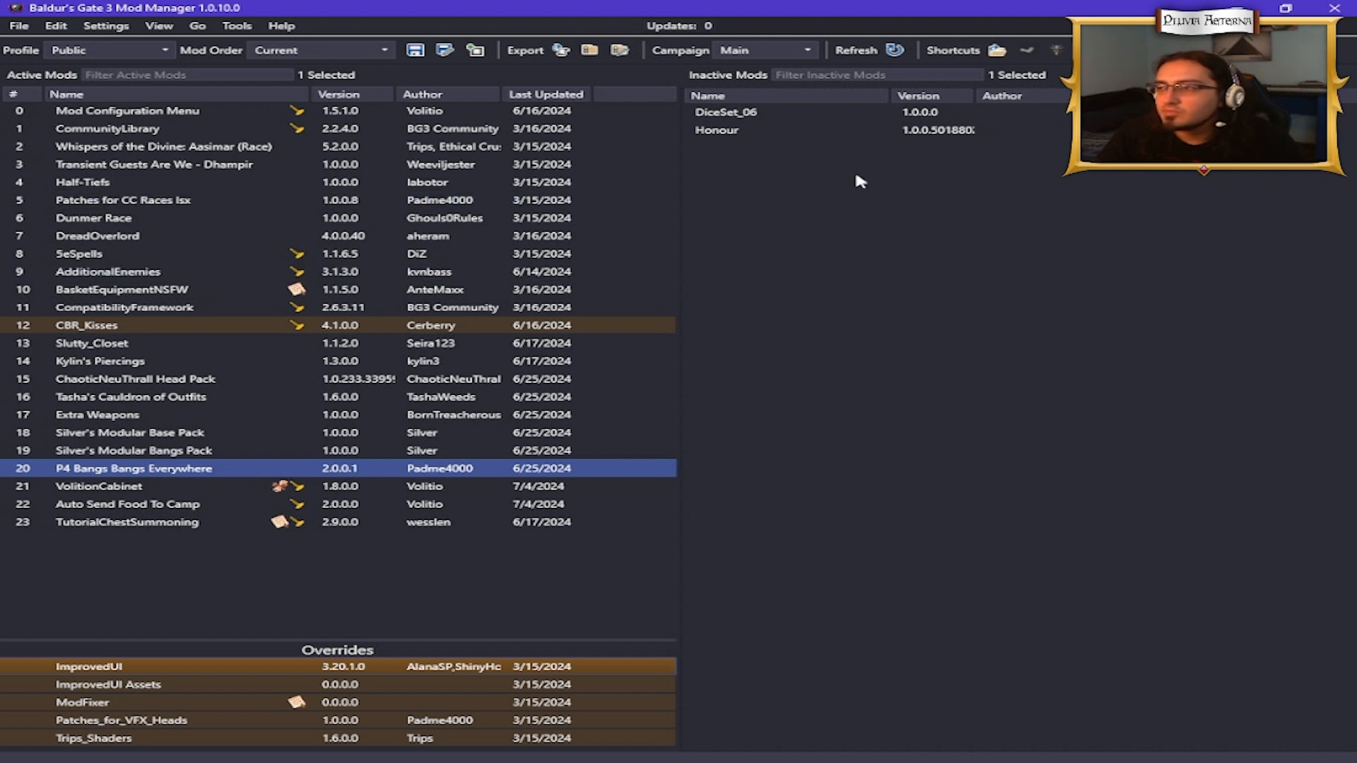
Deactivate VolitionCabinet and move it back into the active load order
{"action": "left_click", "coordinate": [125, 308]}
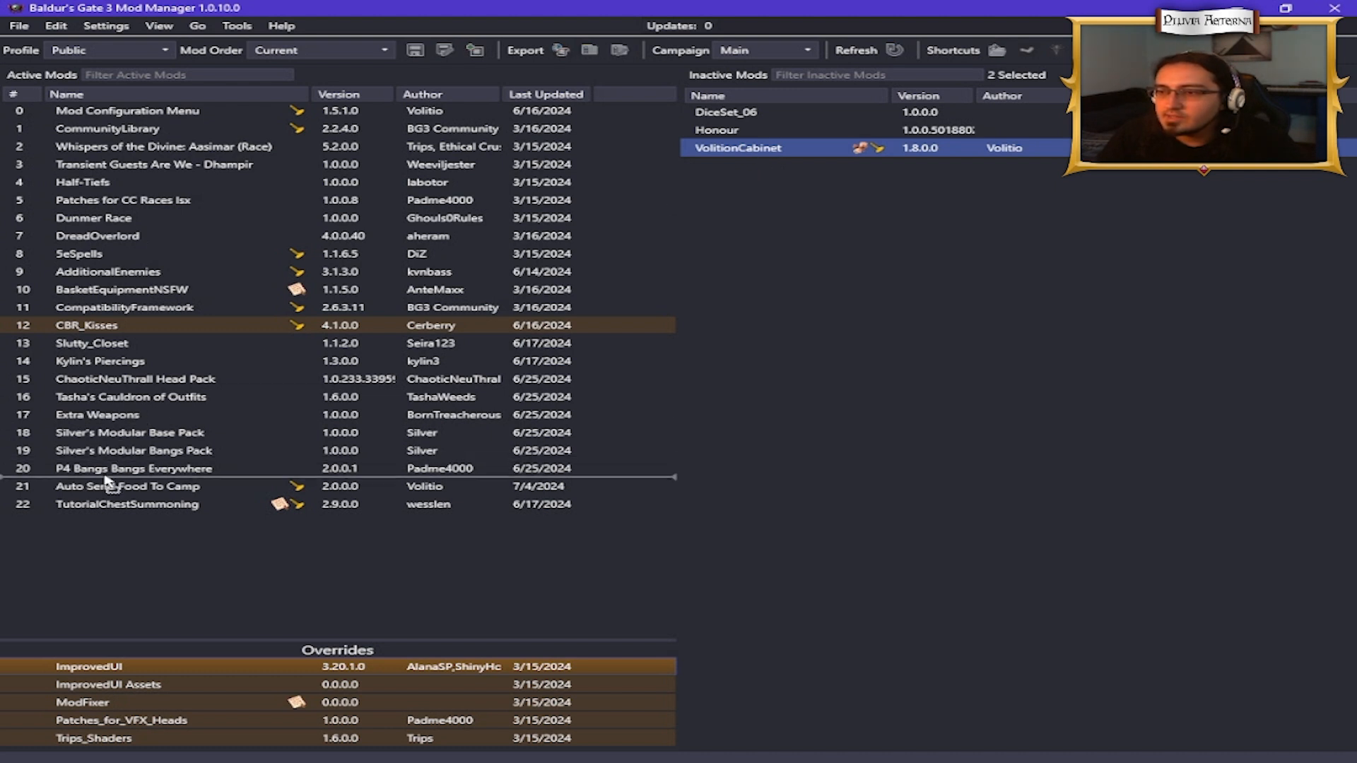
{"action": "double_click", "coordinate": [737, 147]}
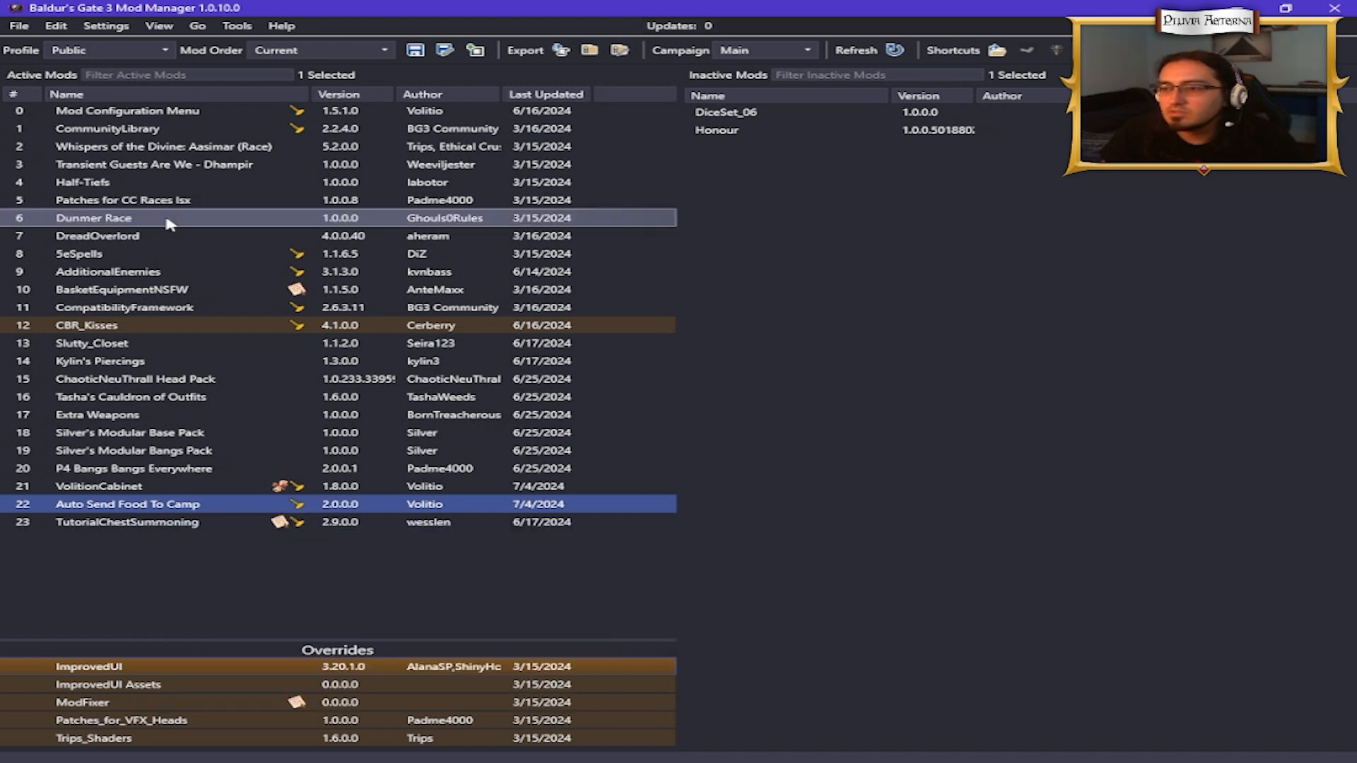
Export the load order to the game via File > Export Order, then return to the browser
{"action": "left_click", "coordinate": [17, 26]}
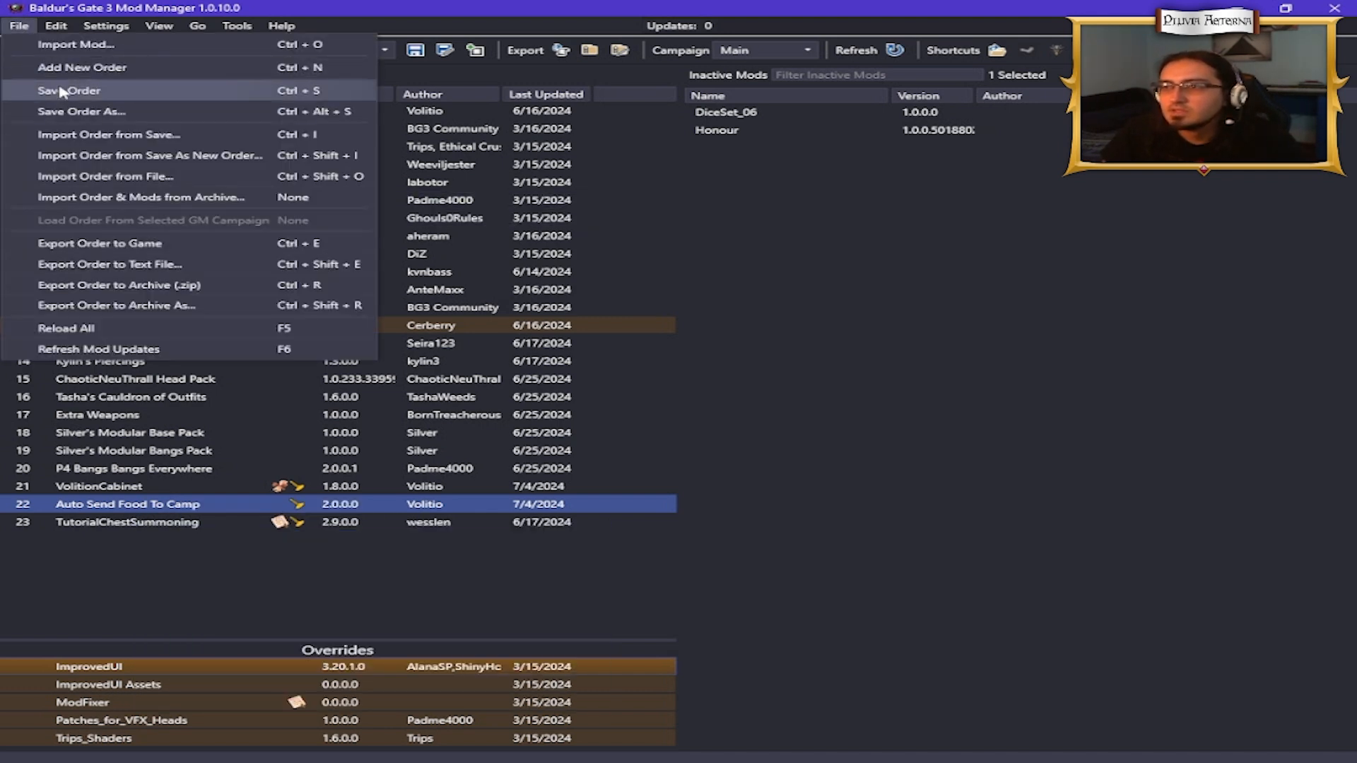
{"action": "left_click", "coordinate": [67, 90]}
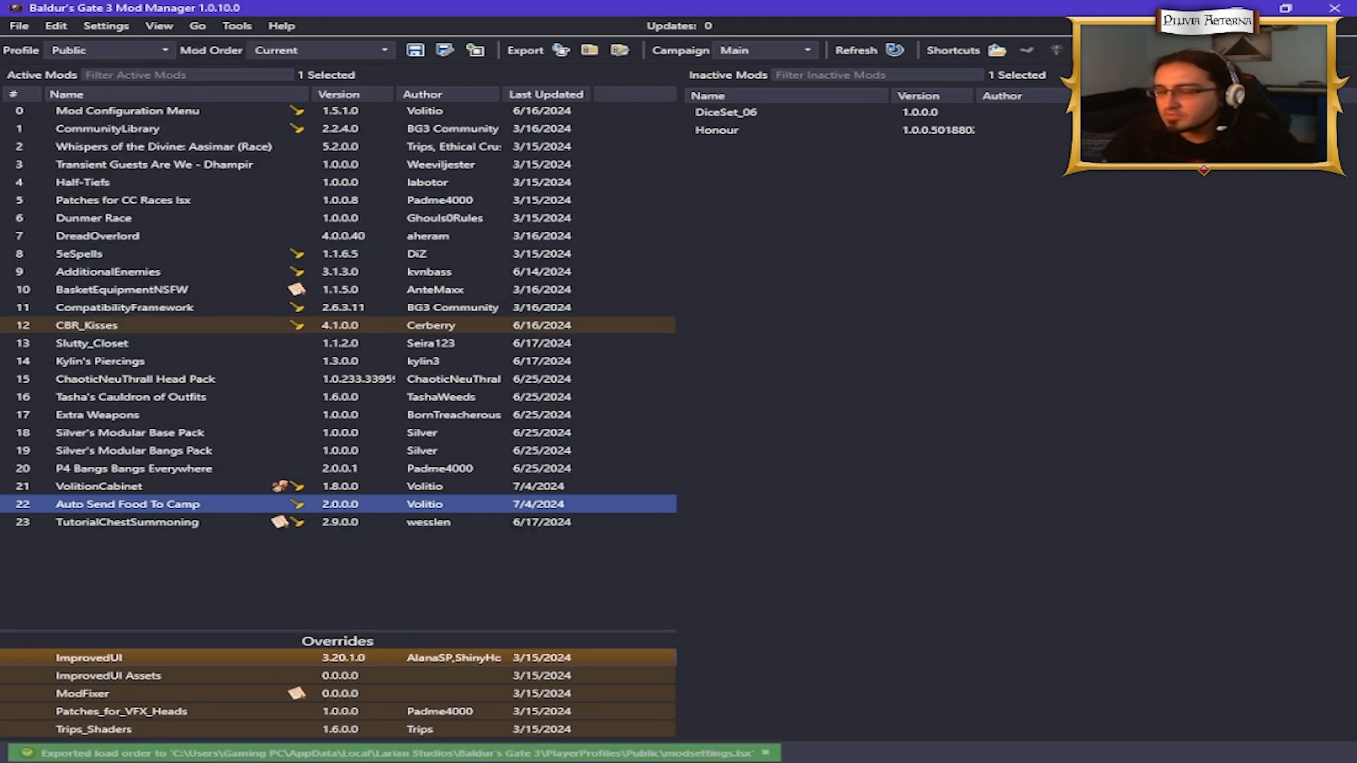
{"action": "left_click", "coordinate": [20, 746]}
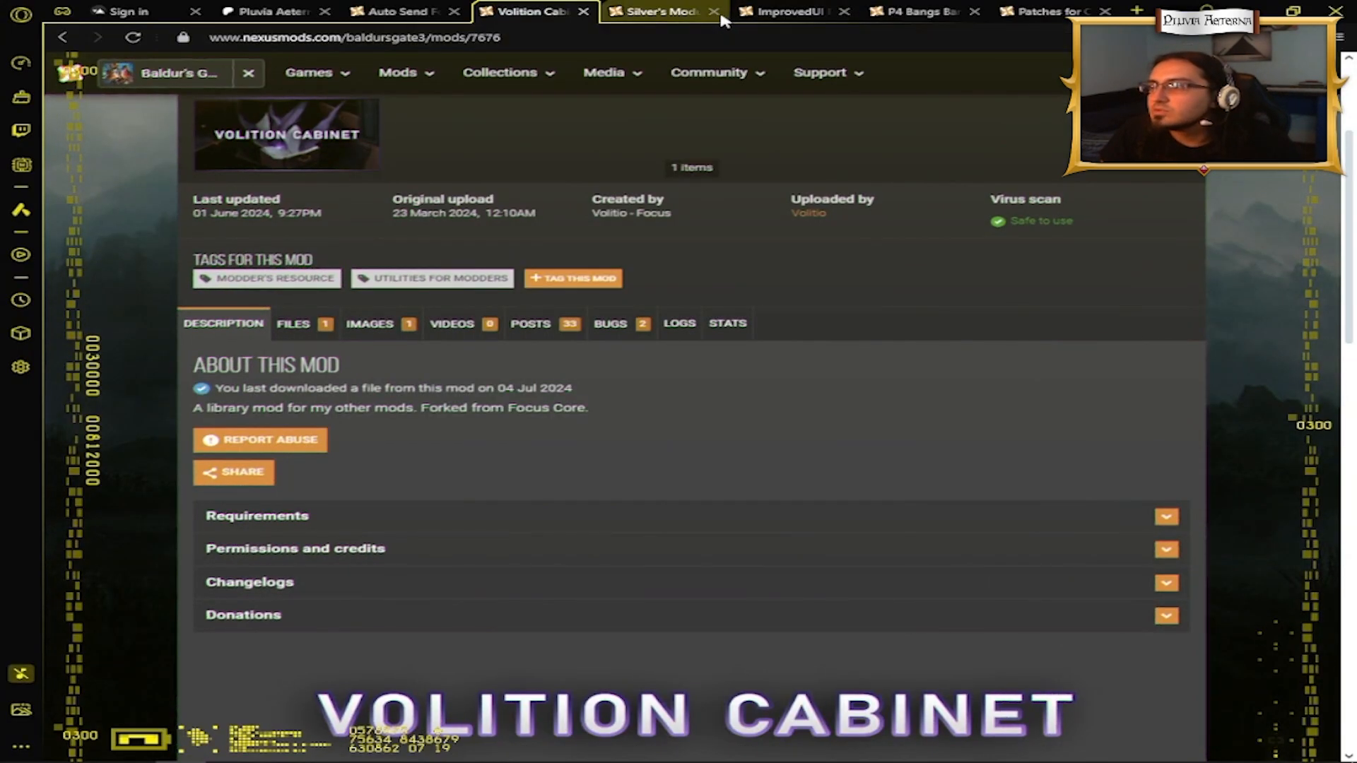
Close the Nexus Mods mod page tab so the Patreon membership page shows
{"action": "left_click", "coordinate": [713, 11]}
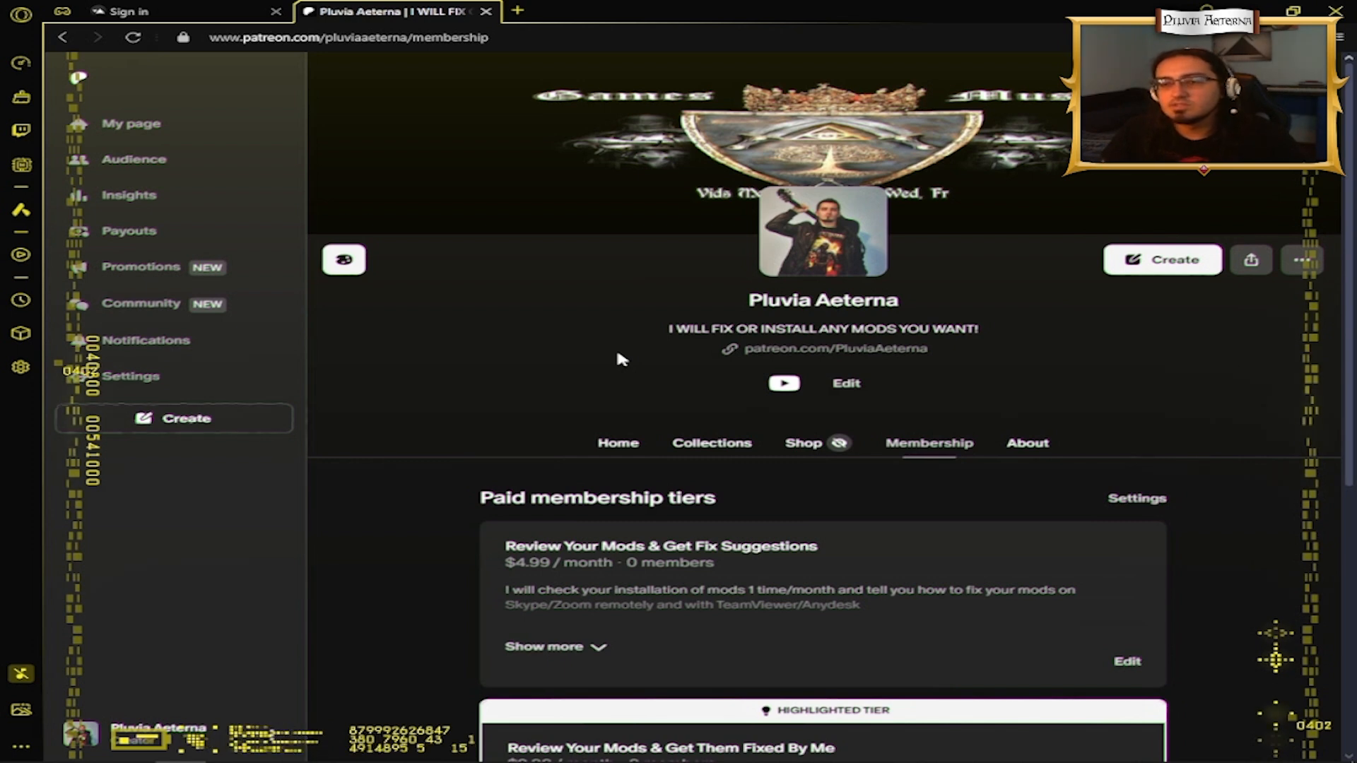
{"action": "scroll", "scroll_direction": "down", "scroll_amount": 3}
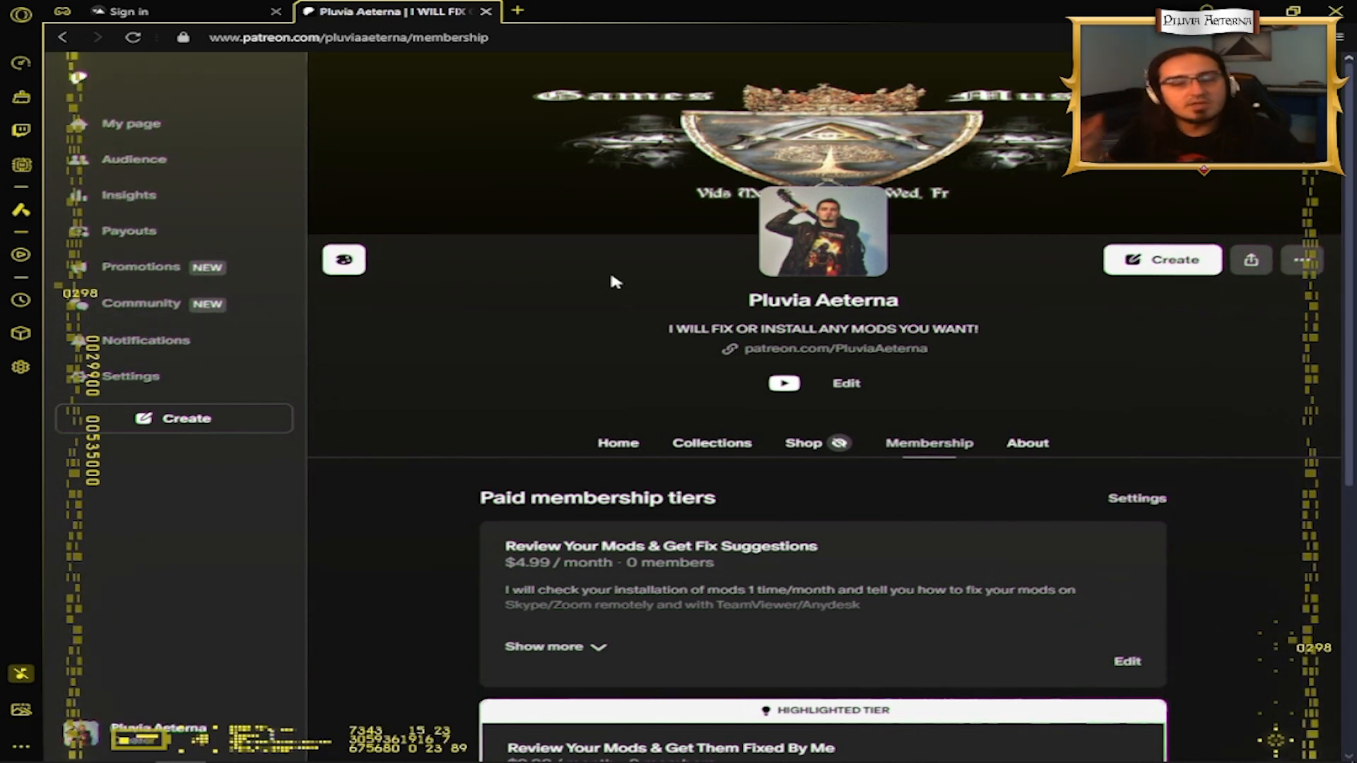
{"action": "scroll", "scroll_direction": "down", "scroll_amount": 3}
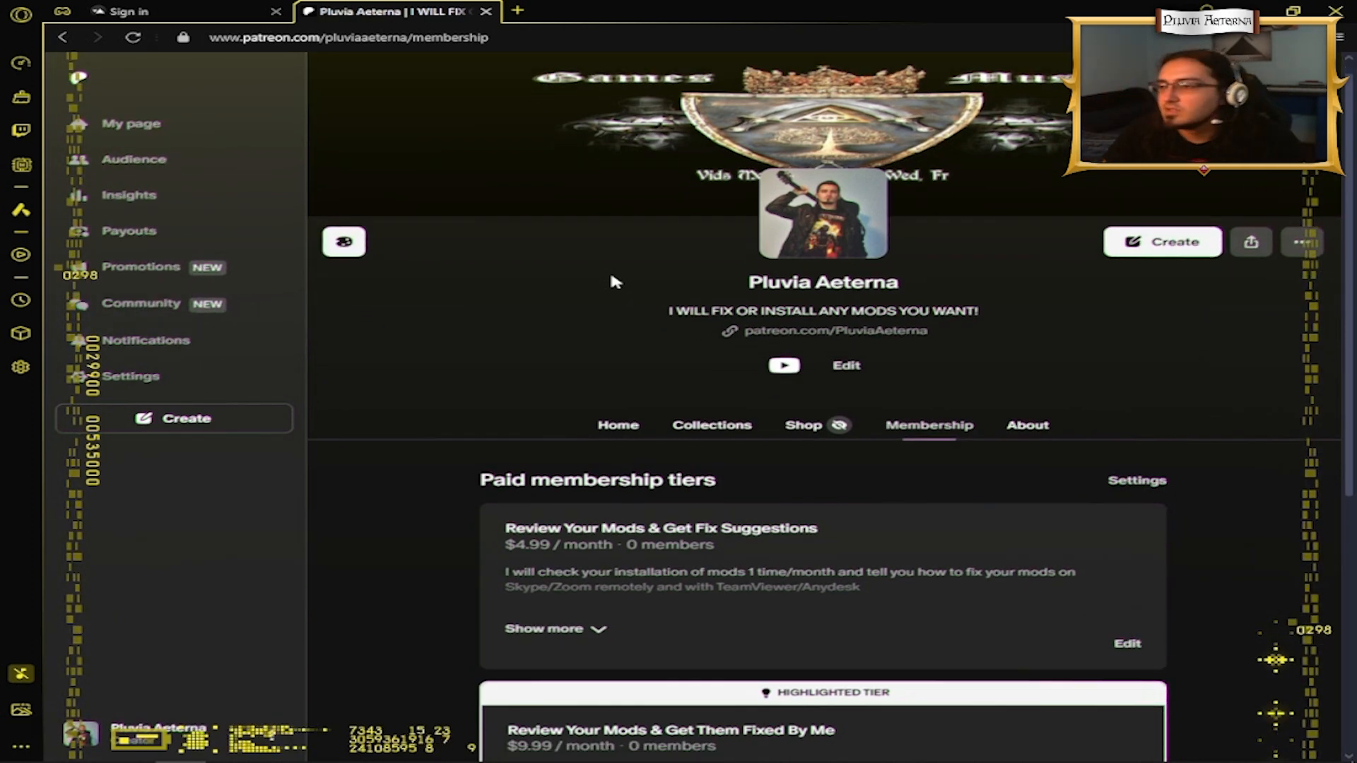
{"action": "scroll", "scroll_direction": "down", "scroll_amount": 3}
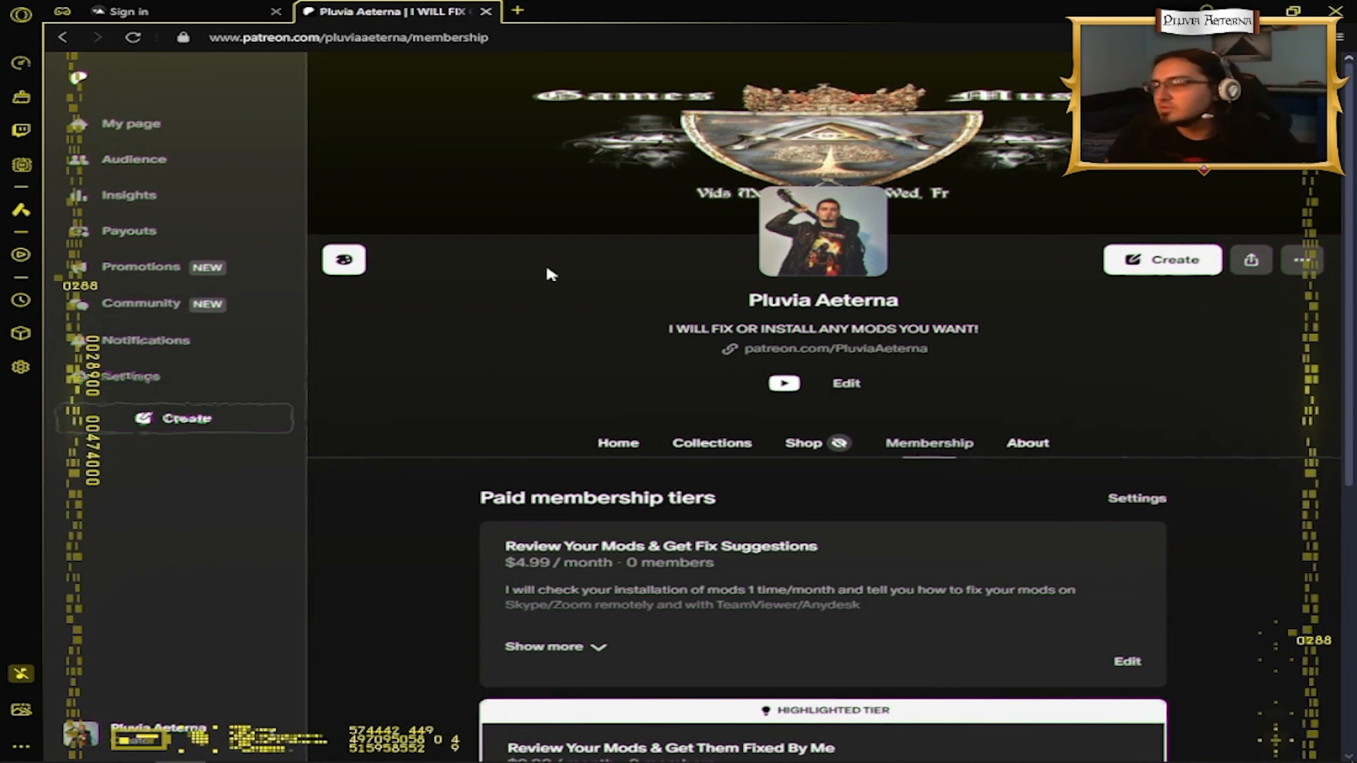
{"action": "mouse_move", "coordinate": [498, 312]}
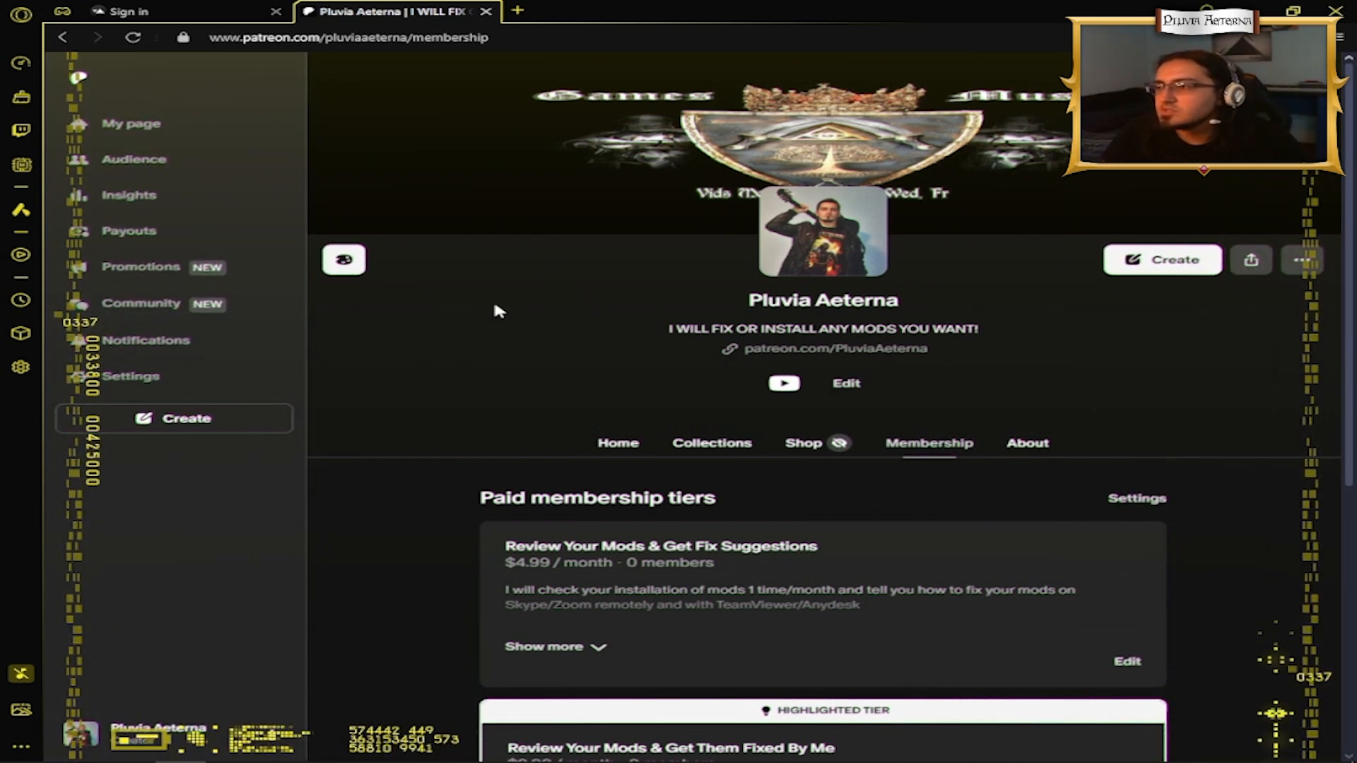
{"action": "scroll", "scroll_direction": "down", "scroll_amount": 3}
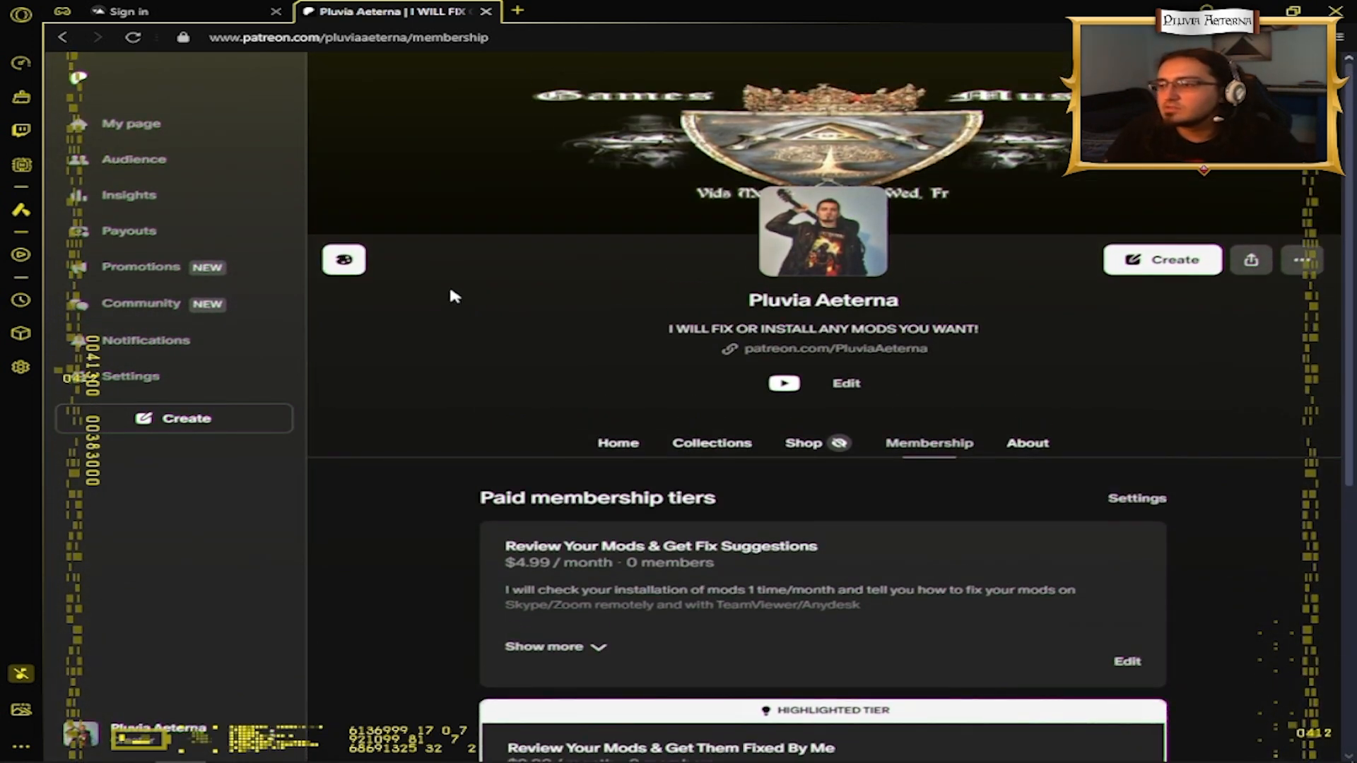
{"action": "scroll", "scroll_direction": "down", "scroll_amount": 3}
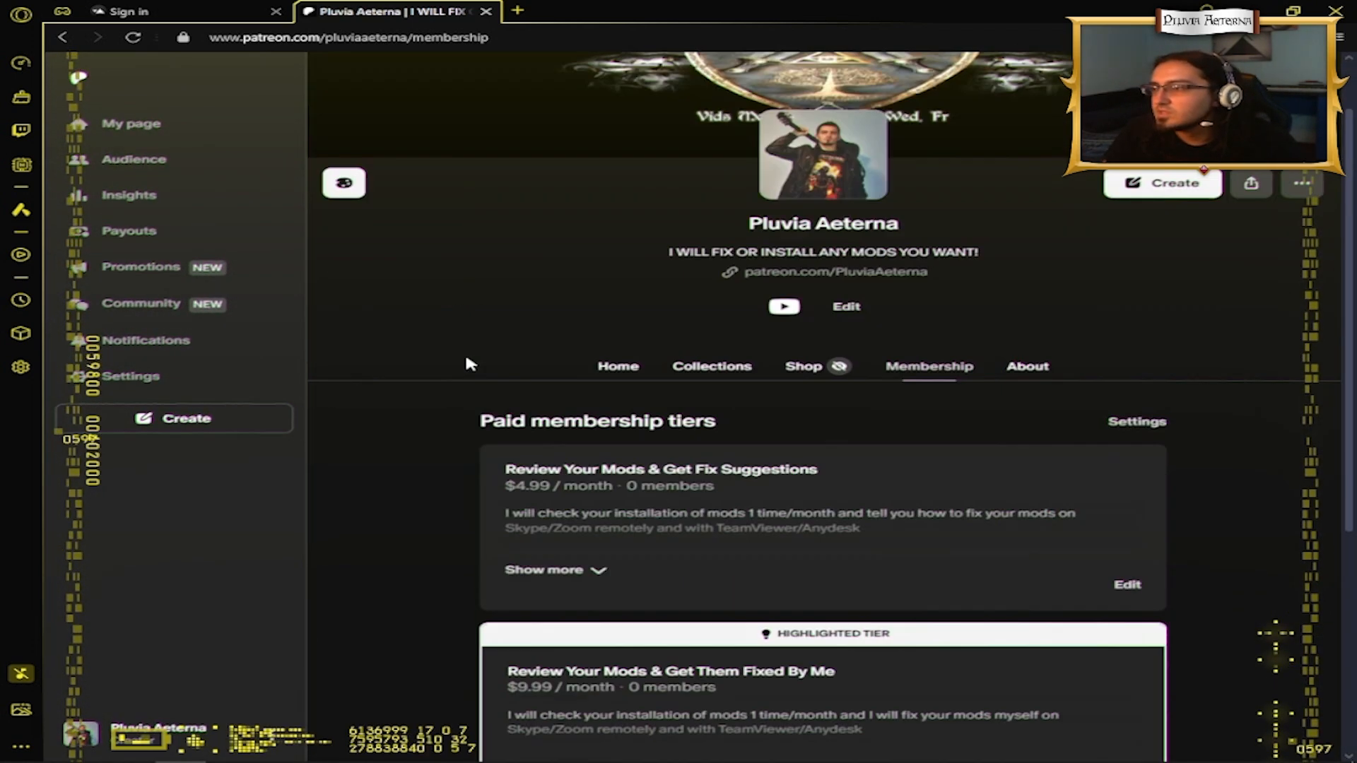